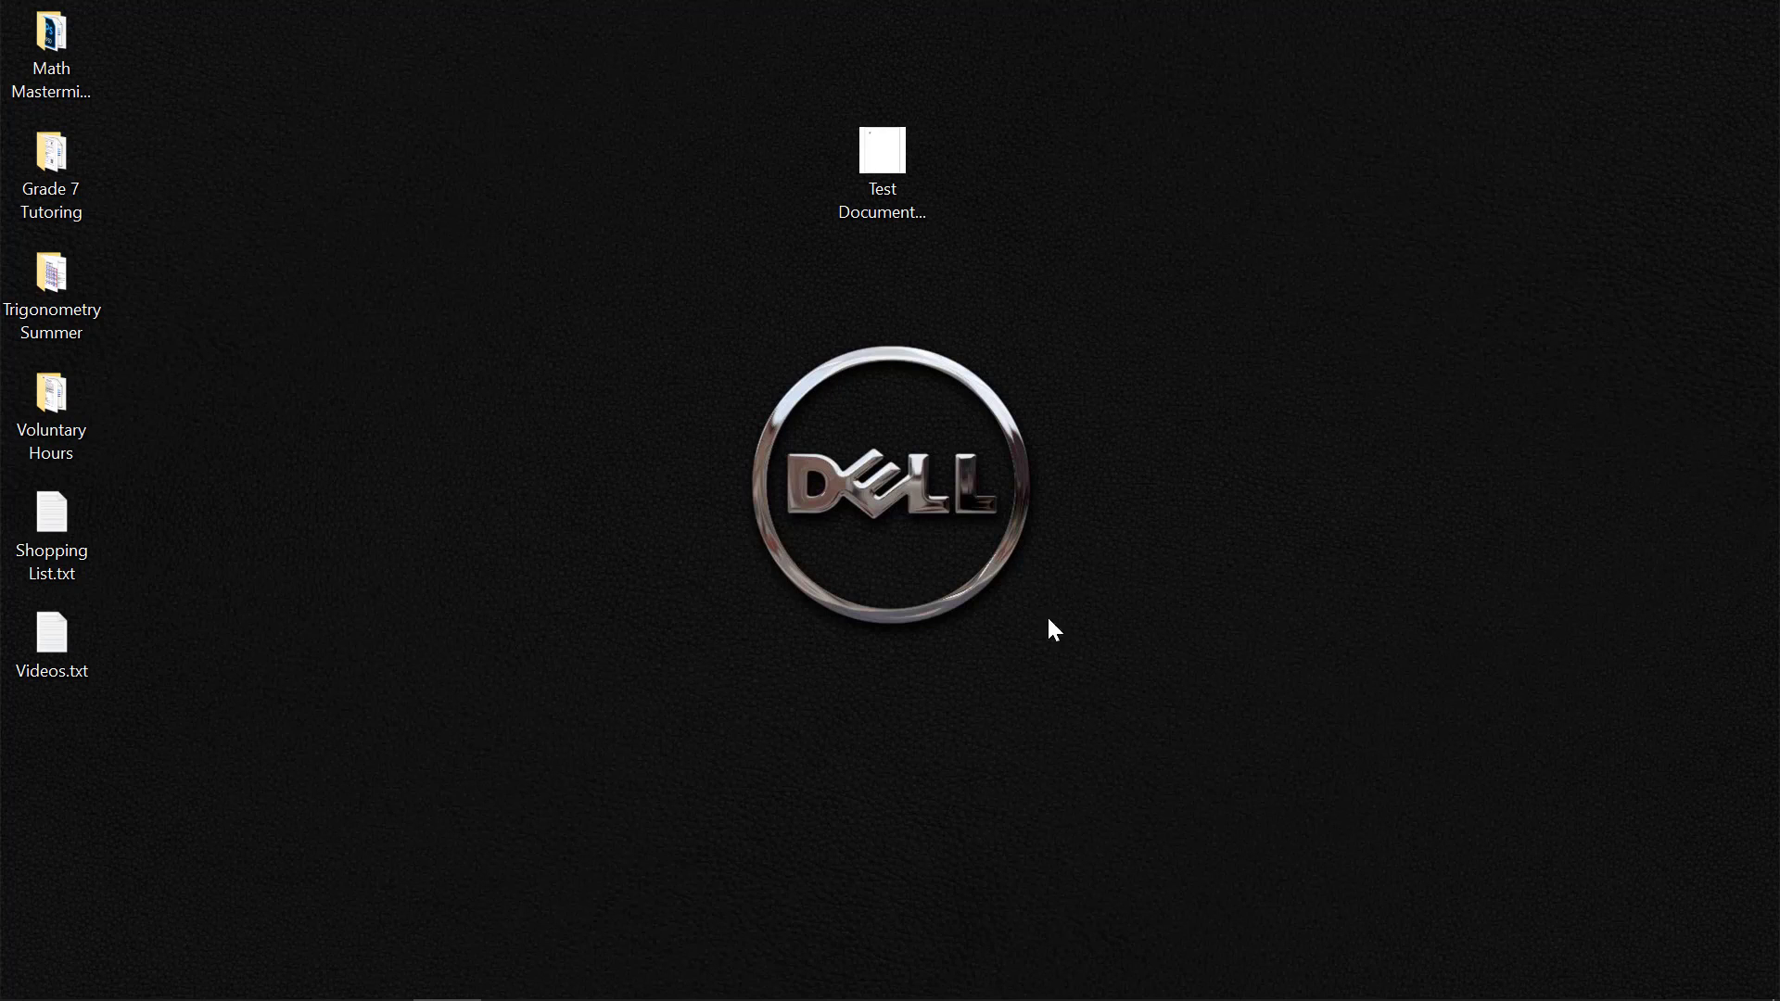
{"action": "mouse_move", "coordinate": [920, 360]}
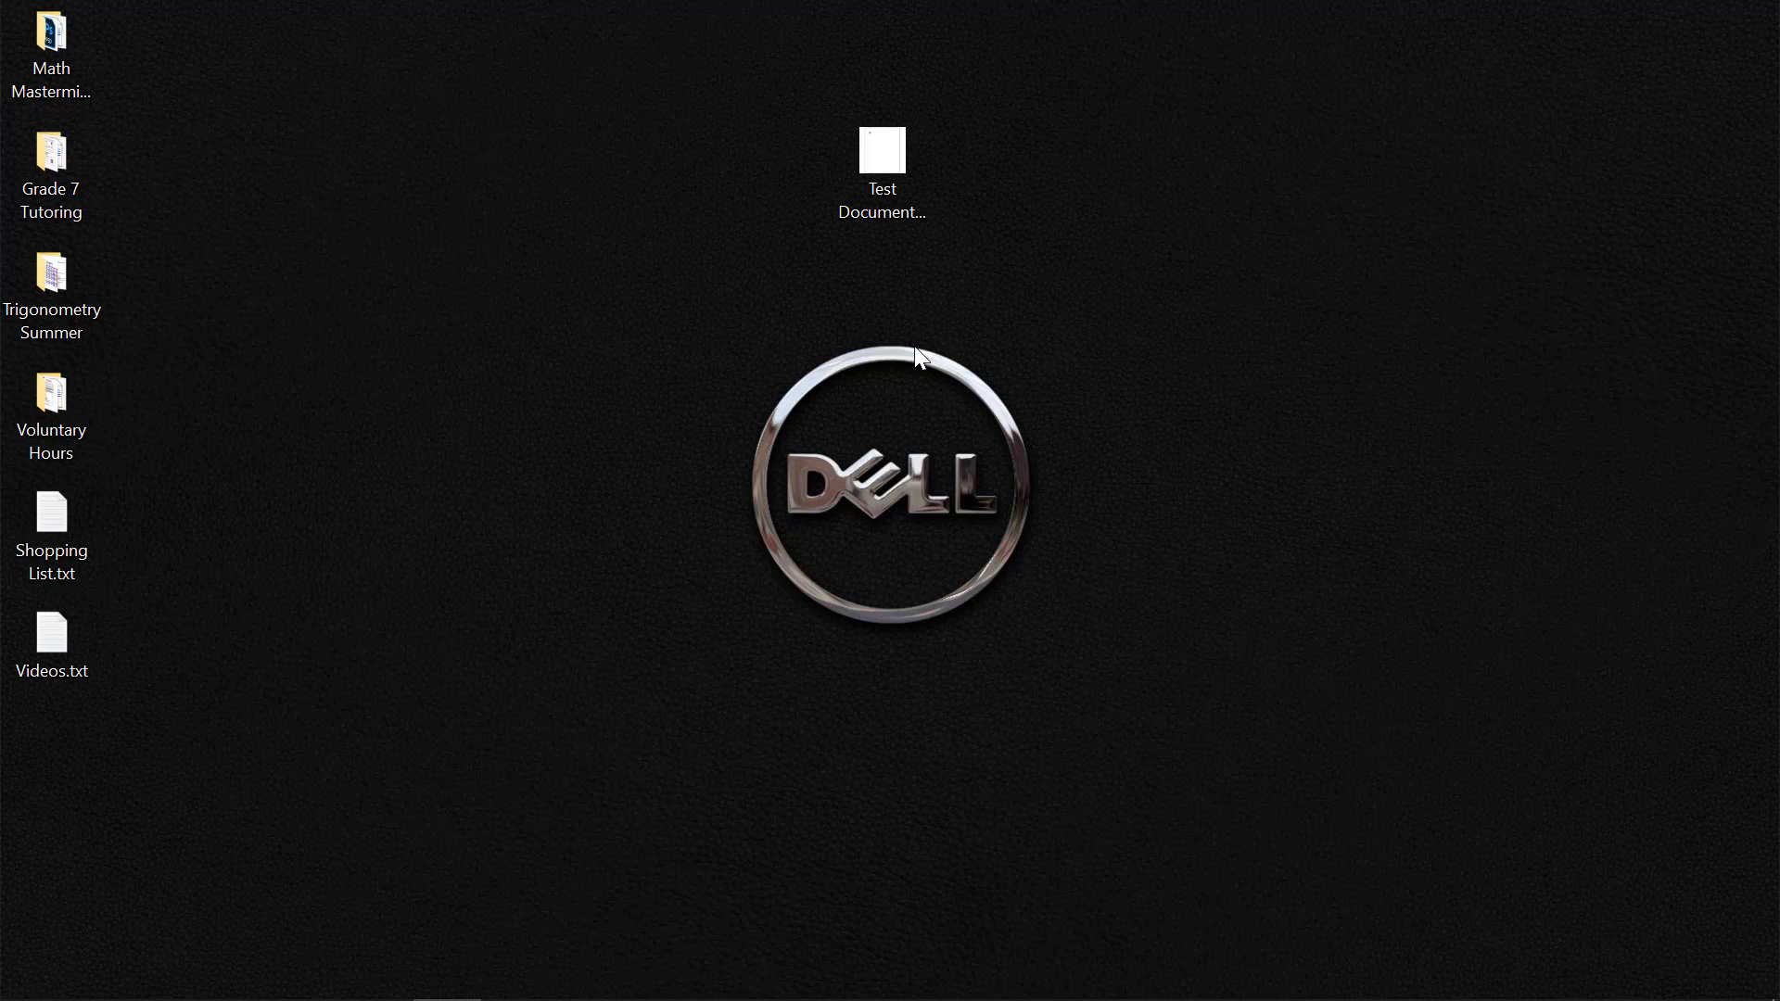
{"action": "mouse_move", "coordinate": [896, 187]}
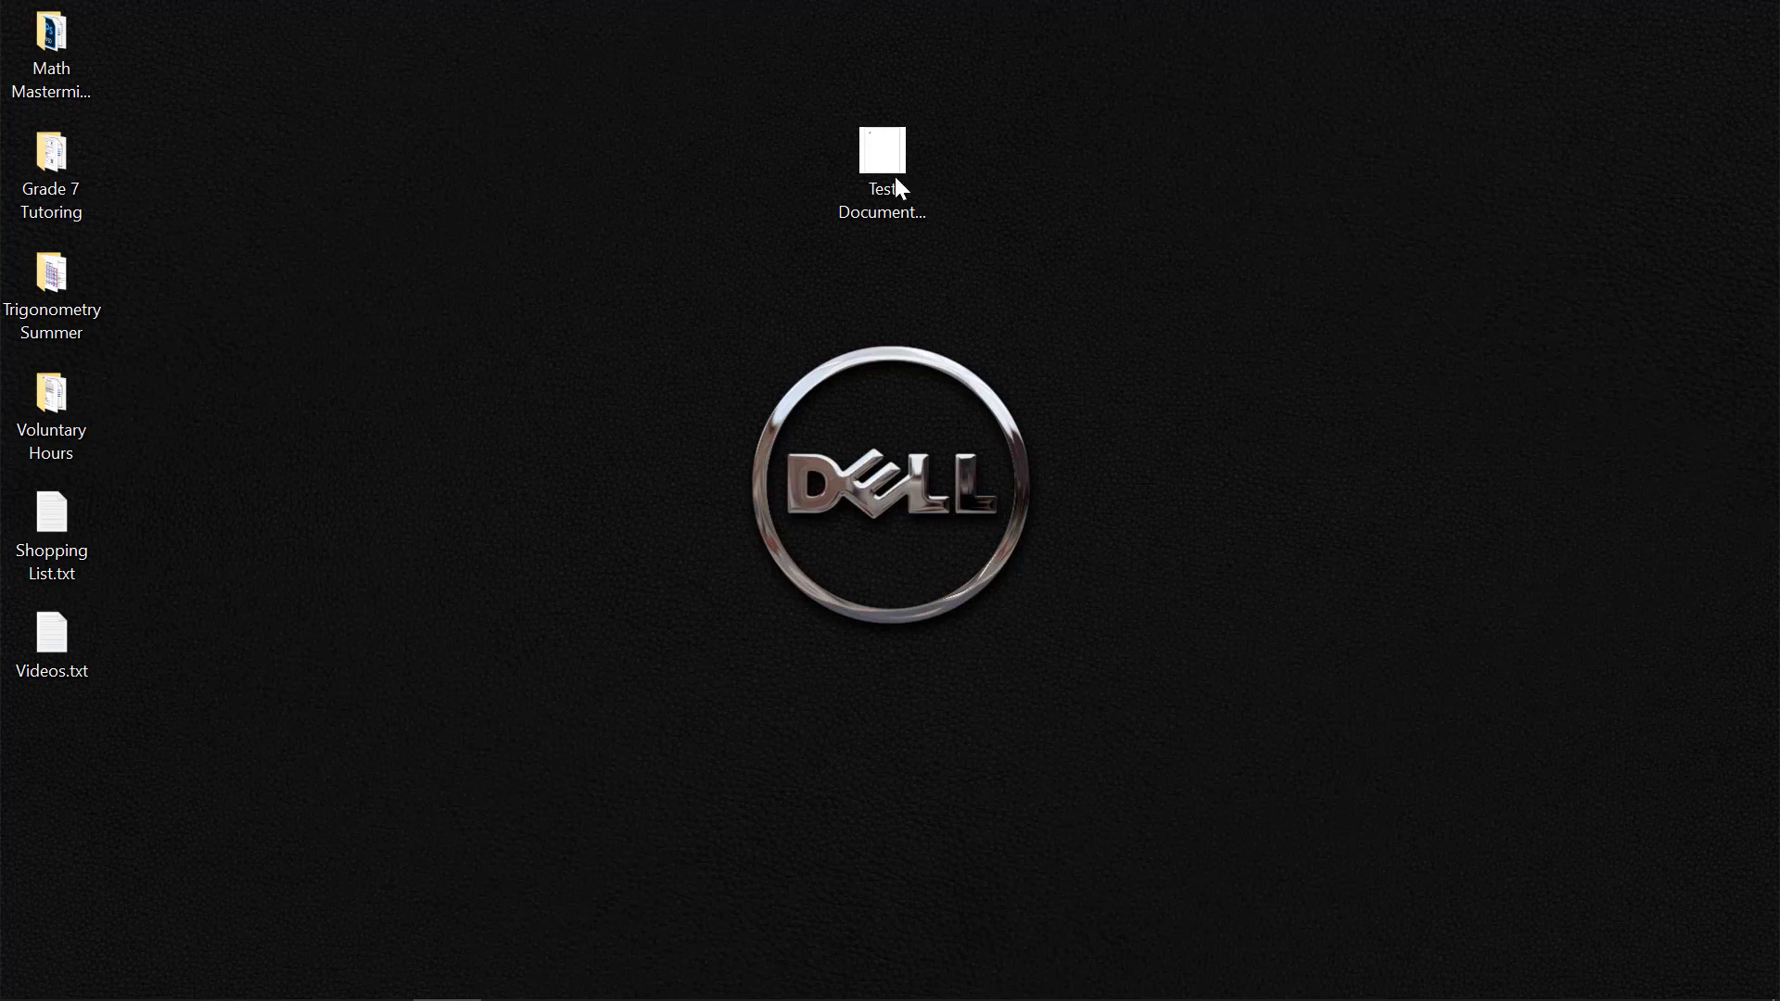
Open Test Document.pdf from the desktop in Chrome's PDF viewer.
{"action": "left_click", "coordinate": [881, 165]}
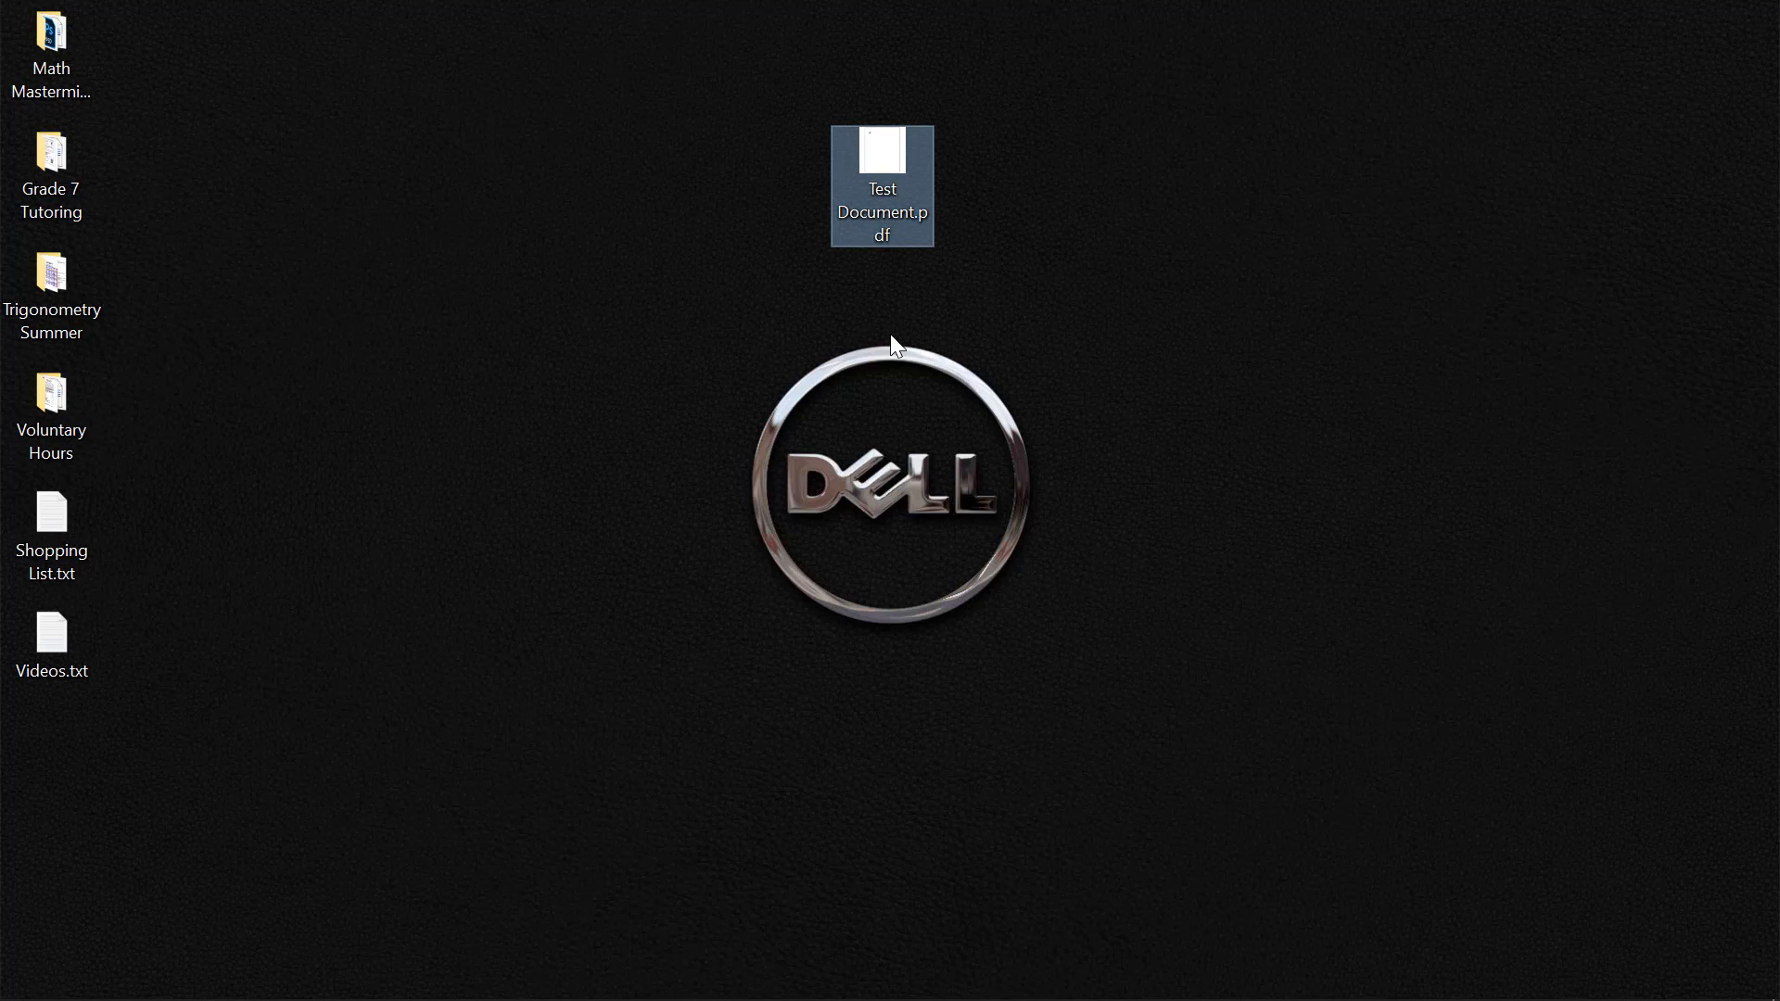
{"action": "mouse_move", "coordinate": [869, 191]}
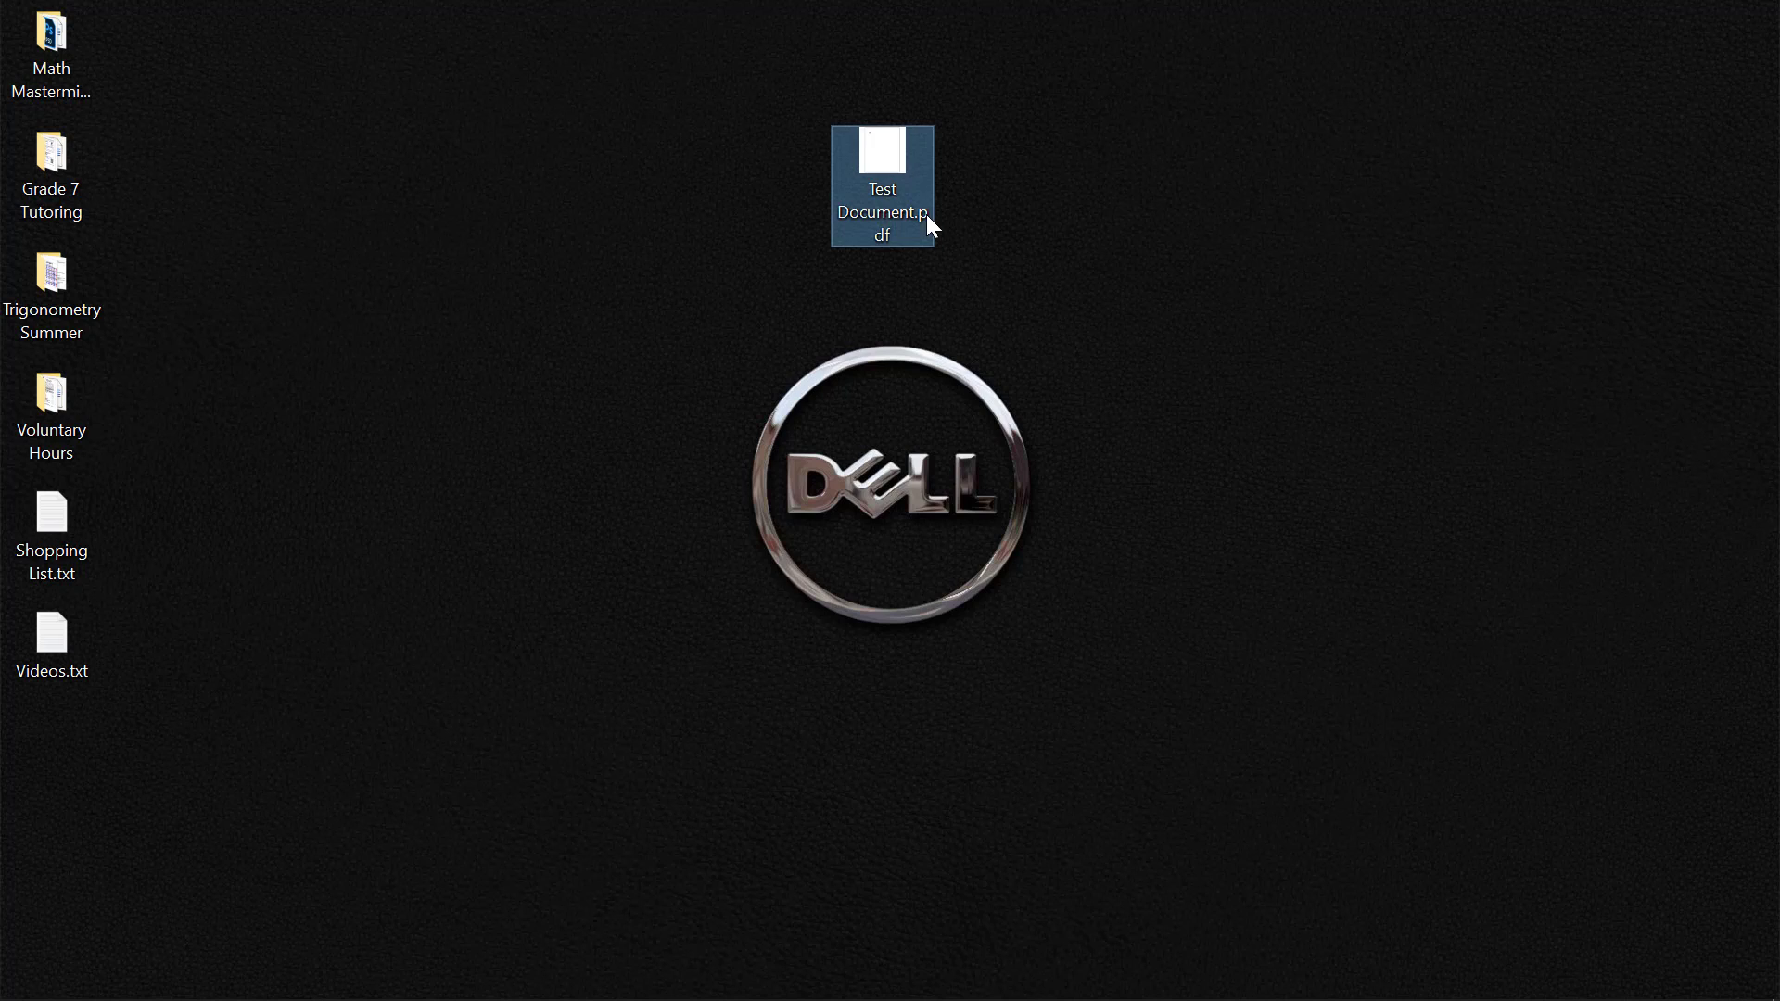
{"action": "mouse_move", "coordinate": [885, 216]}
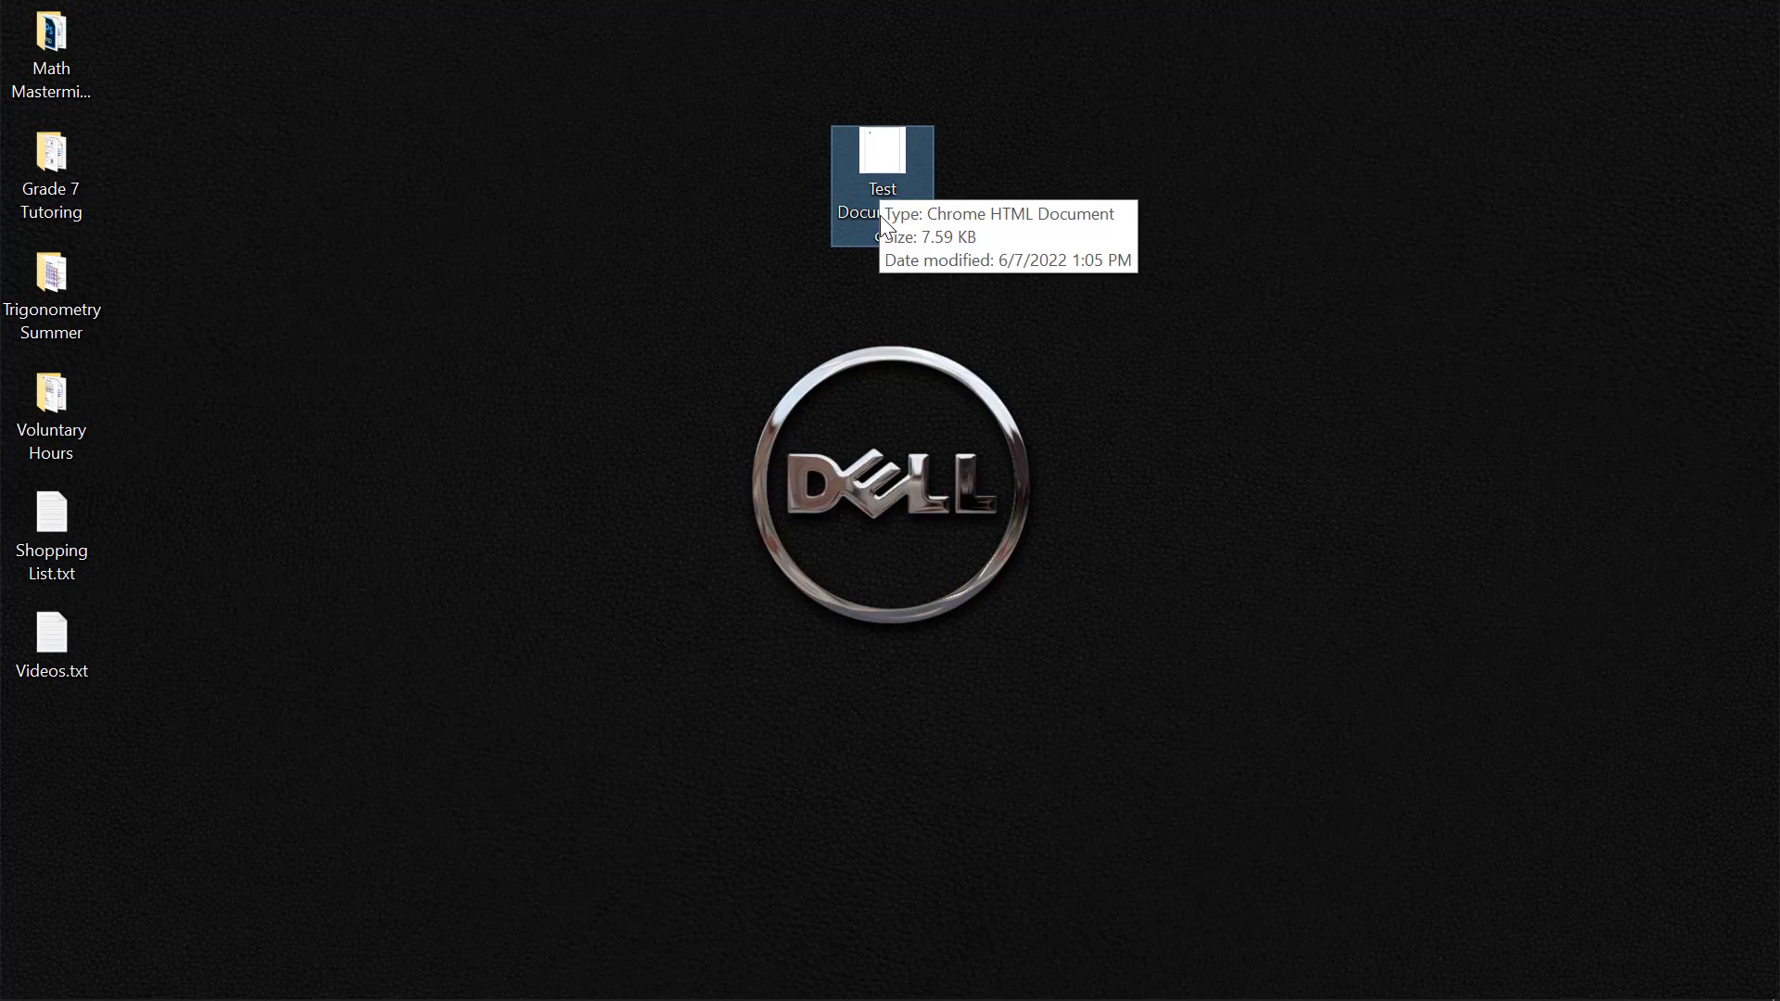
{"action": "mouse_move", "coordinate": [747, 580]}
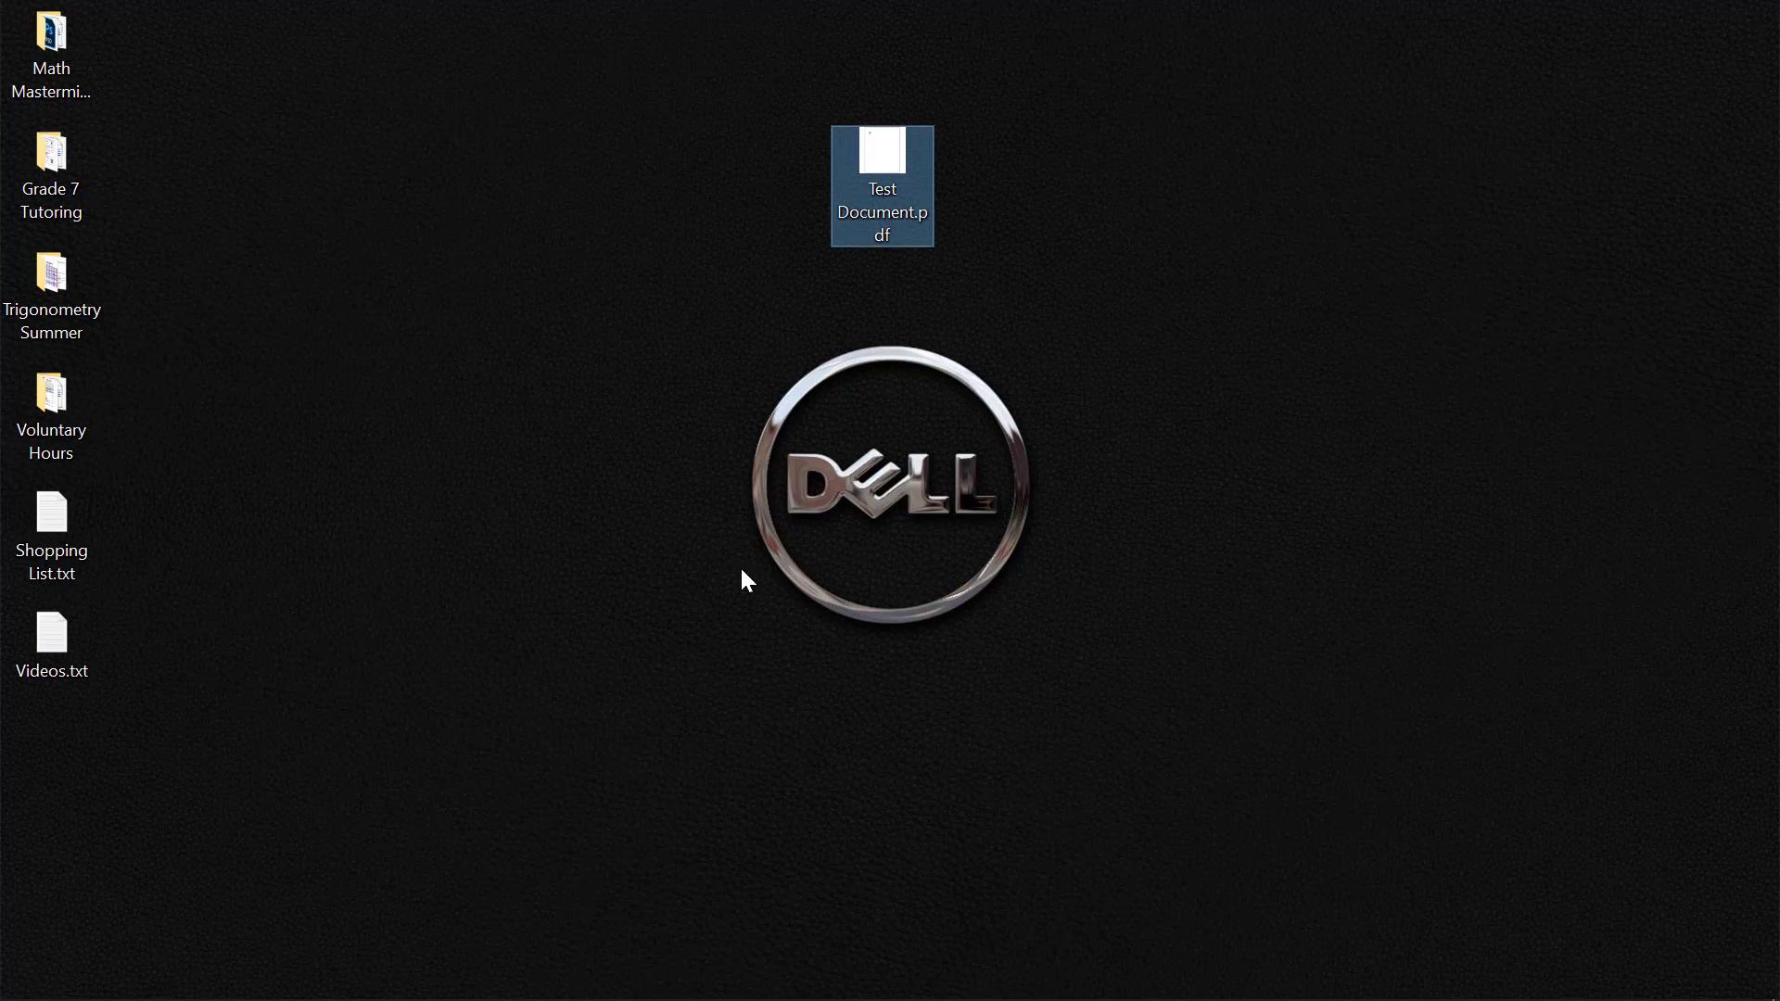
{"action": "double_click", "coordinate": [881, 186]}
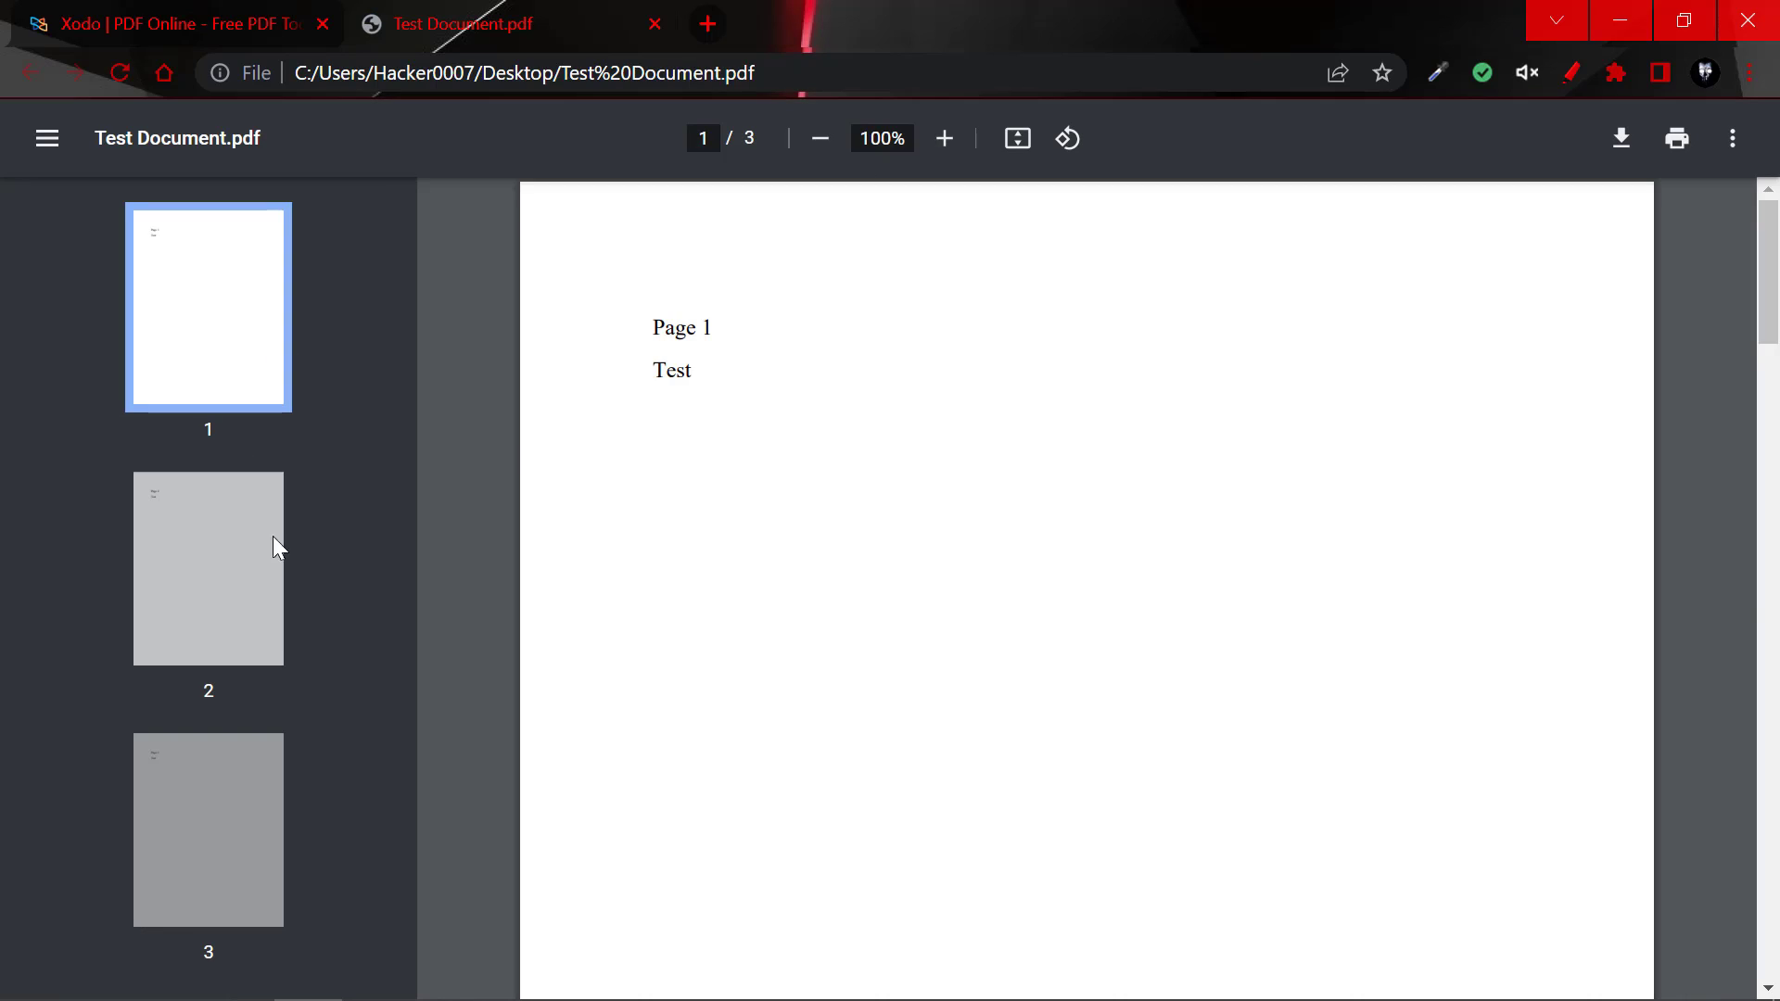
{"action": "mouse_move", "coordinate": [582, 27]}
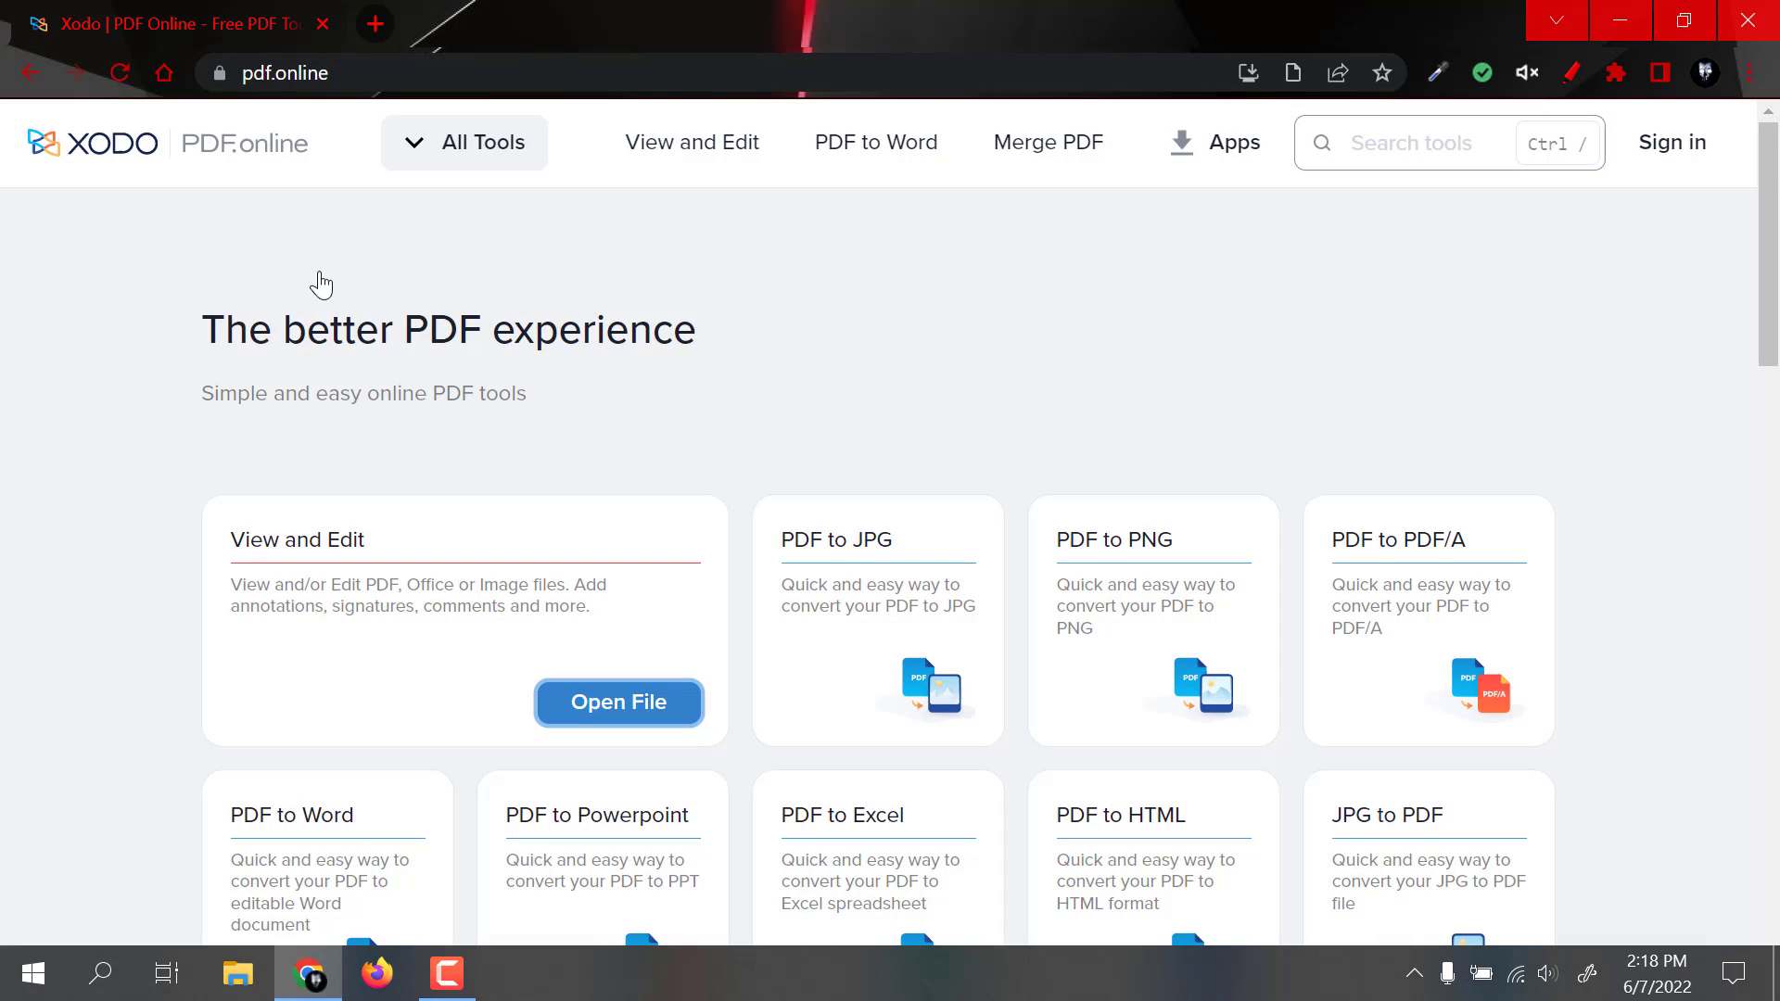
{"action": "mouse_move", "coordinate": [429, 277]}
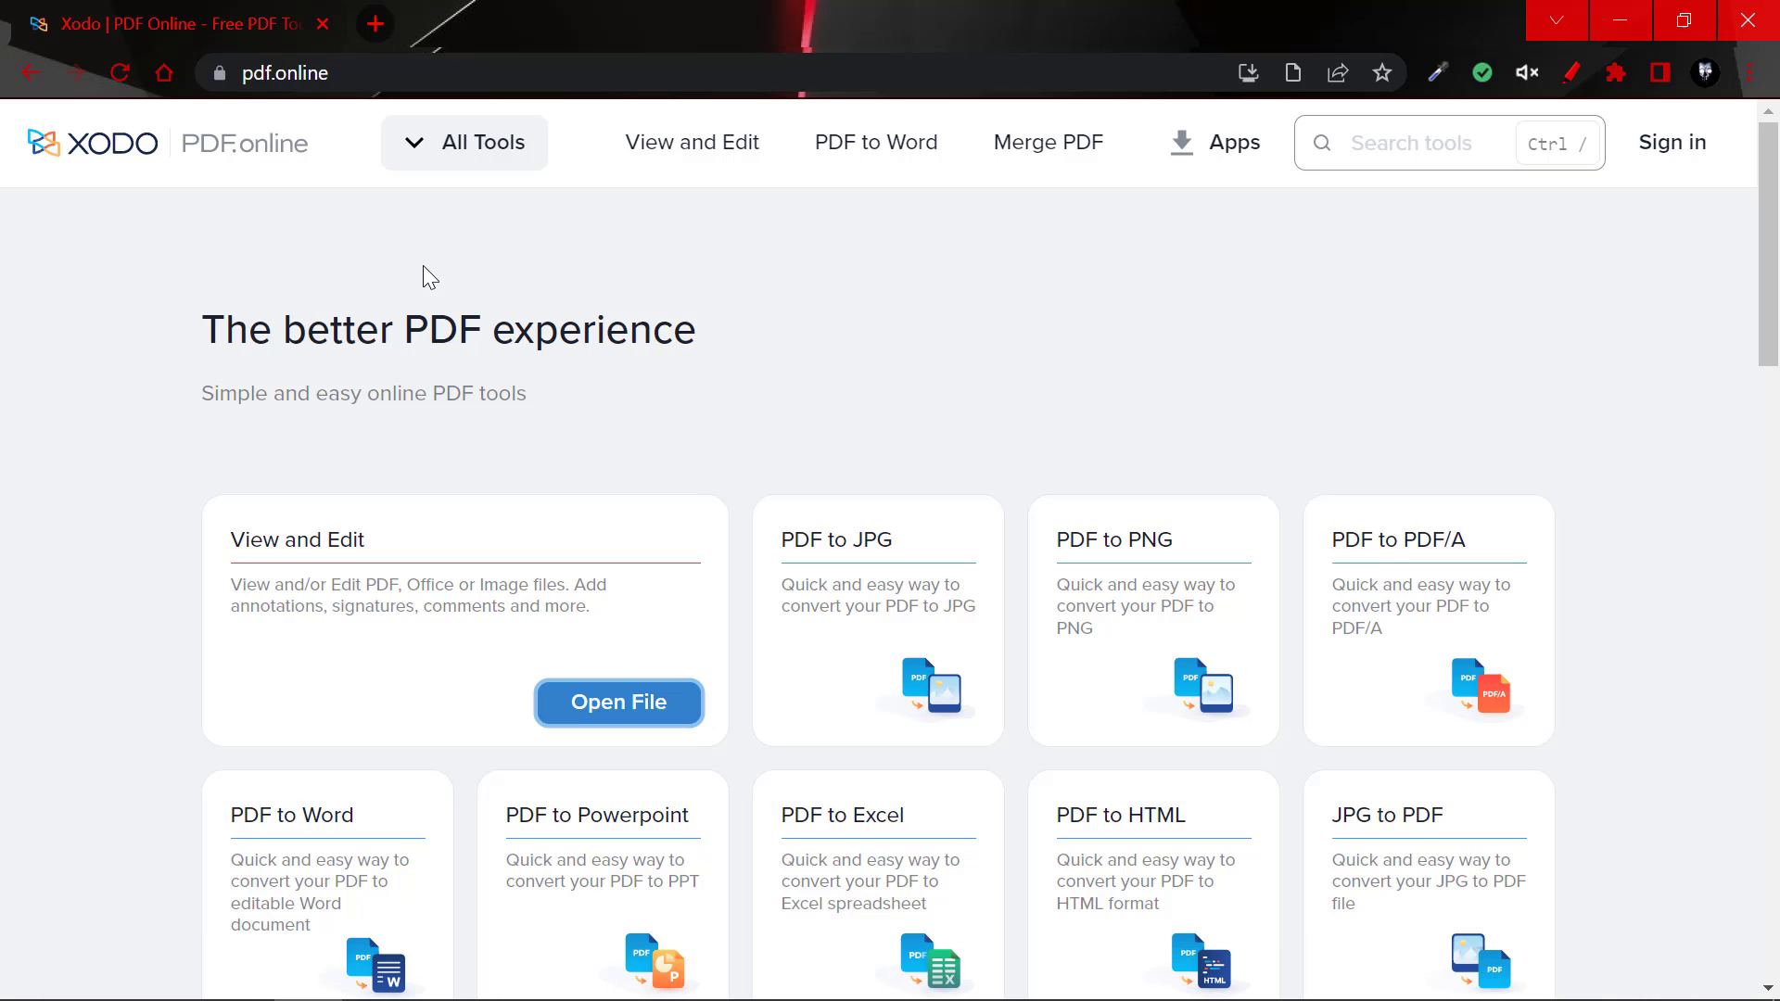
{"action": "mouse_move", "coordinate": [373, 311]}
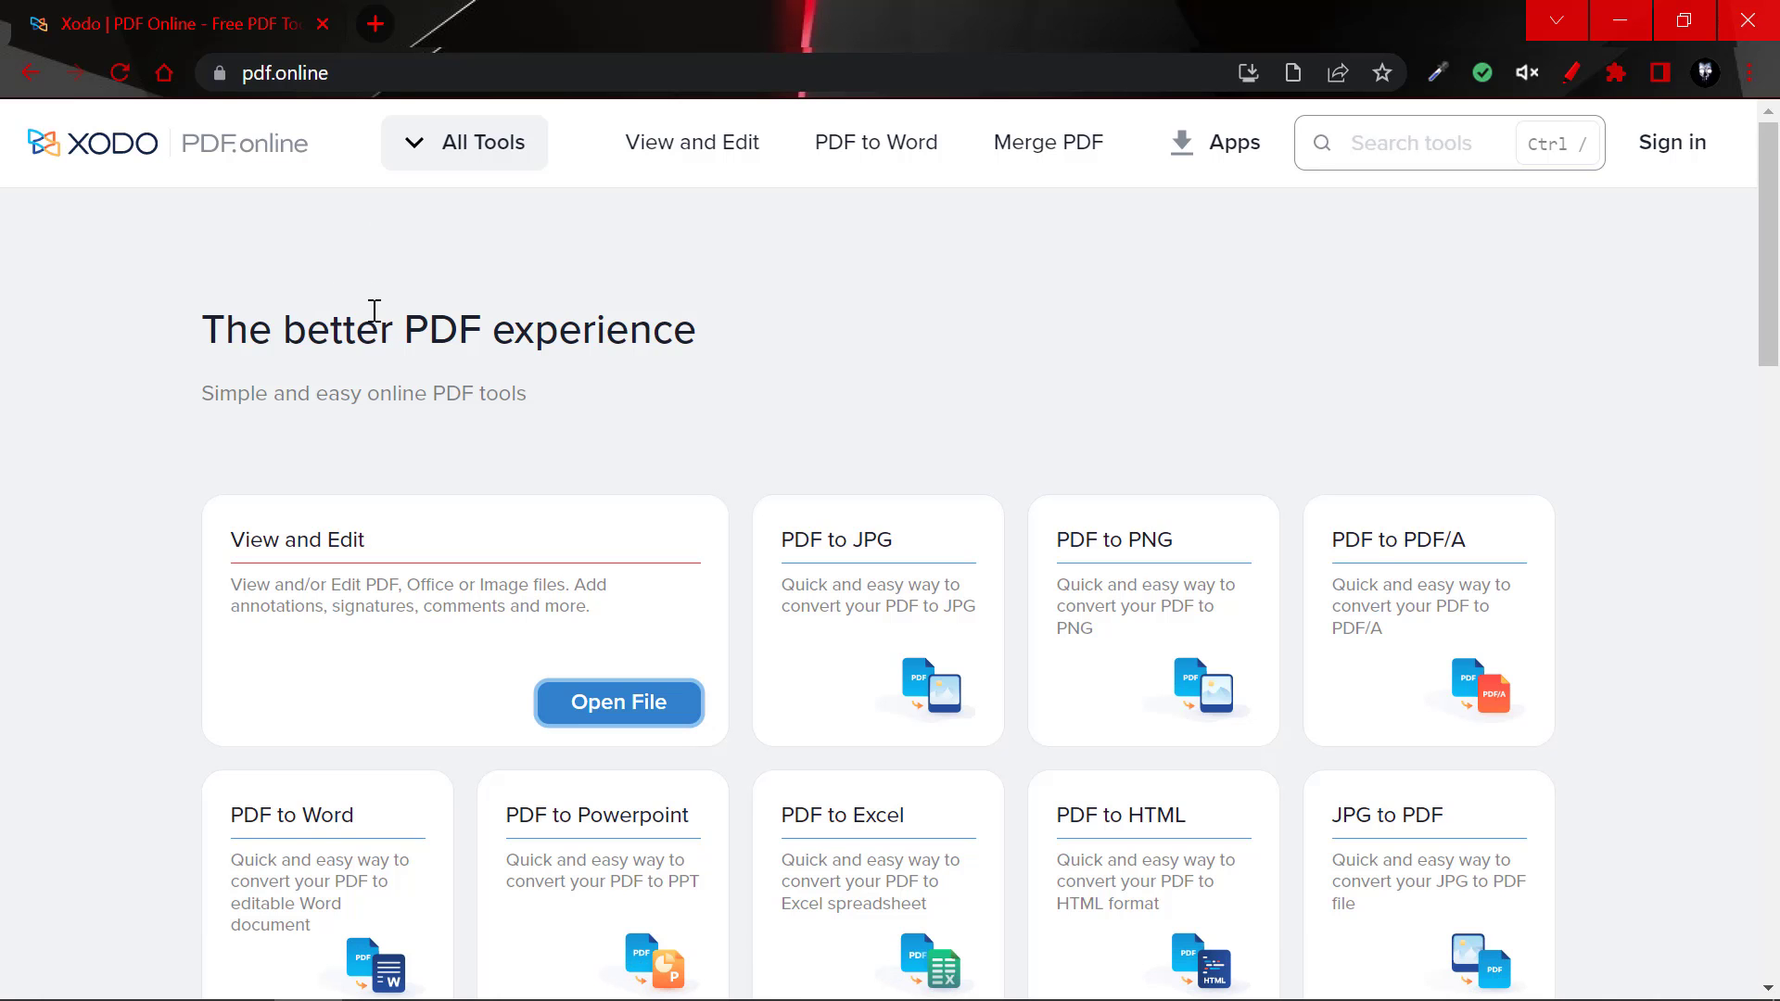
{"action": "scroll", "scroll_direction": "down", "scroll_amount": 3}
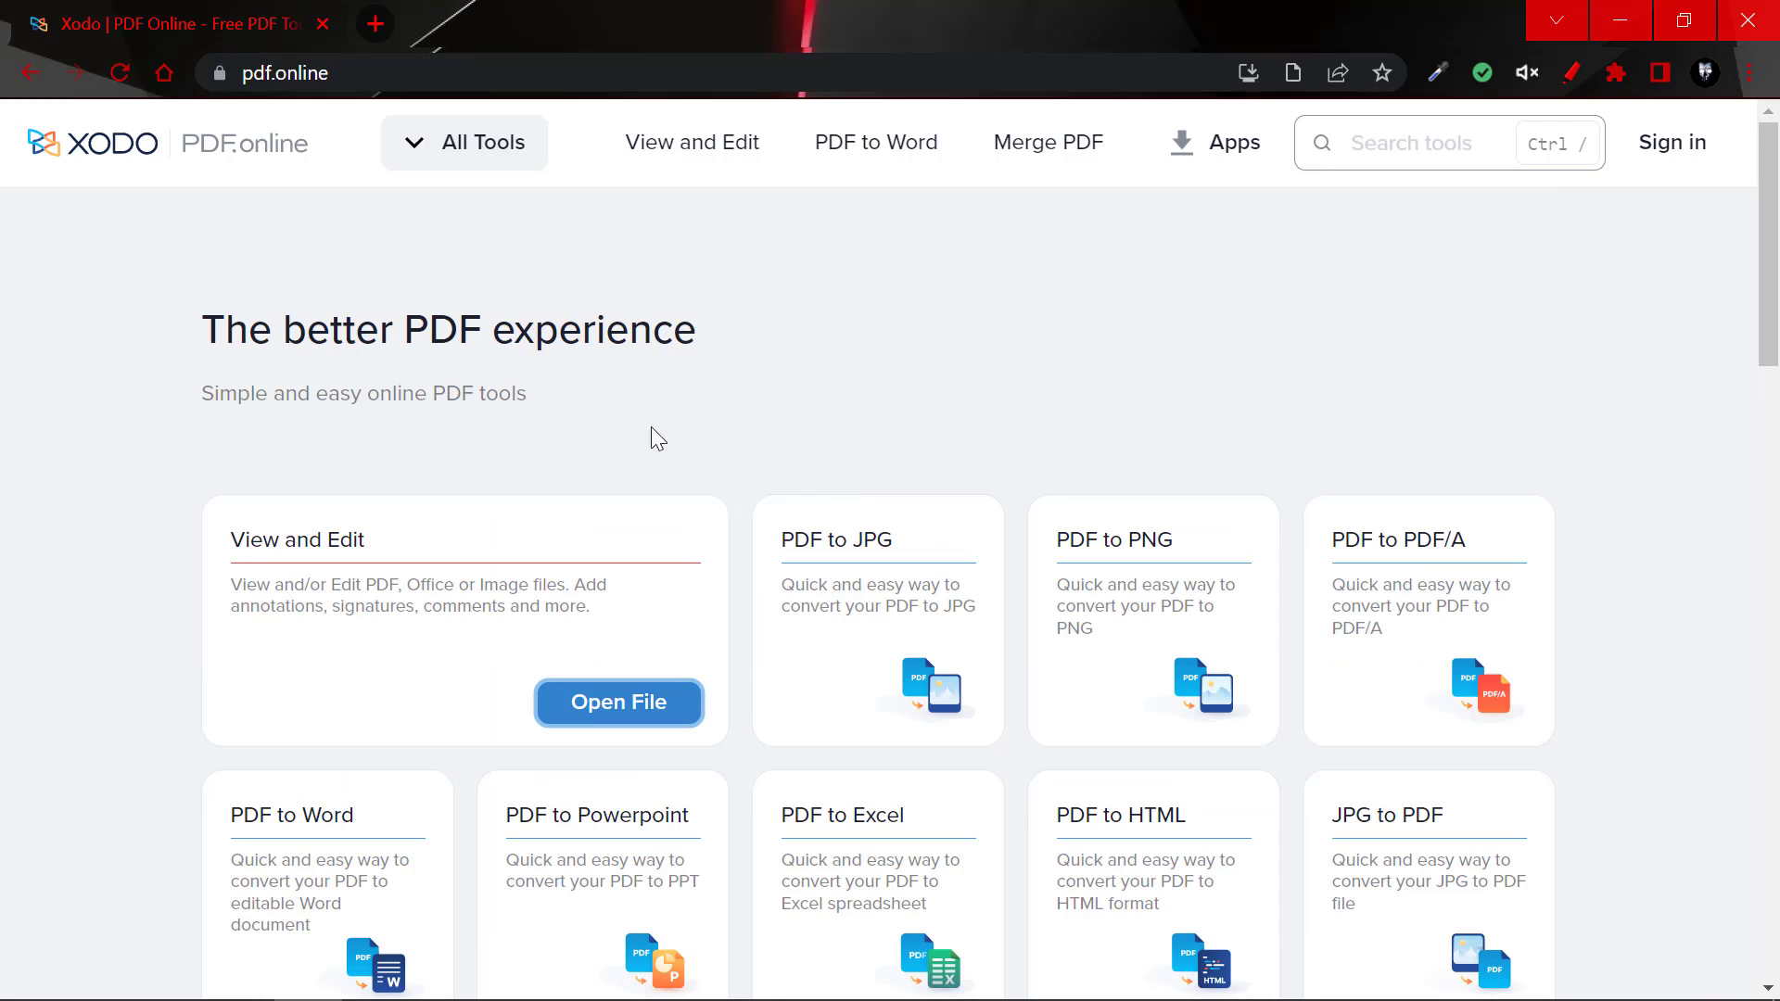
{"action": "mouse_move", "coordinate": [276, 370]}
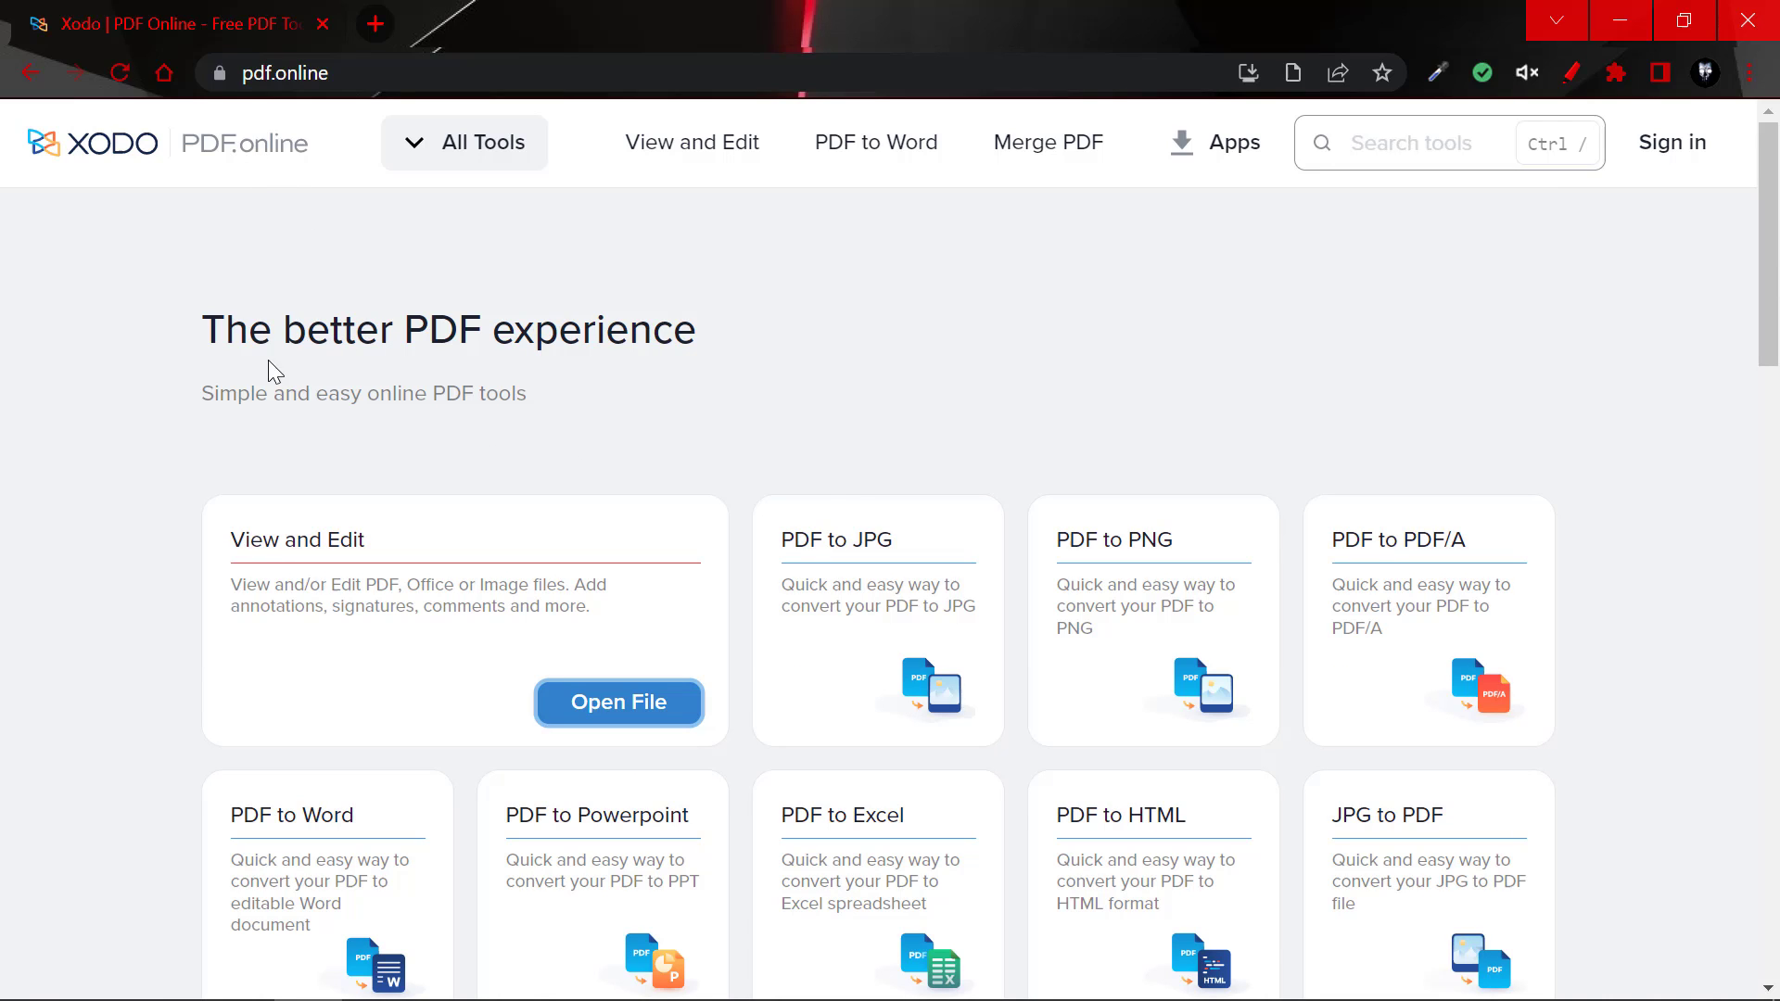
{"action": "mouse_move", "coordinate": [277, 558]}
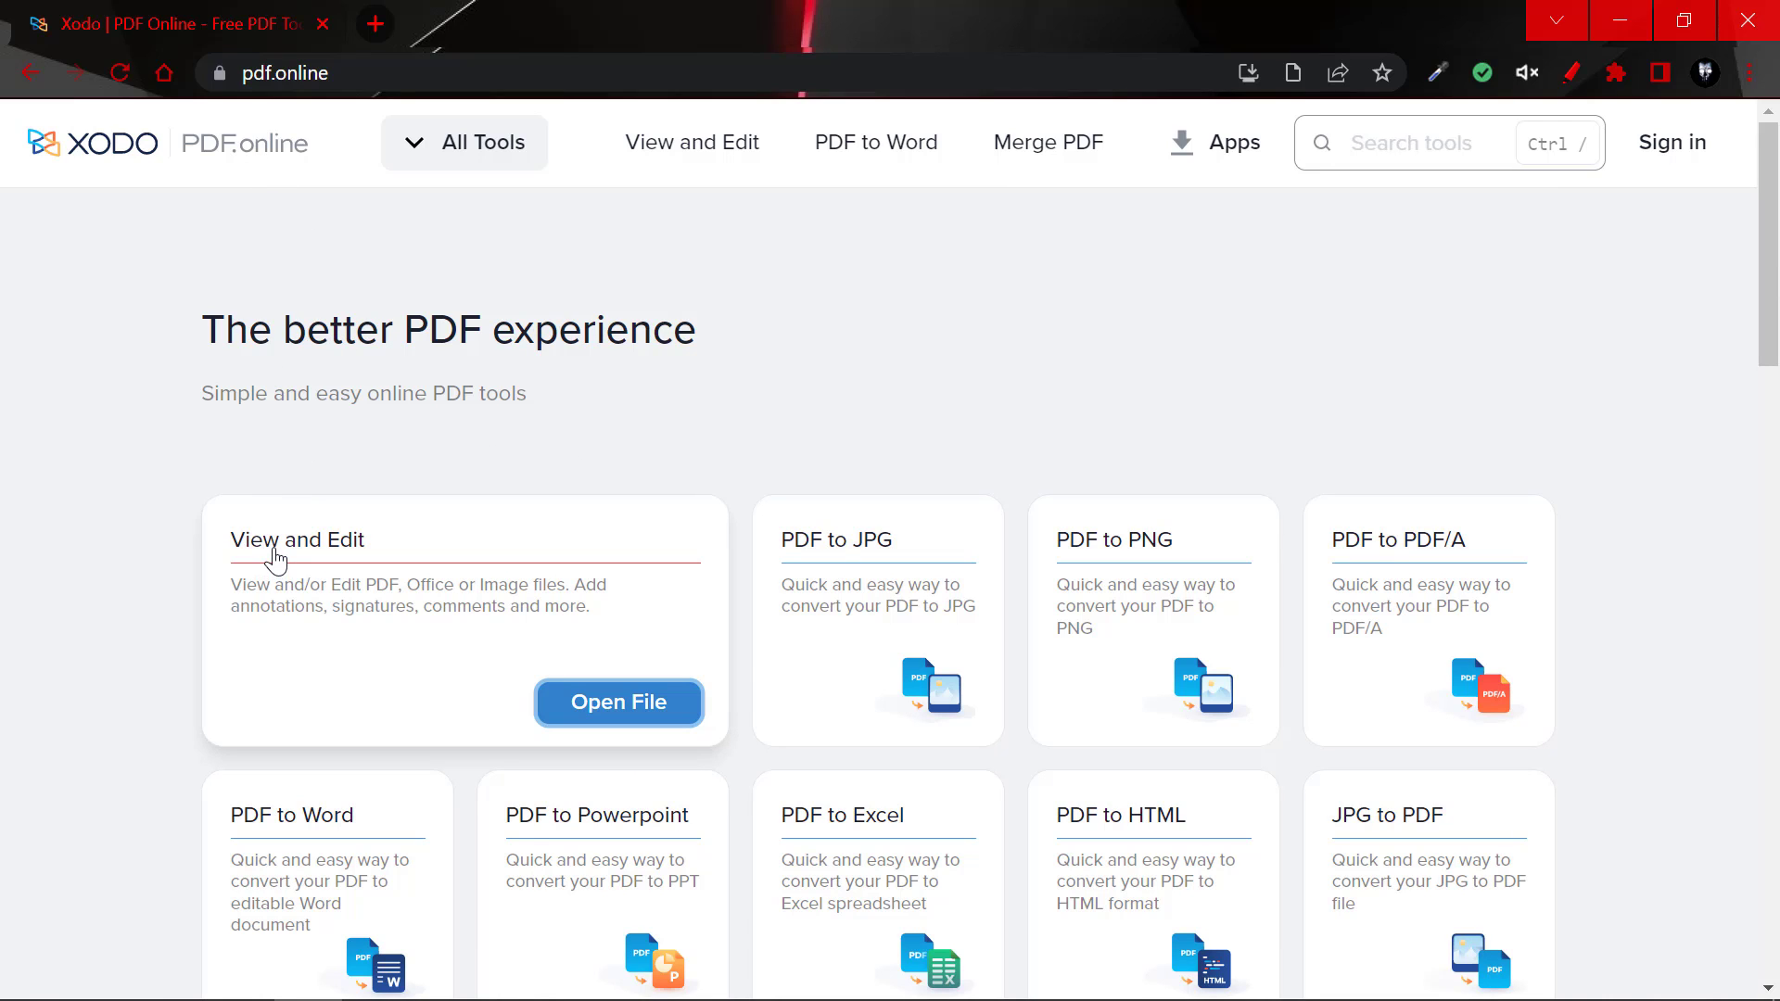
{"action": "mouse_move", "coordinate": [344, 586]}
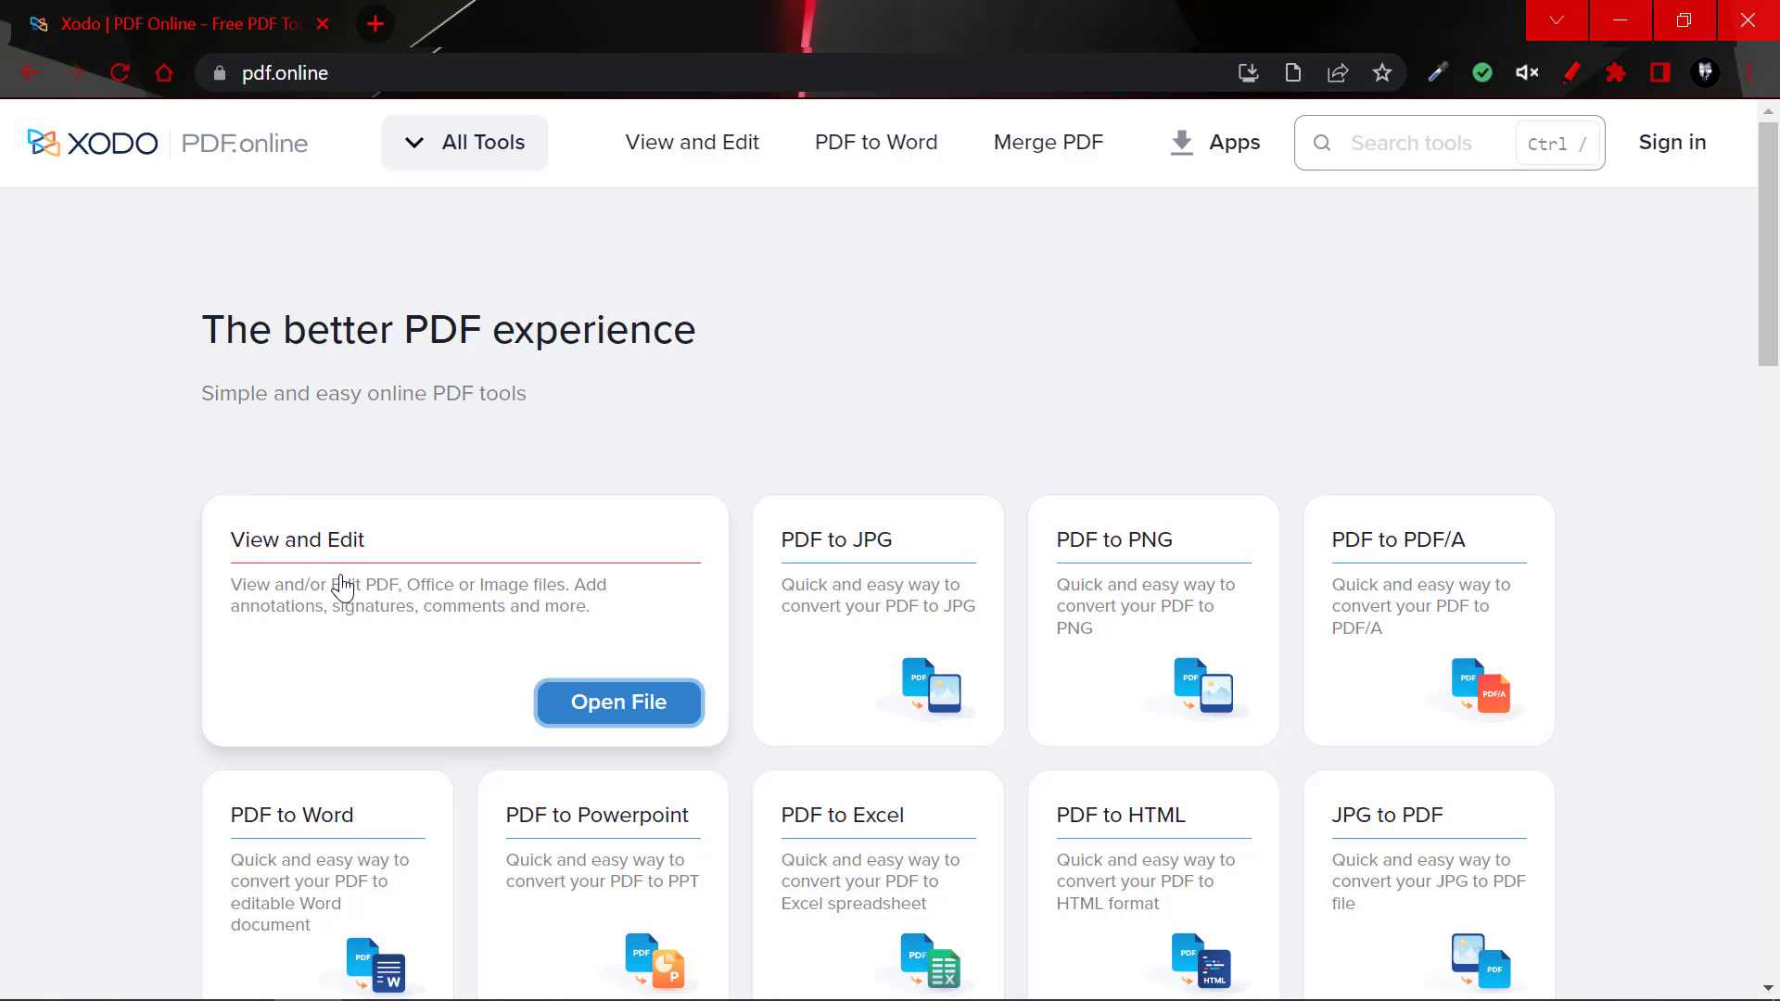
{"action": "mouse_move", "coordinate": [466, 621]}
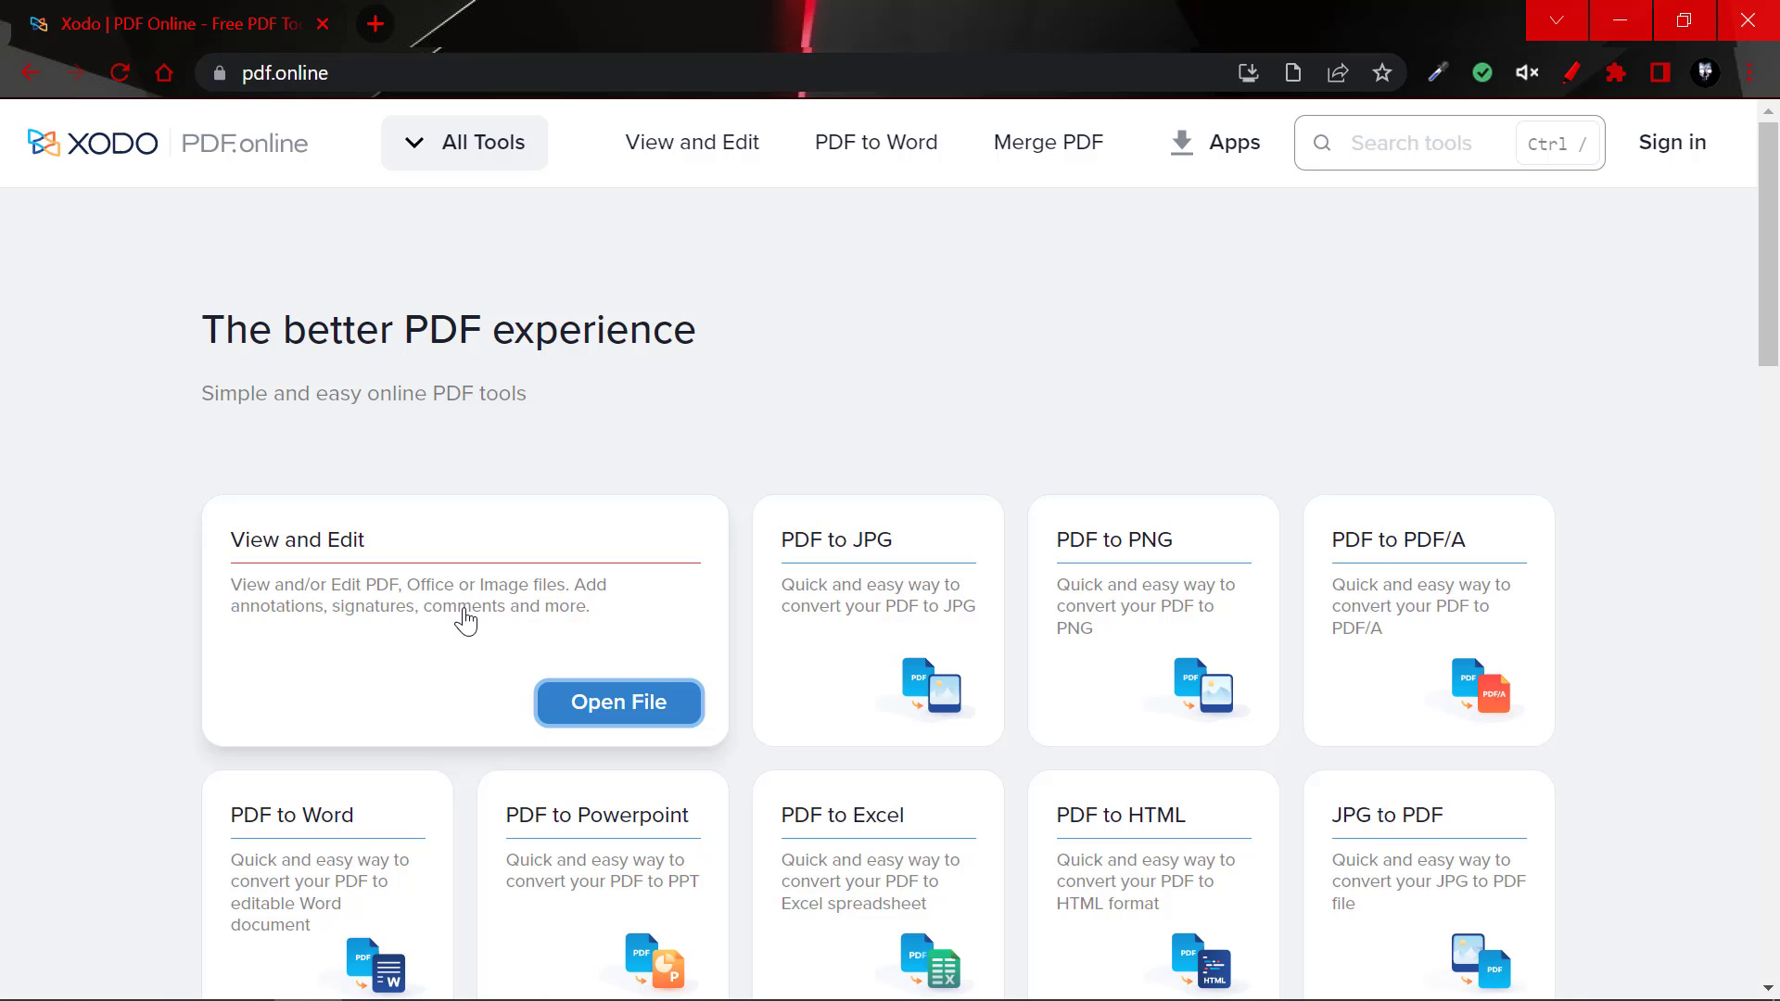
{"action": "mouse_move", "coordinate": [453, 622]}
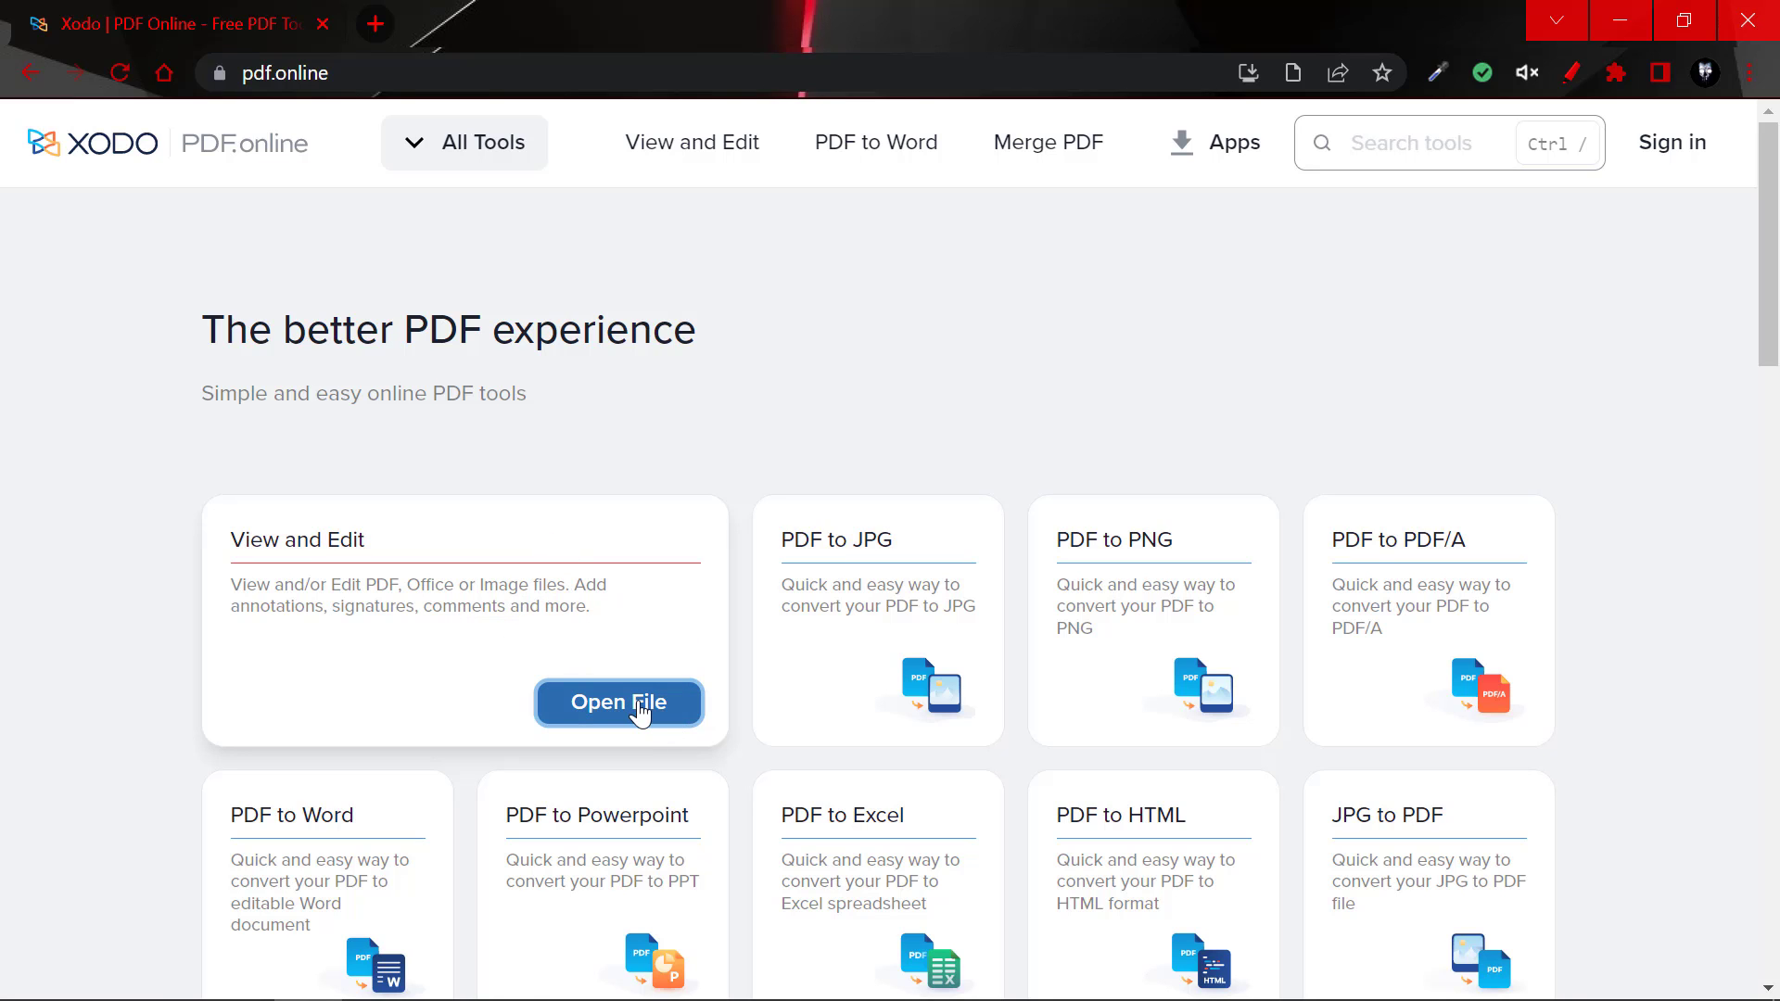
Pick a PDF from the computer and load it into the View and Edit editor.
{"action": "left_click", "coordinate": [618, 702]}
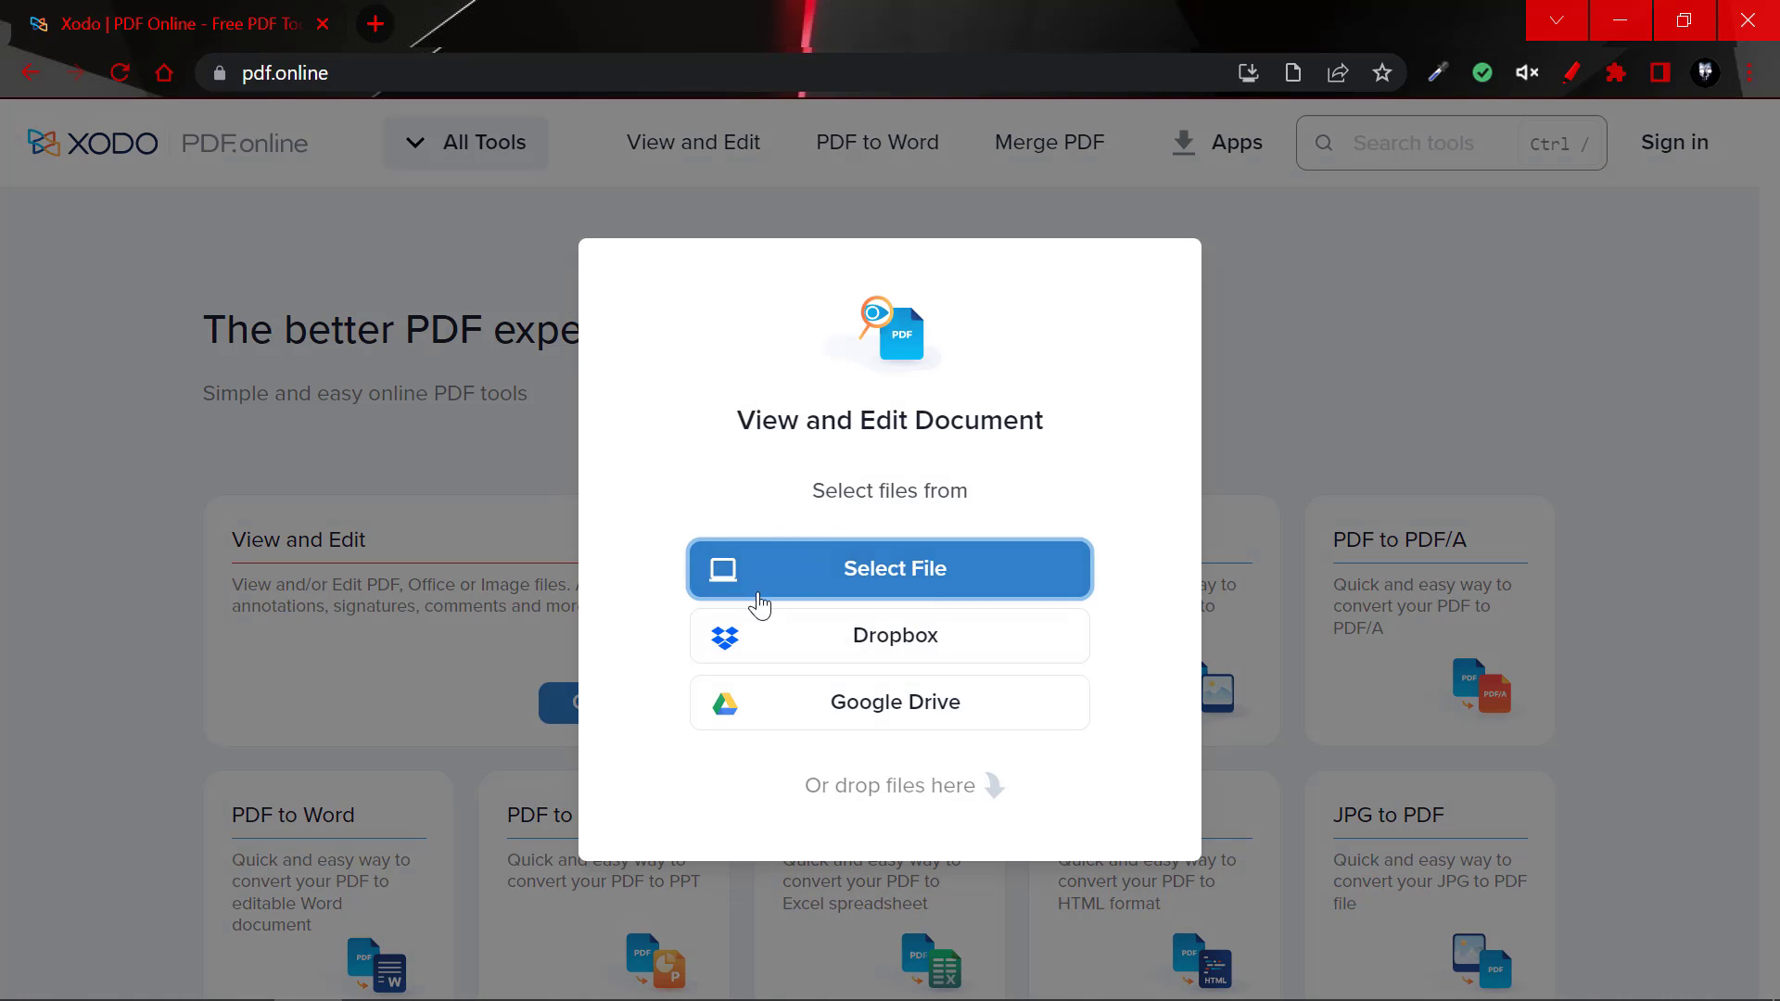
{"action": "mouse_move", "coordinate": [889, 578]}
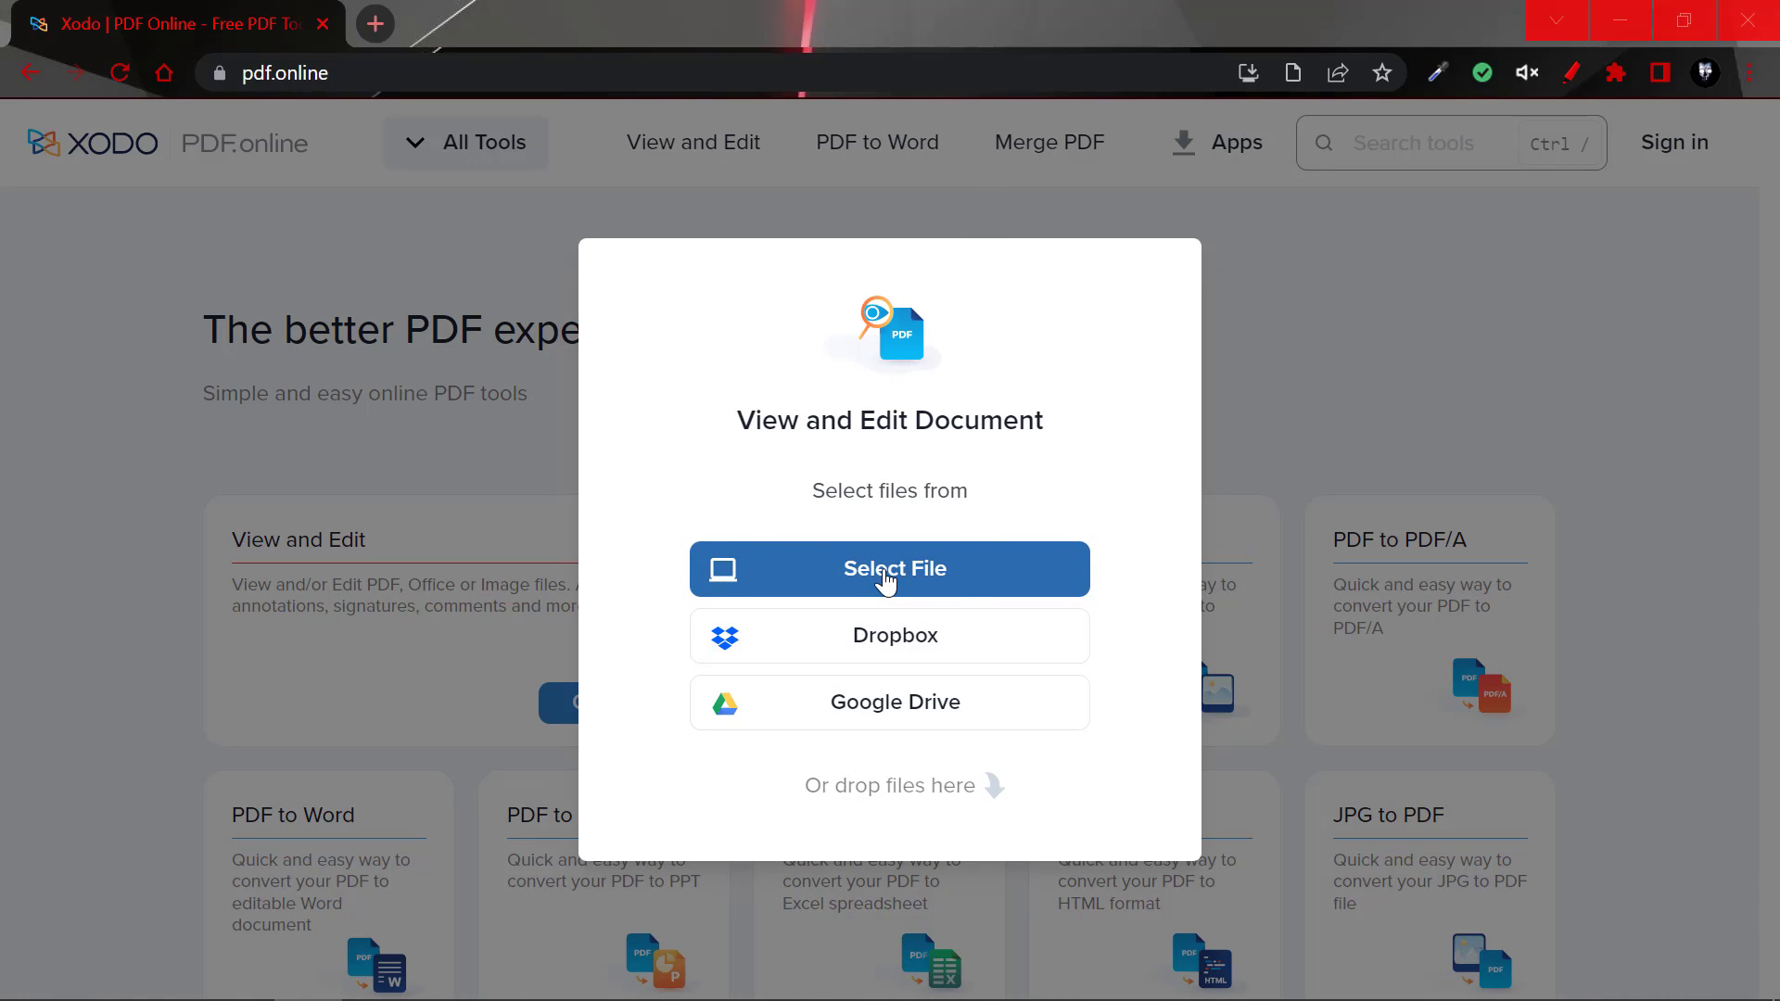
{"action": "left_click", "coordinate": [889, 568]}
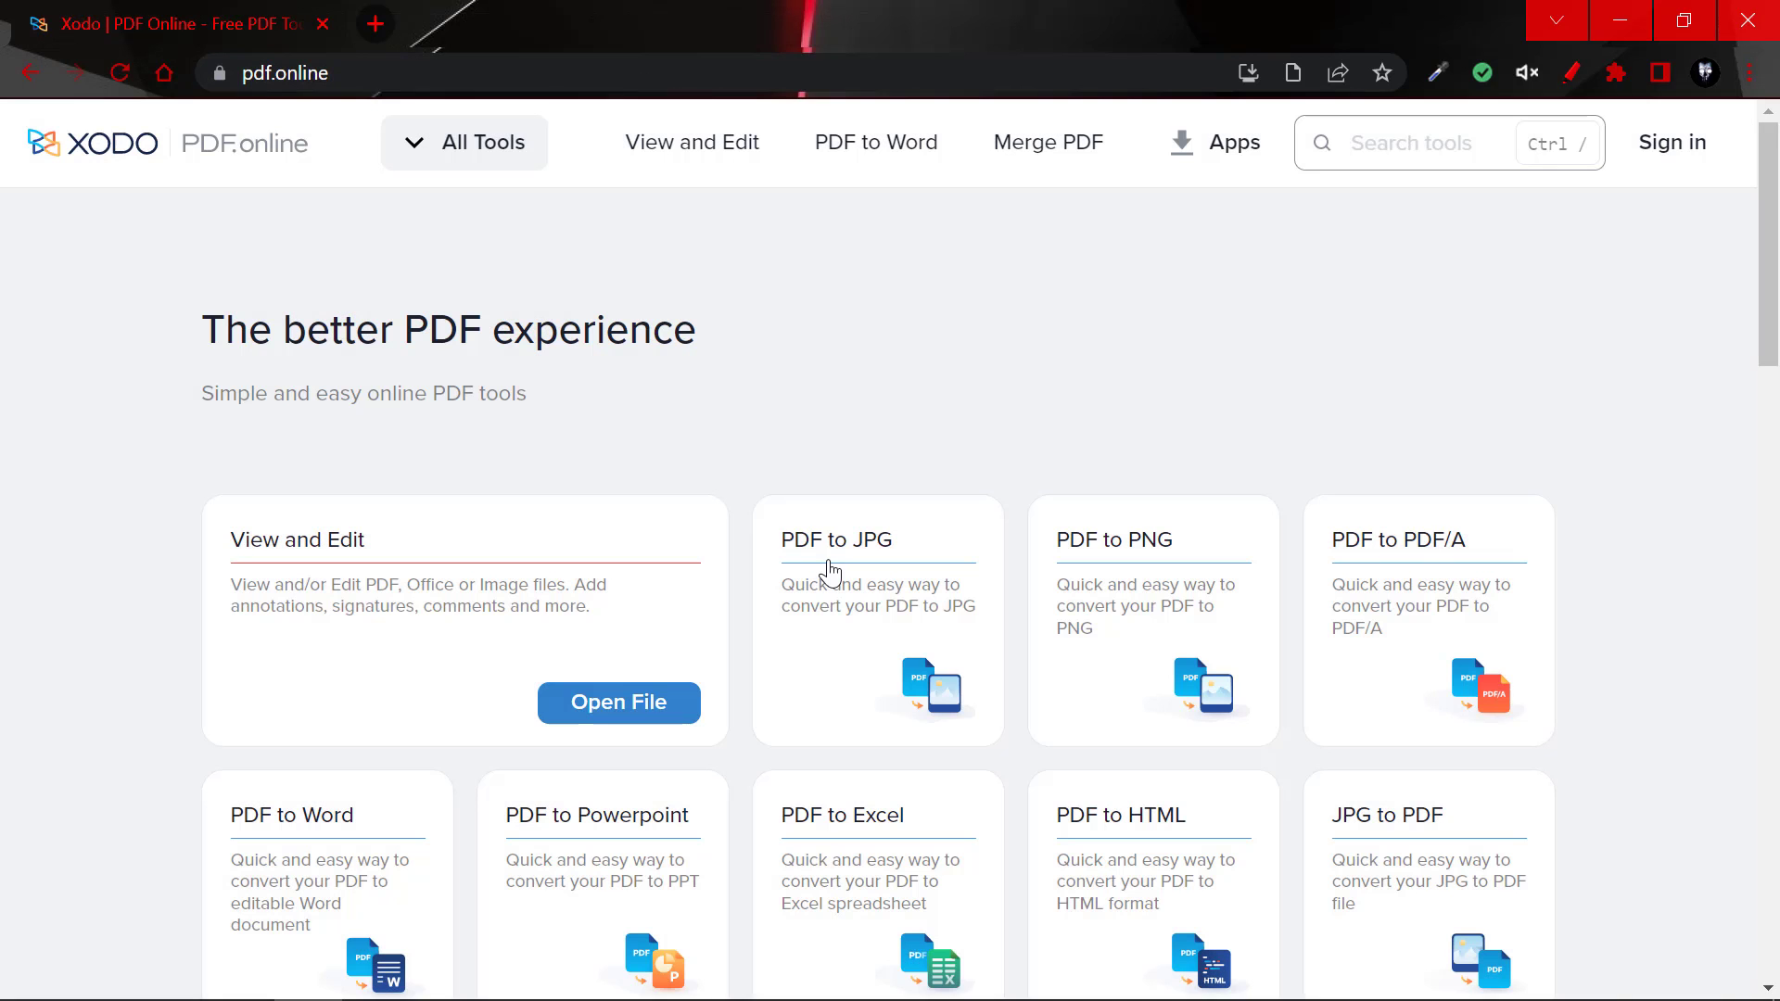
{"action": "left_click", "coordinate": [617, 702]}
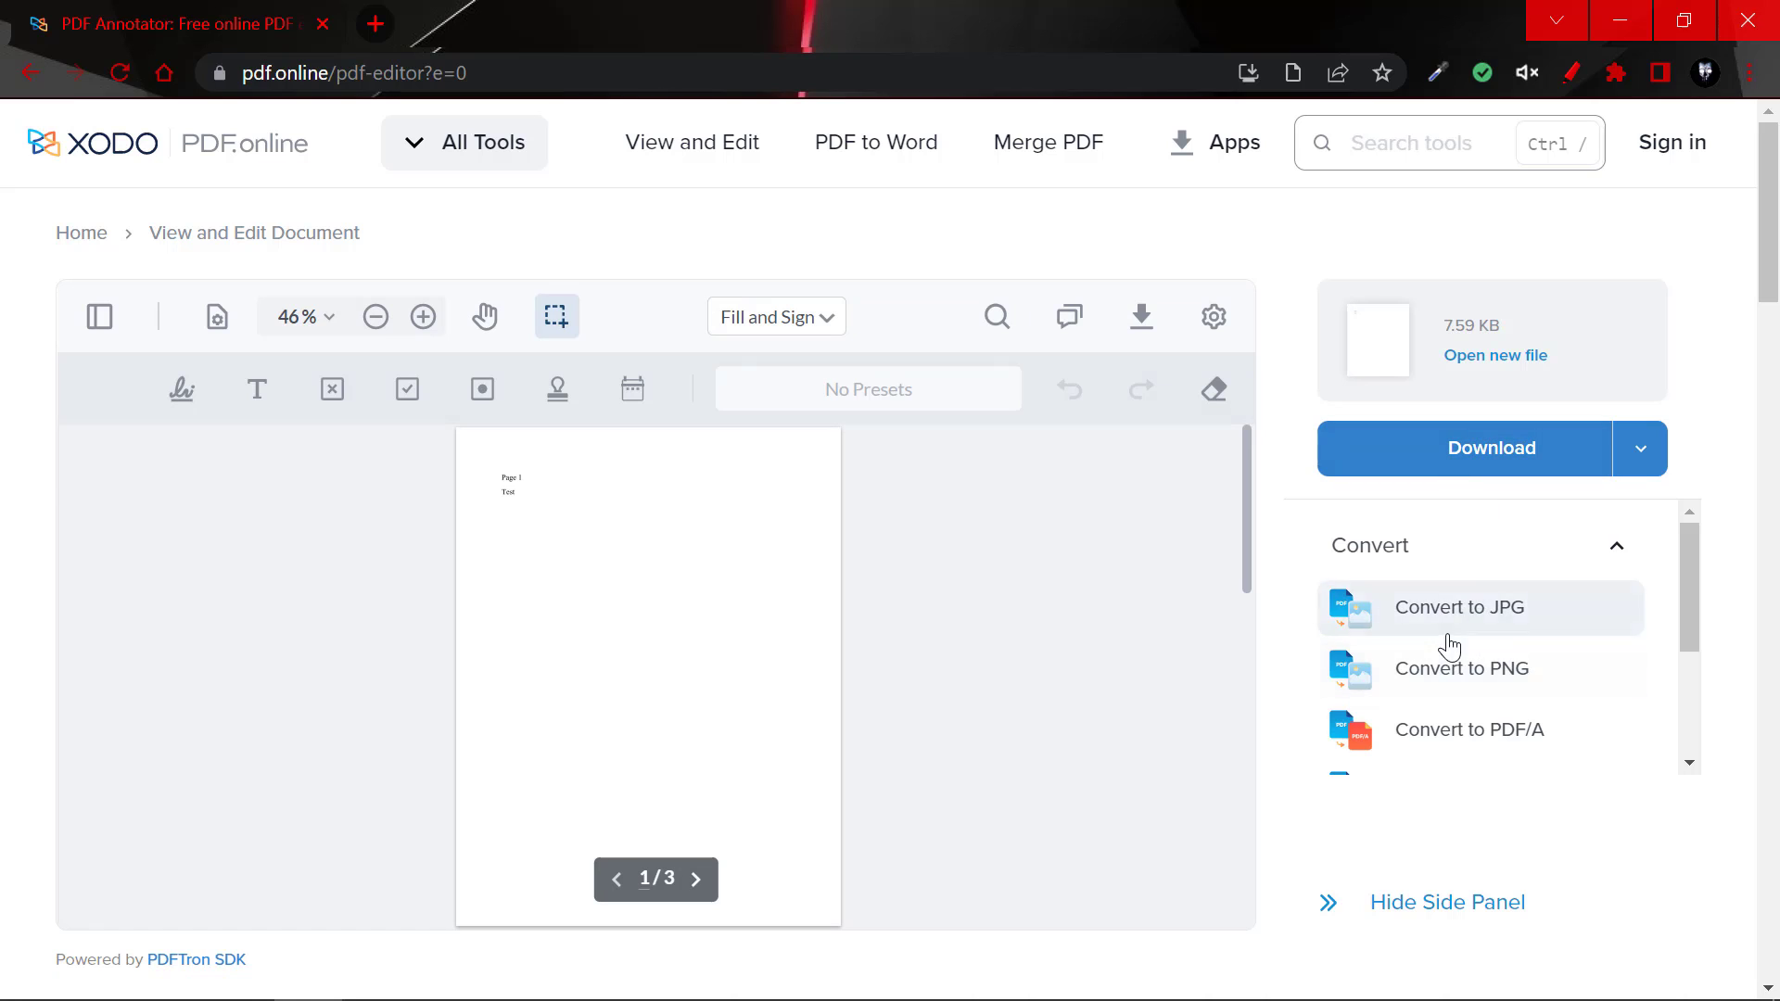
Hide the conversion-options side panel and zoom in twice on page 1.
{"action": "scroll", "scroll_direction": "down", "scroll_amount": 3}
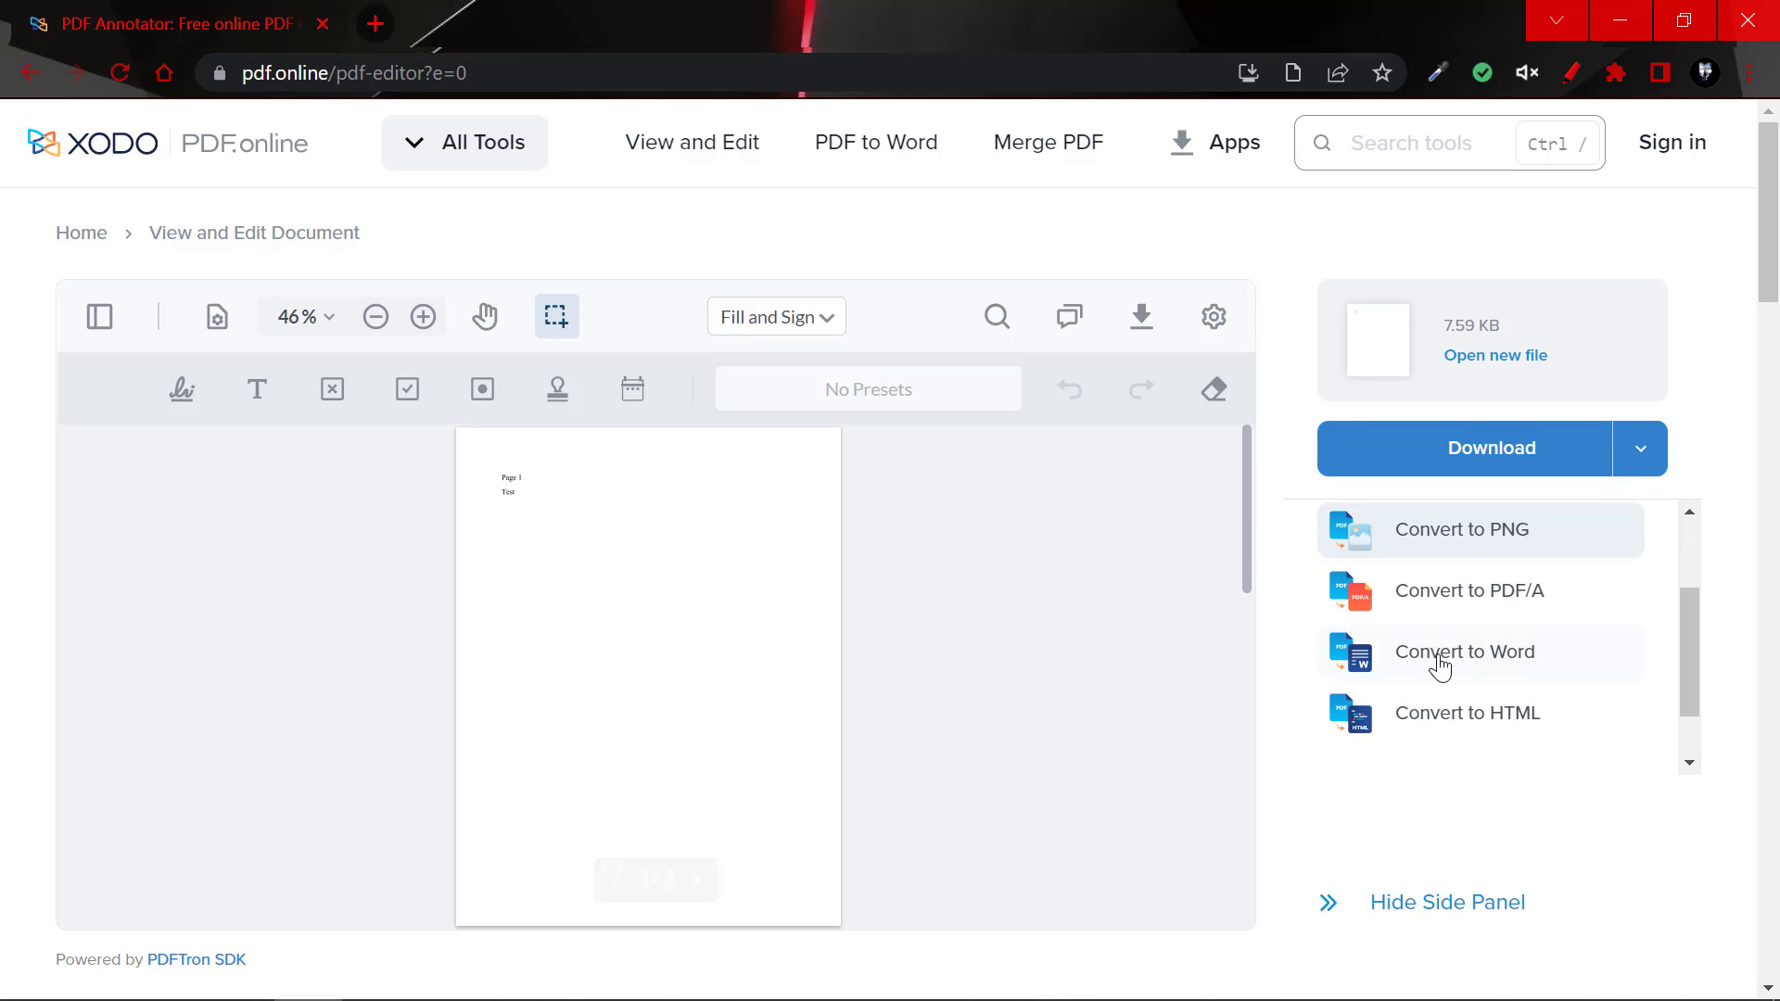
{"action": "scroll", "scroll_direction": "down", "scroll_amount": 3}
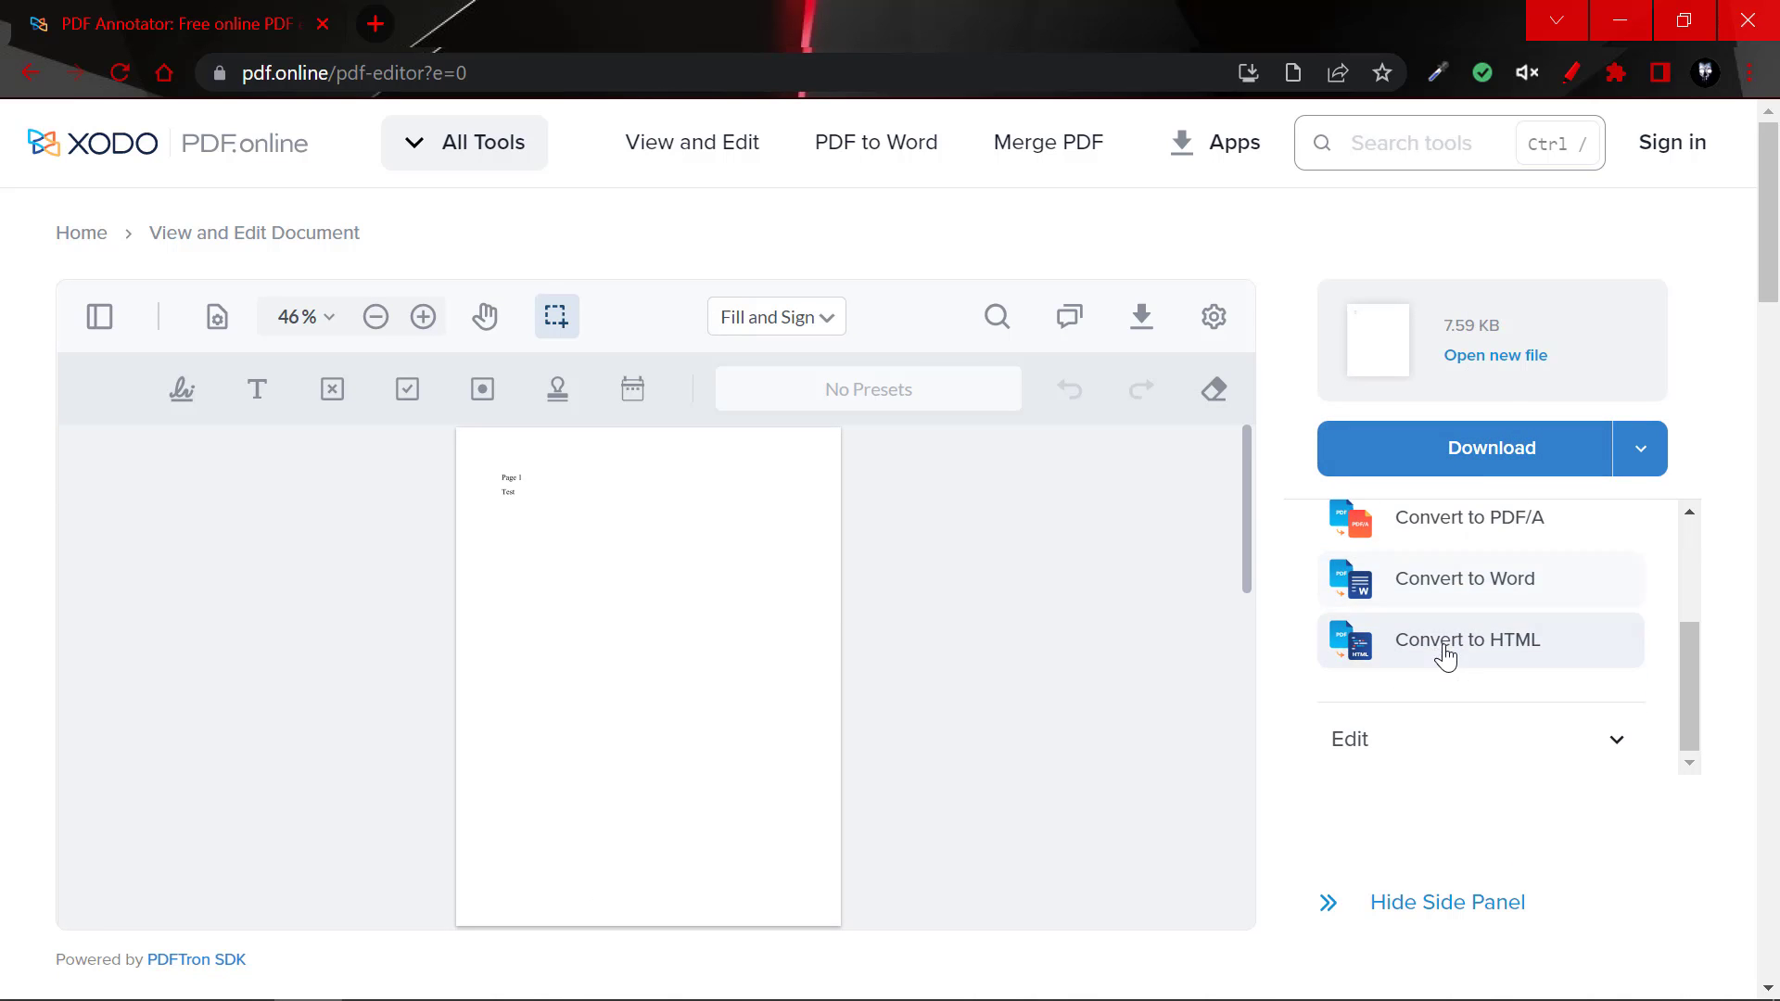
{"action": "left_click", "coordinate": [1446, 902]}
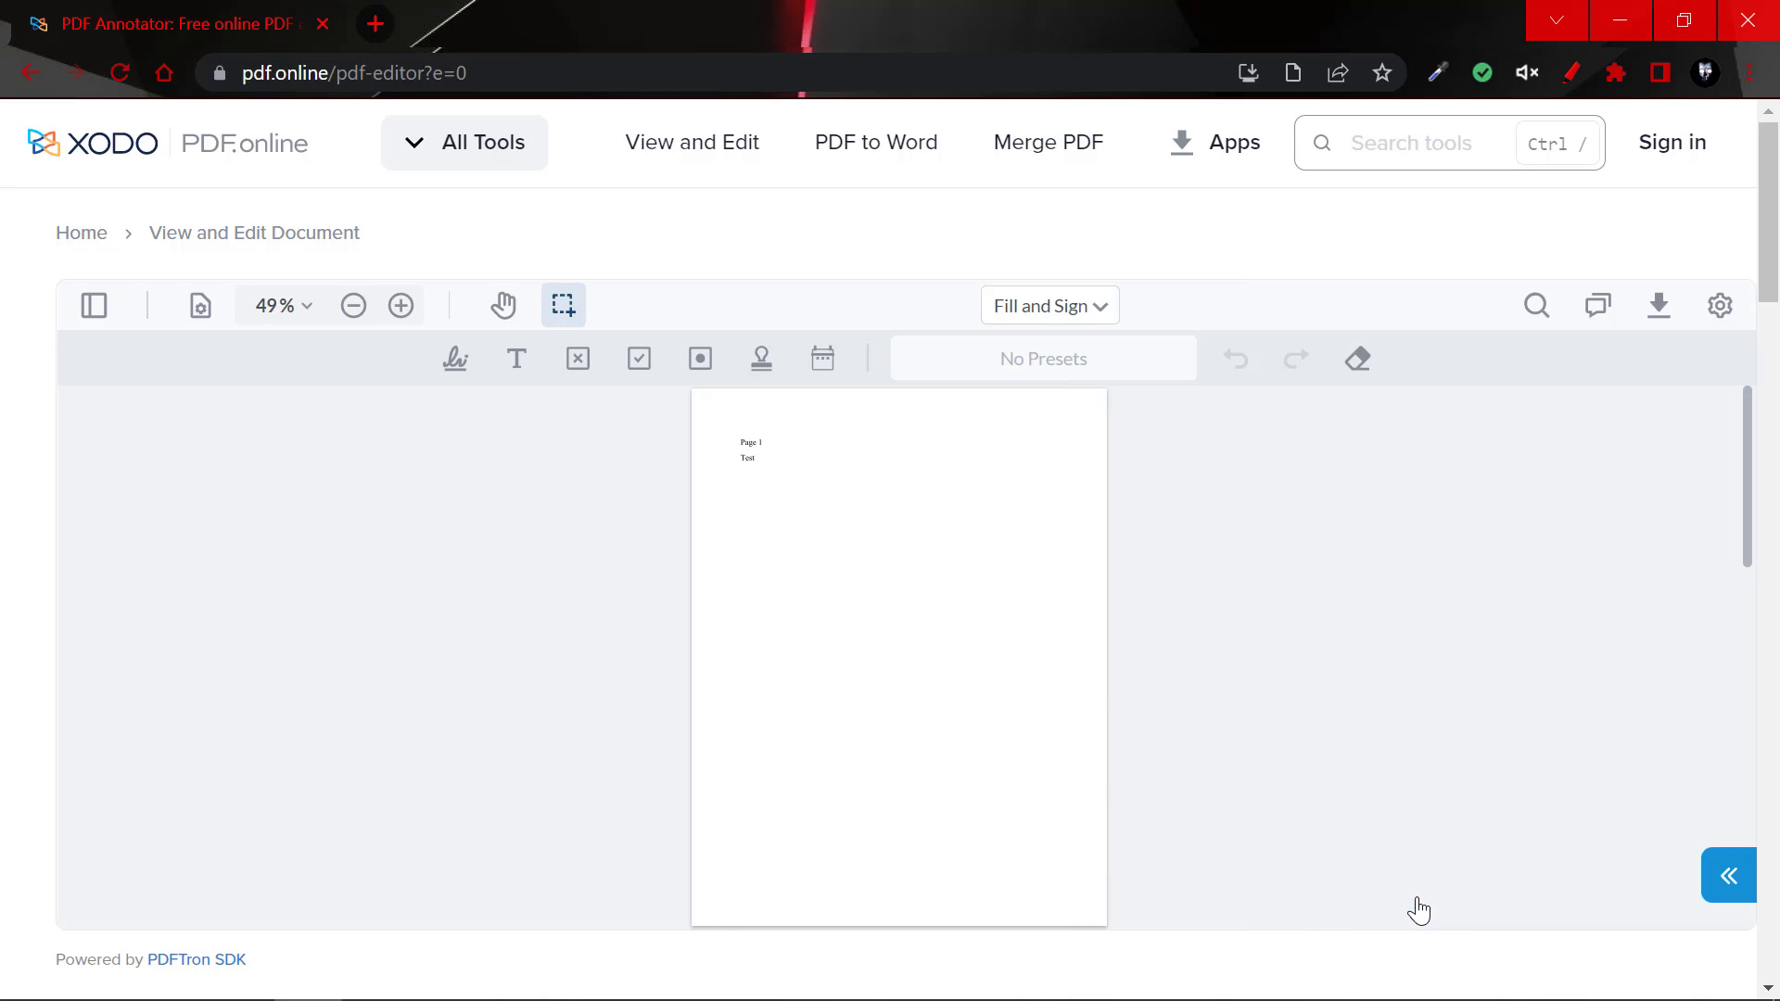
{"action": "mouse_move", "coordinate": [400, 305]}
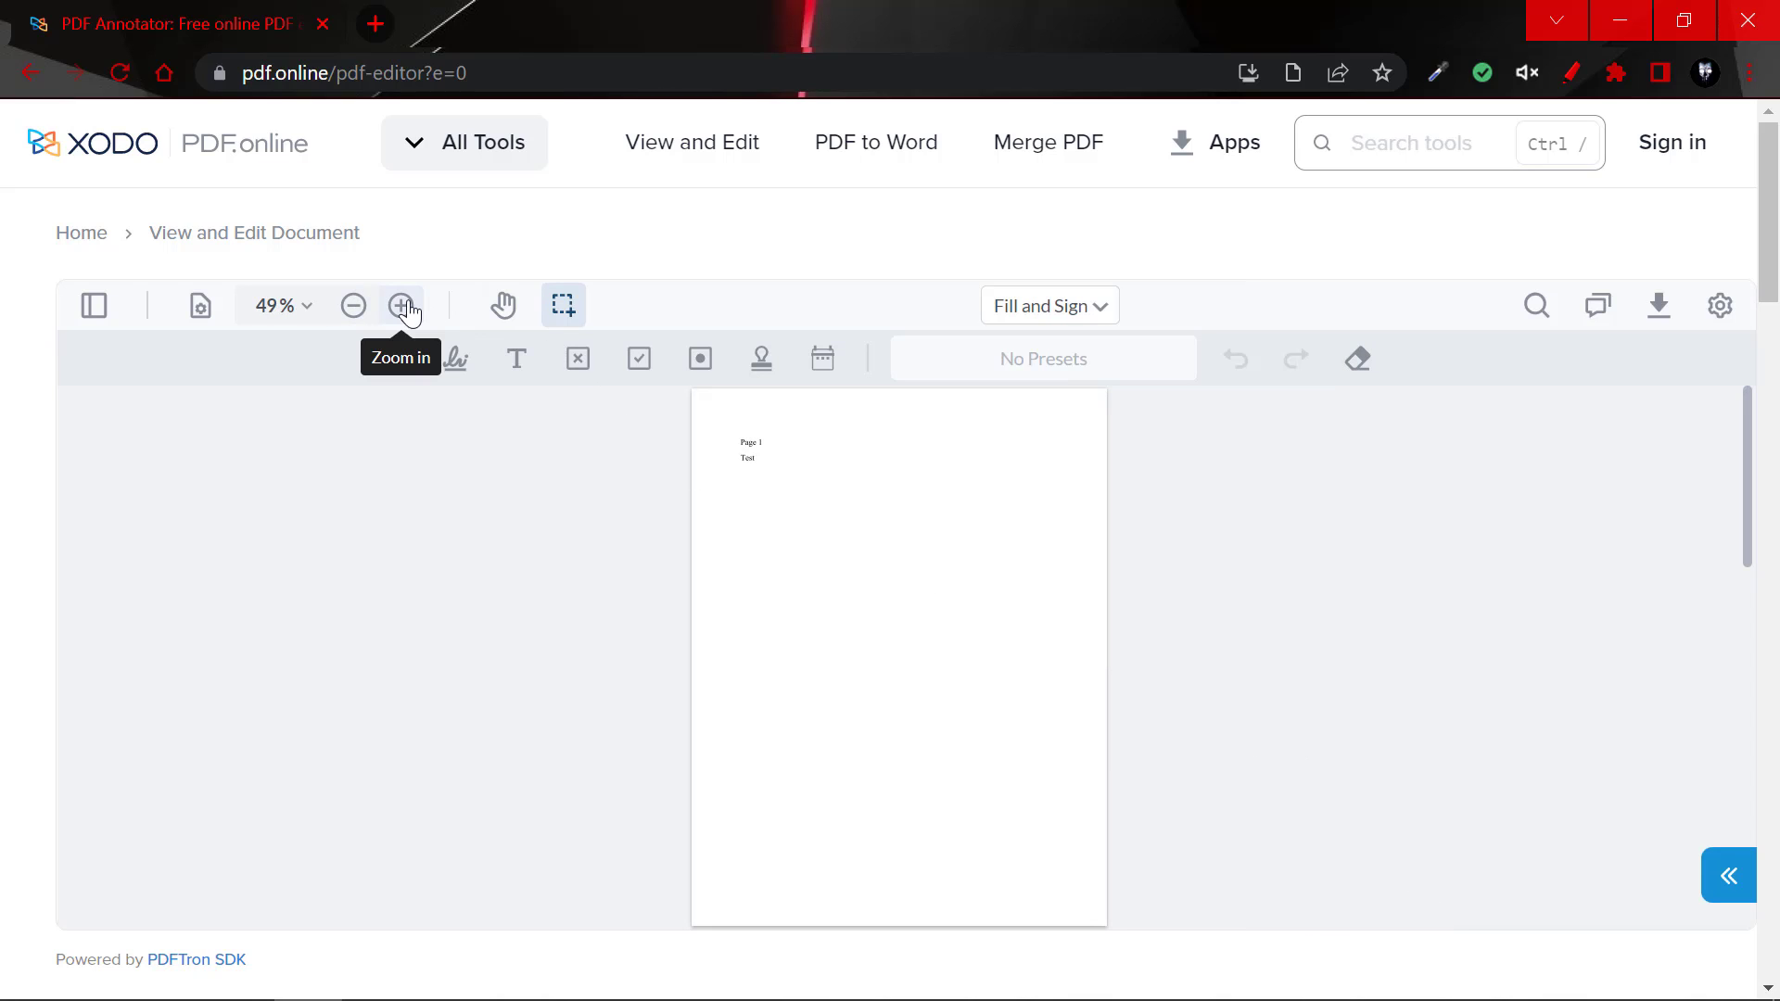
{"action": "left_click", "coordinate": [399, 305]}
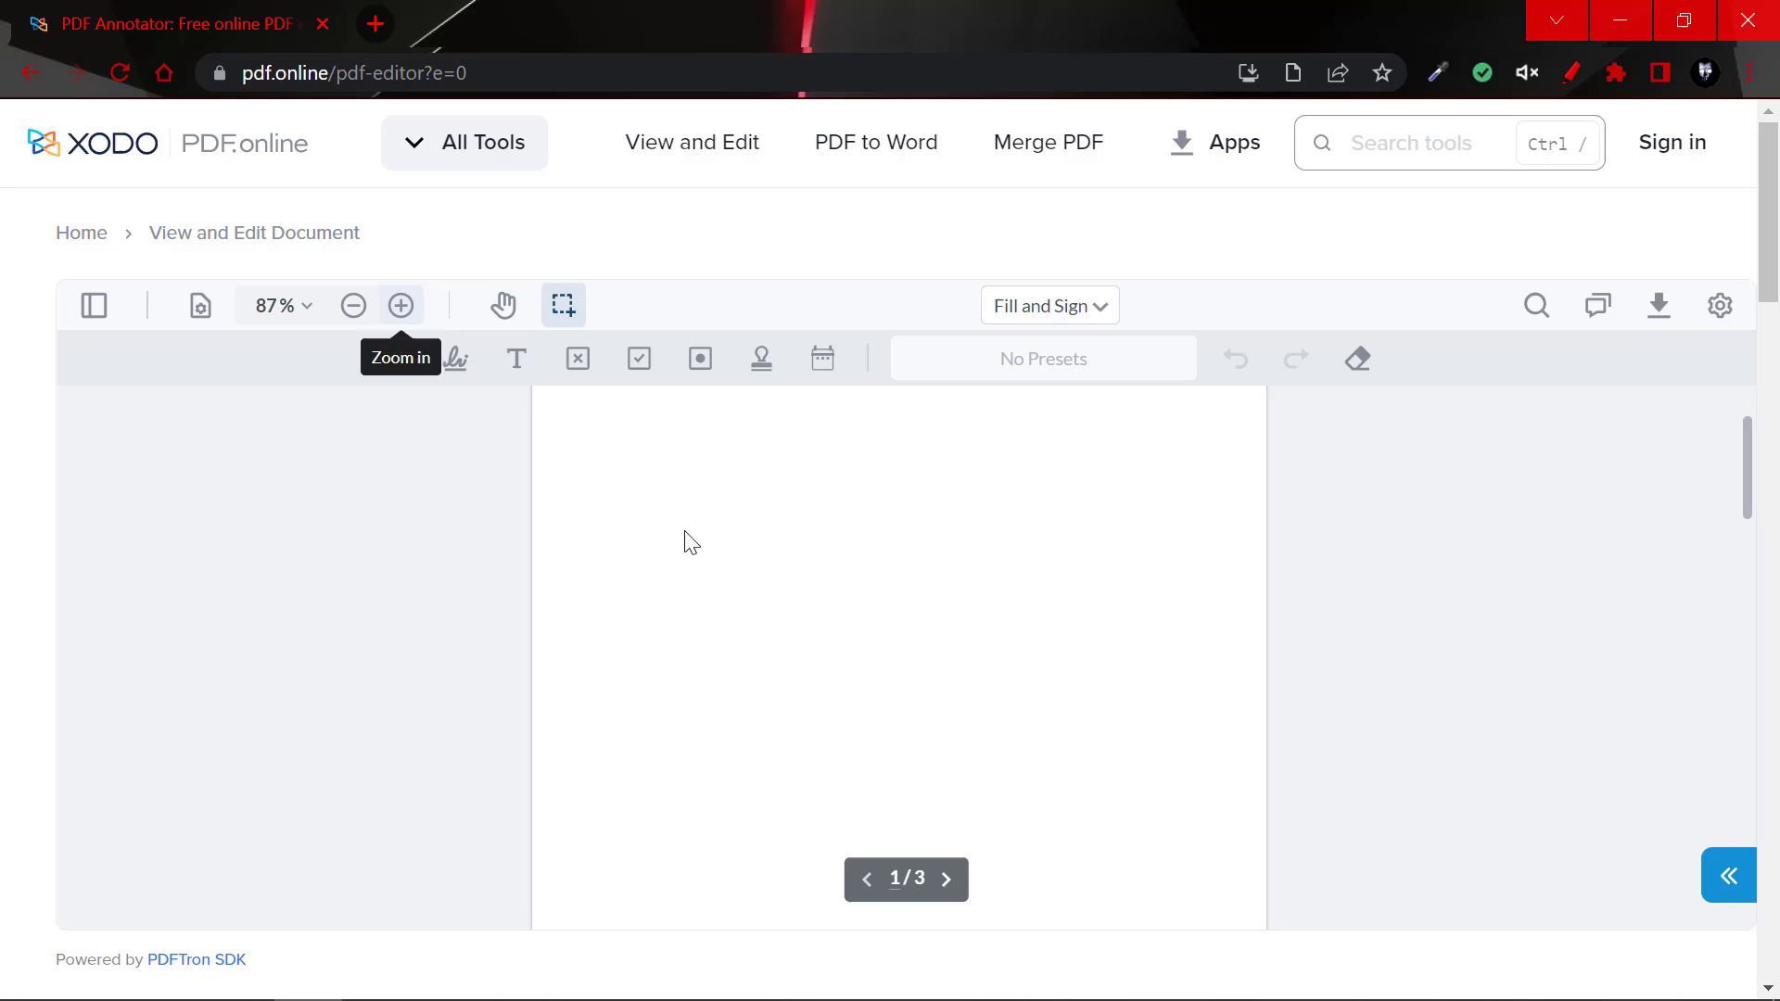
{"action": "left_click", "coordinate": [399, 305]}
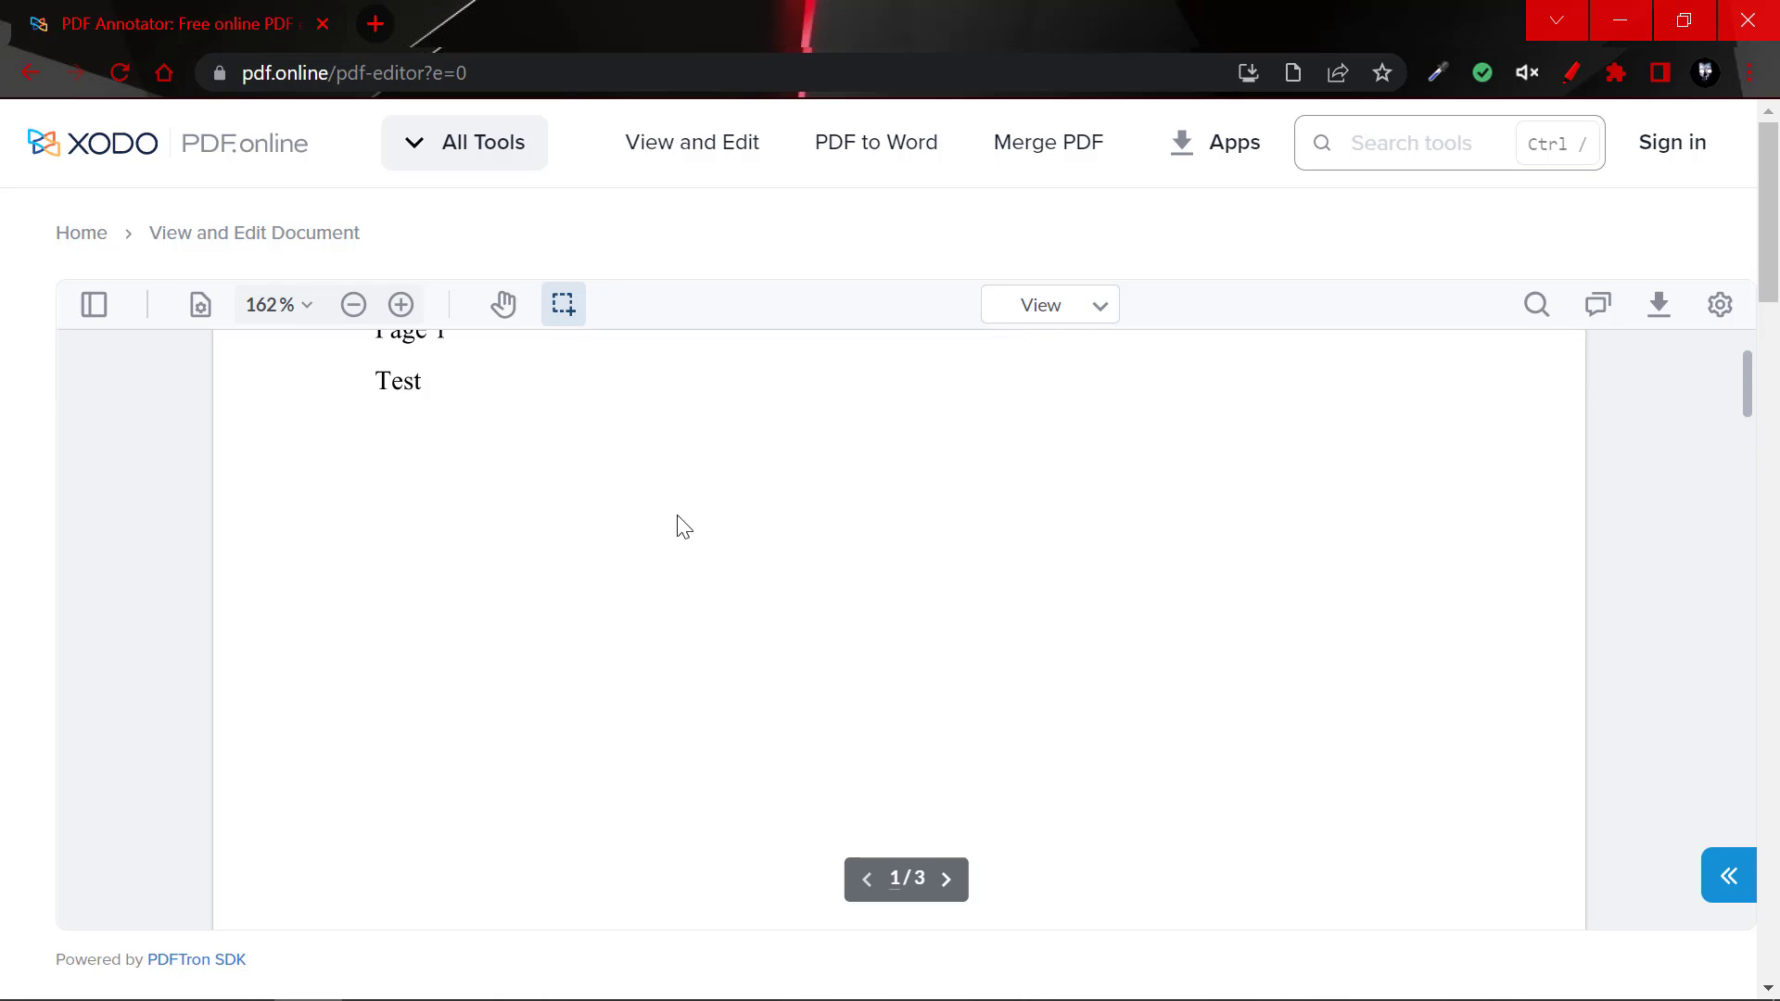
Change the editor mode from viewing to Edit via the mode dropdown.
{"action": "scroll", "scroll_direction": "down", "scroll_amount": 3}
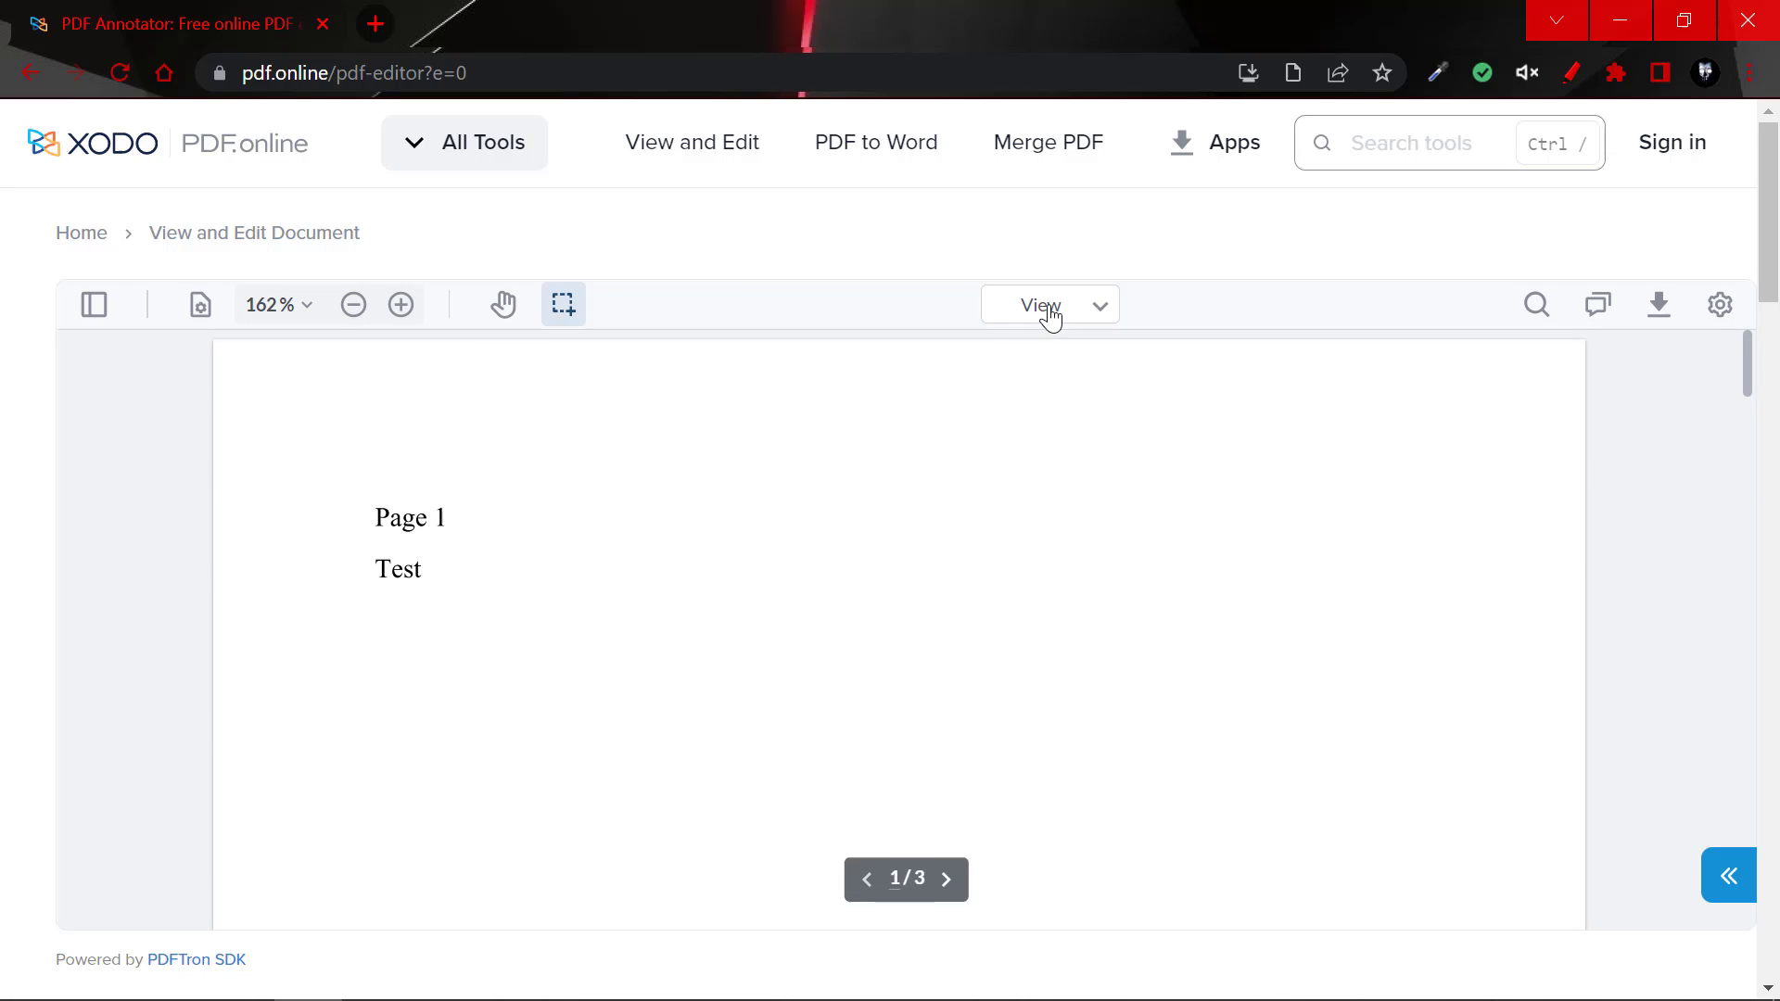
{"action": "left_click", "coordinate": [1040, 304]}
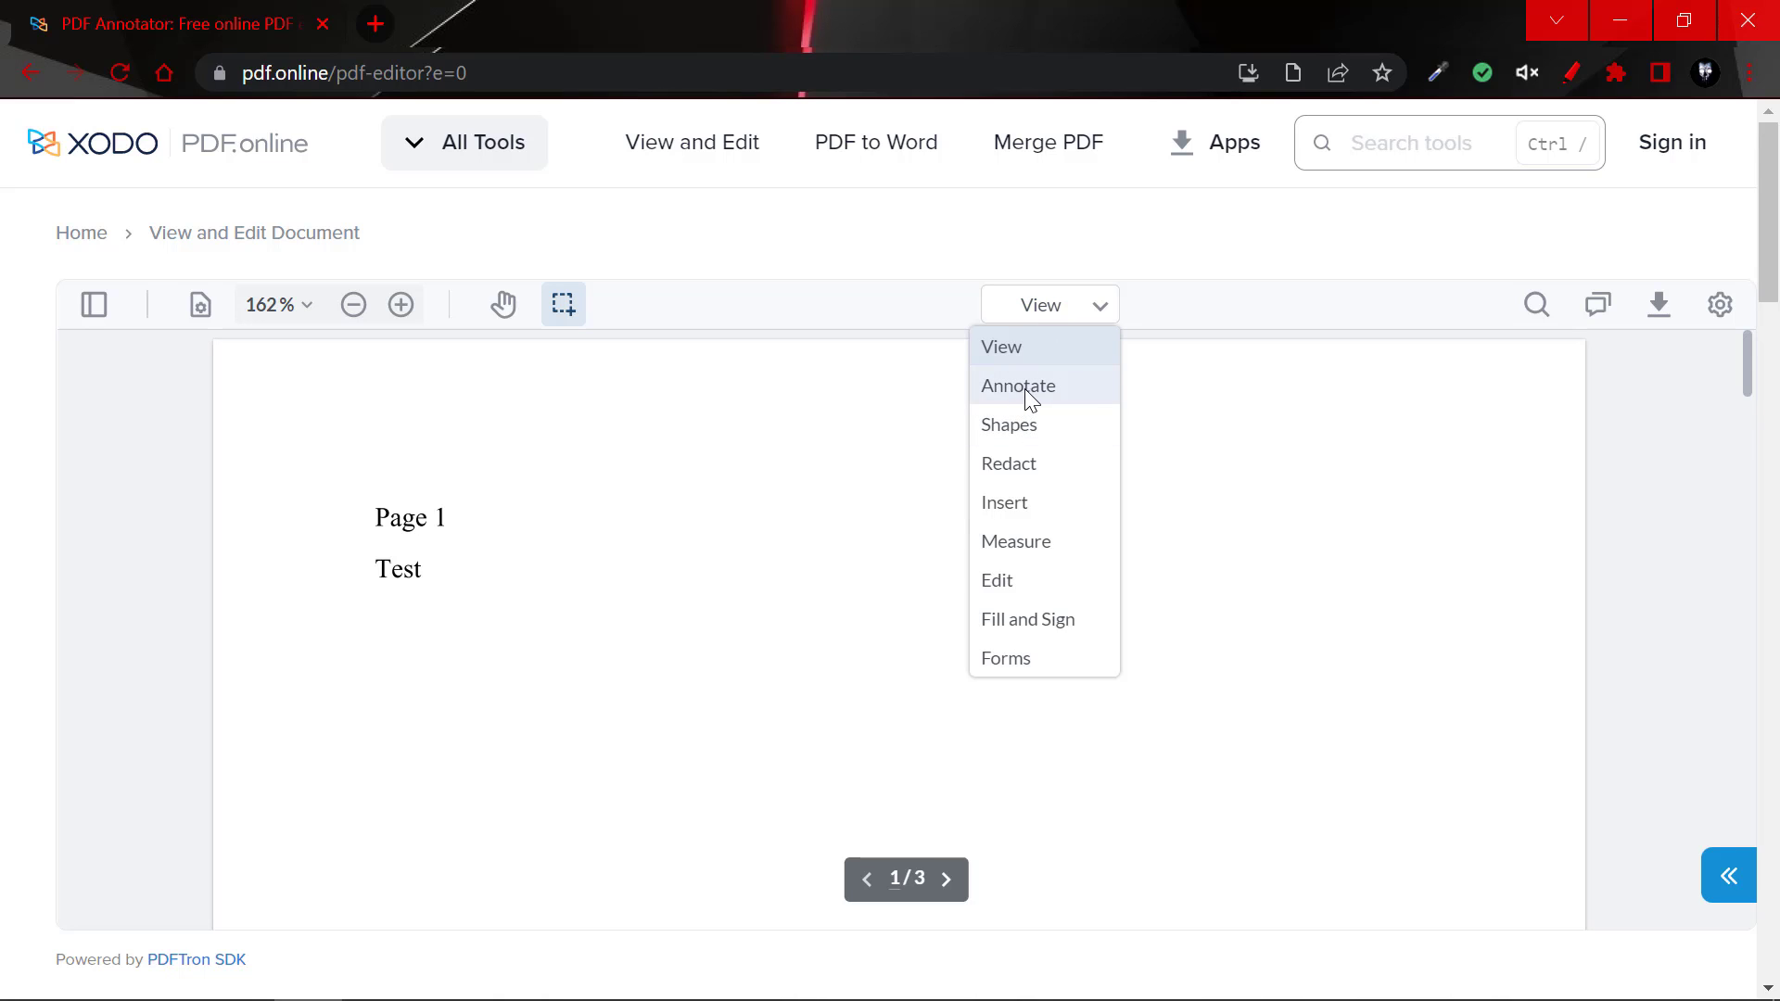
{"action": "mouse_move", "coordinate": [1027, 635]}
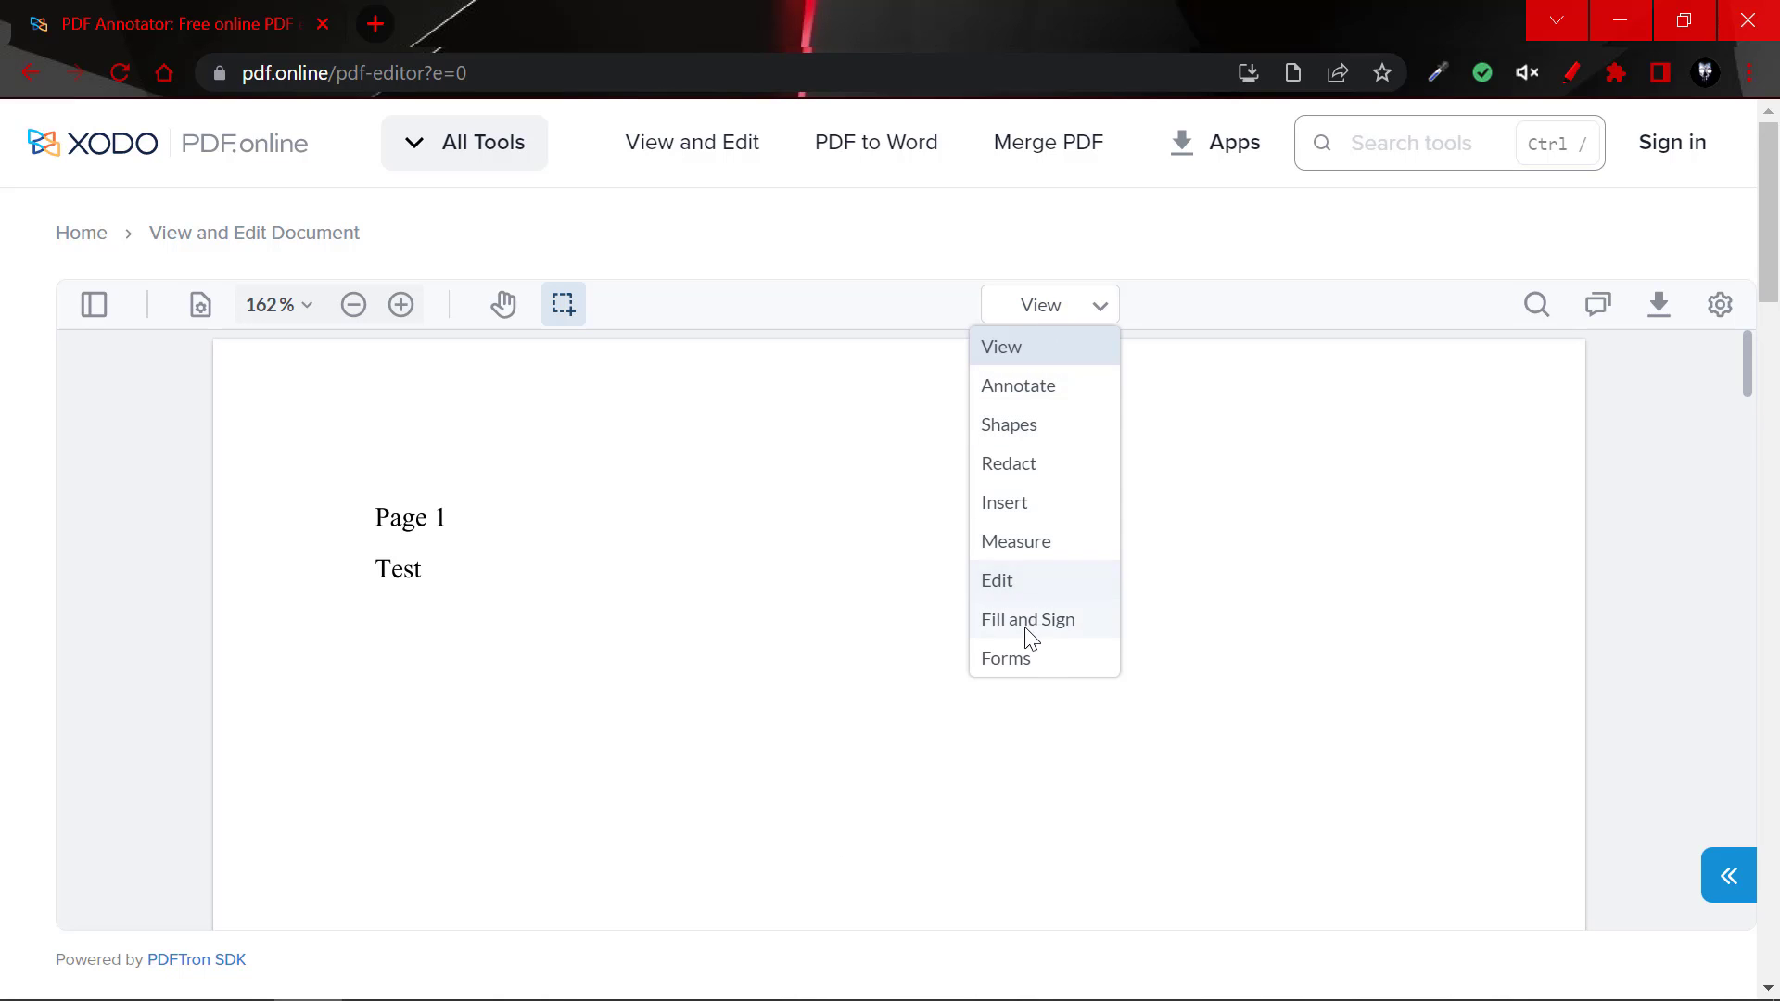
{"action": "mouse_move", "coordinate": [1021, 503]}
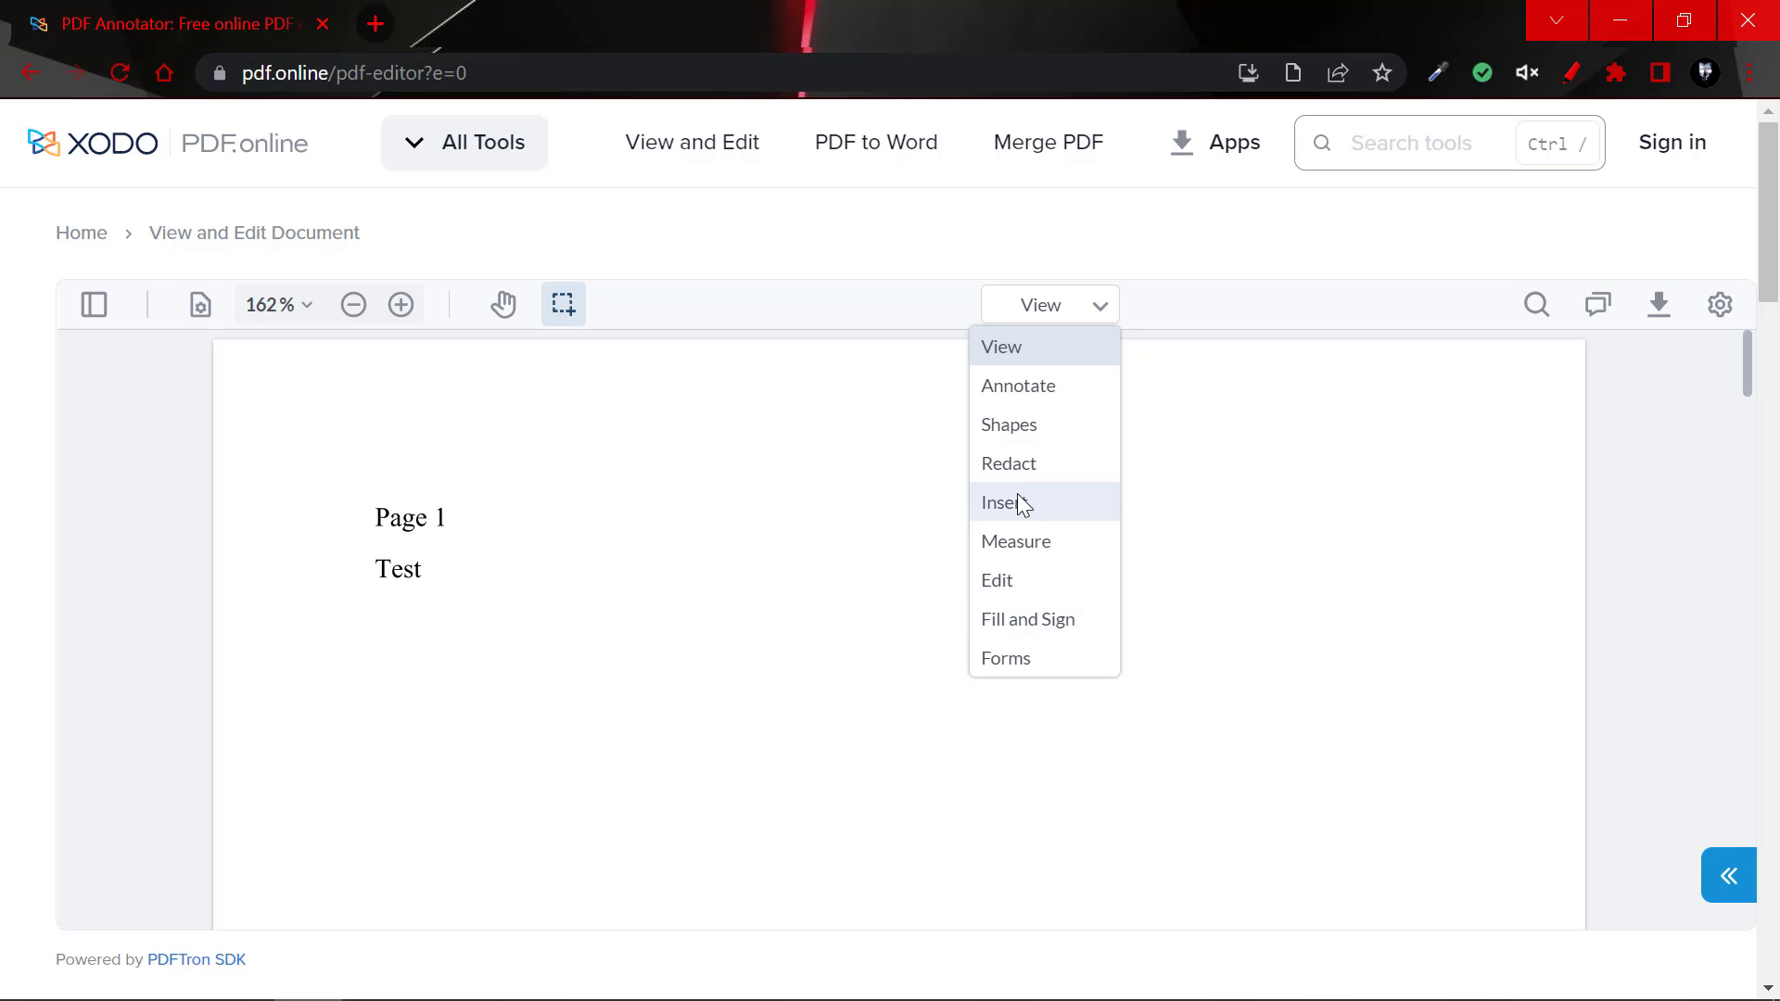
{"action": "mouse_move", "coordinate": [1065, 536]}
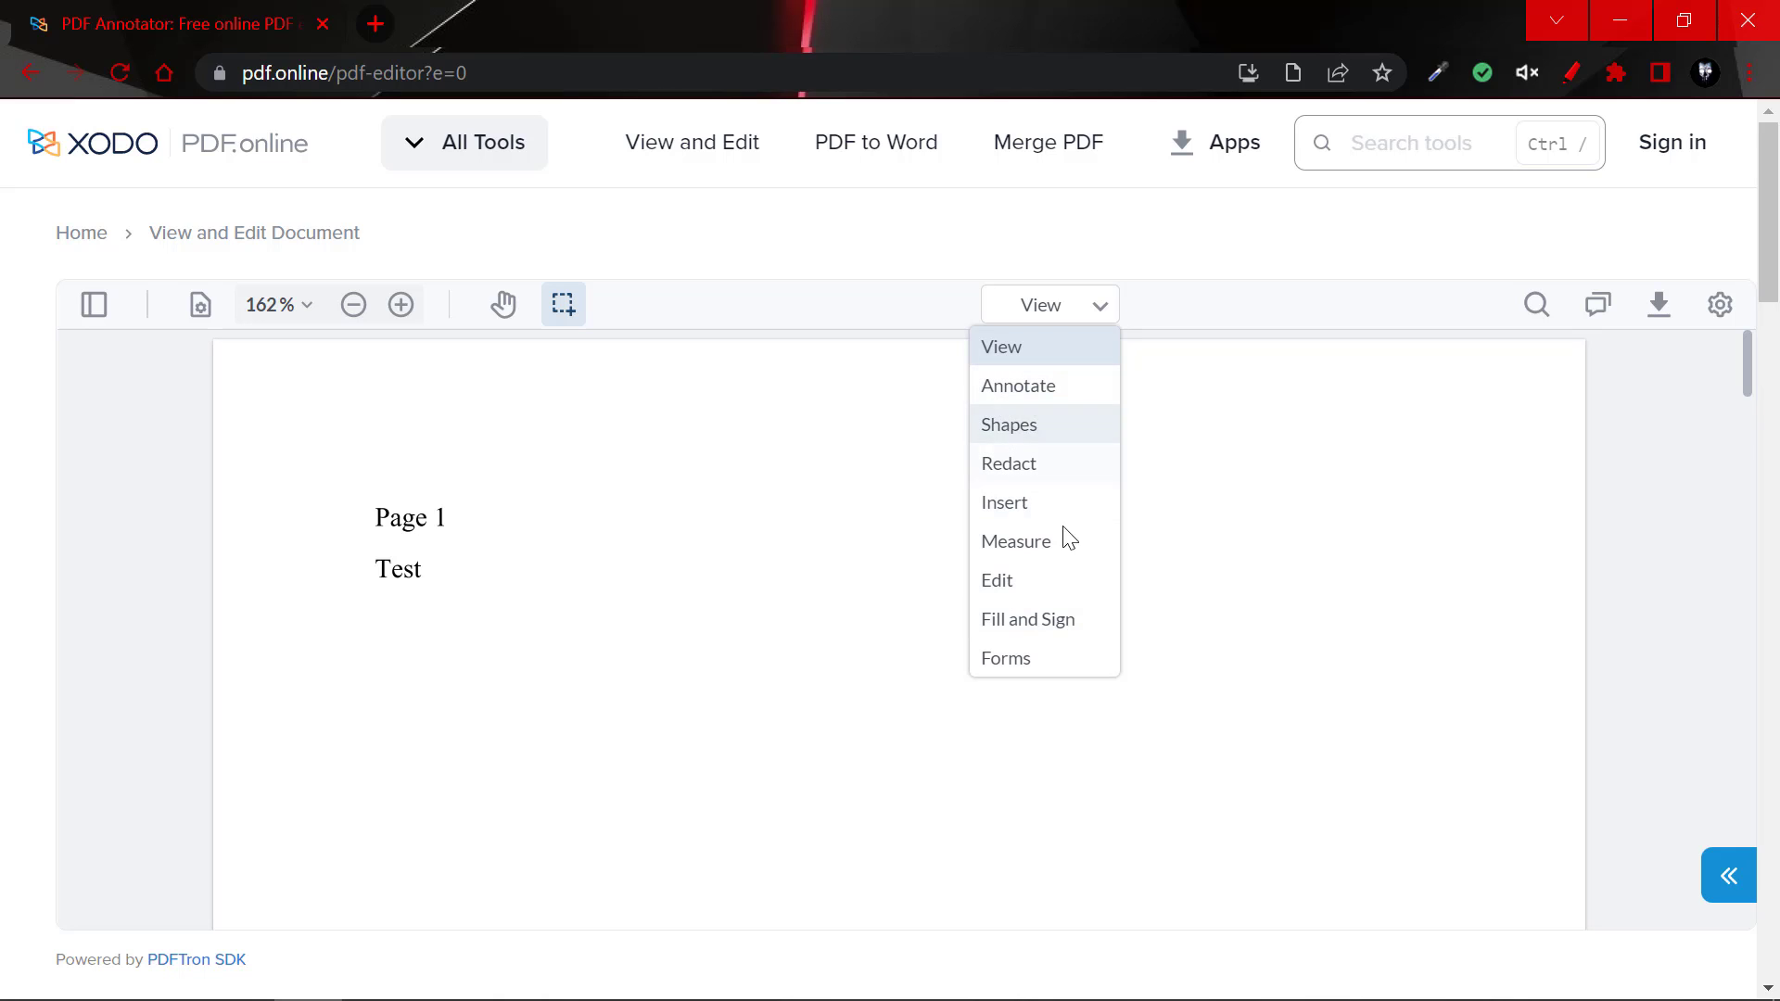
{"action": "mouse_move", "coordinate": [1022, 581]}
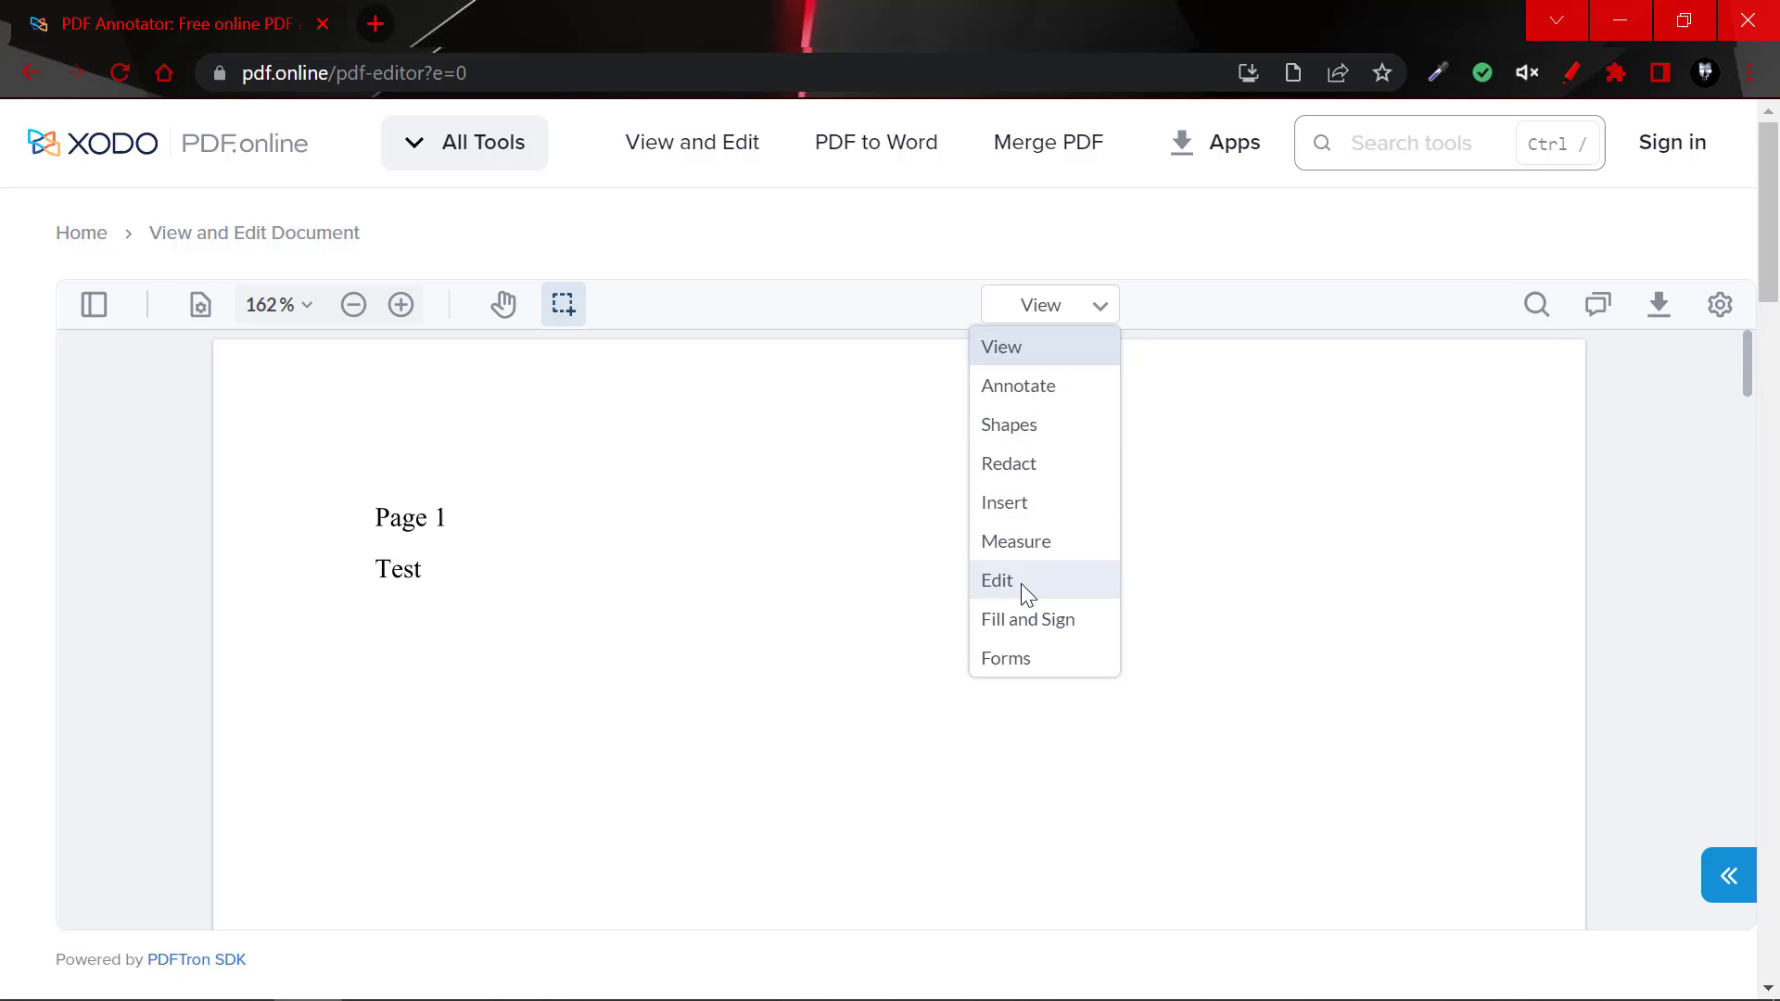
{"action": "left_click", "coordinate": [995, 580]}
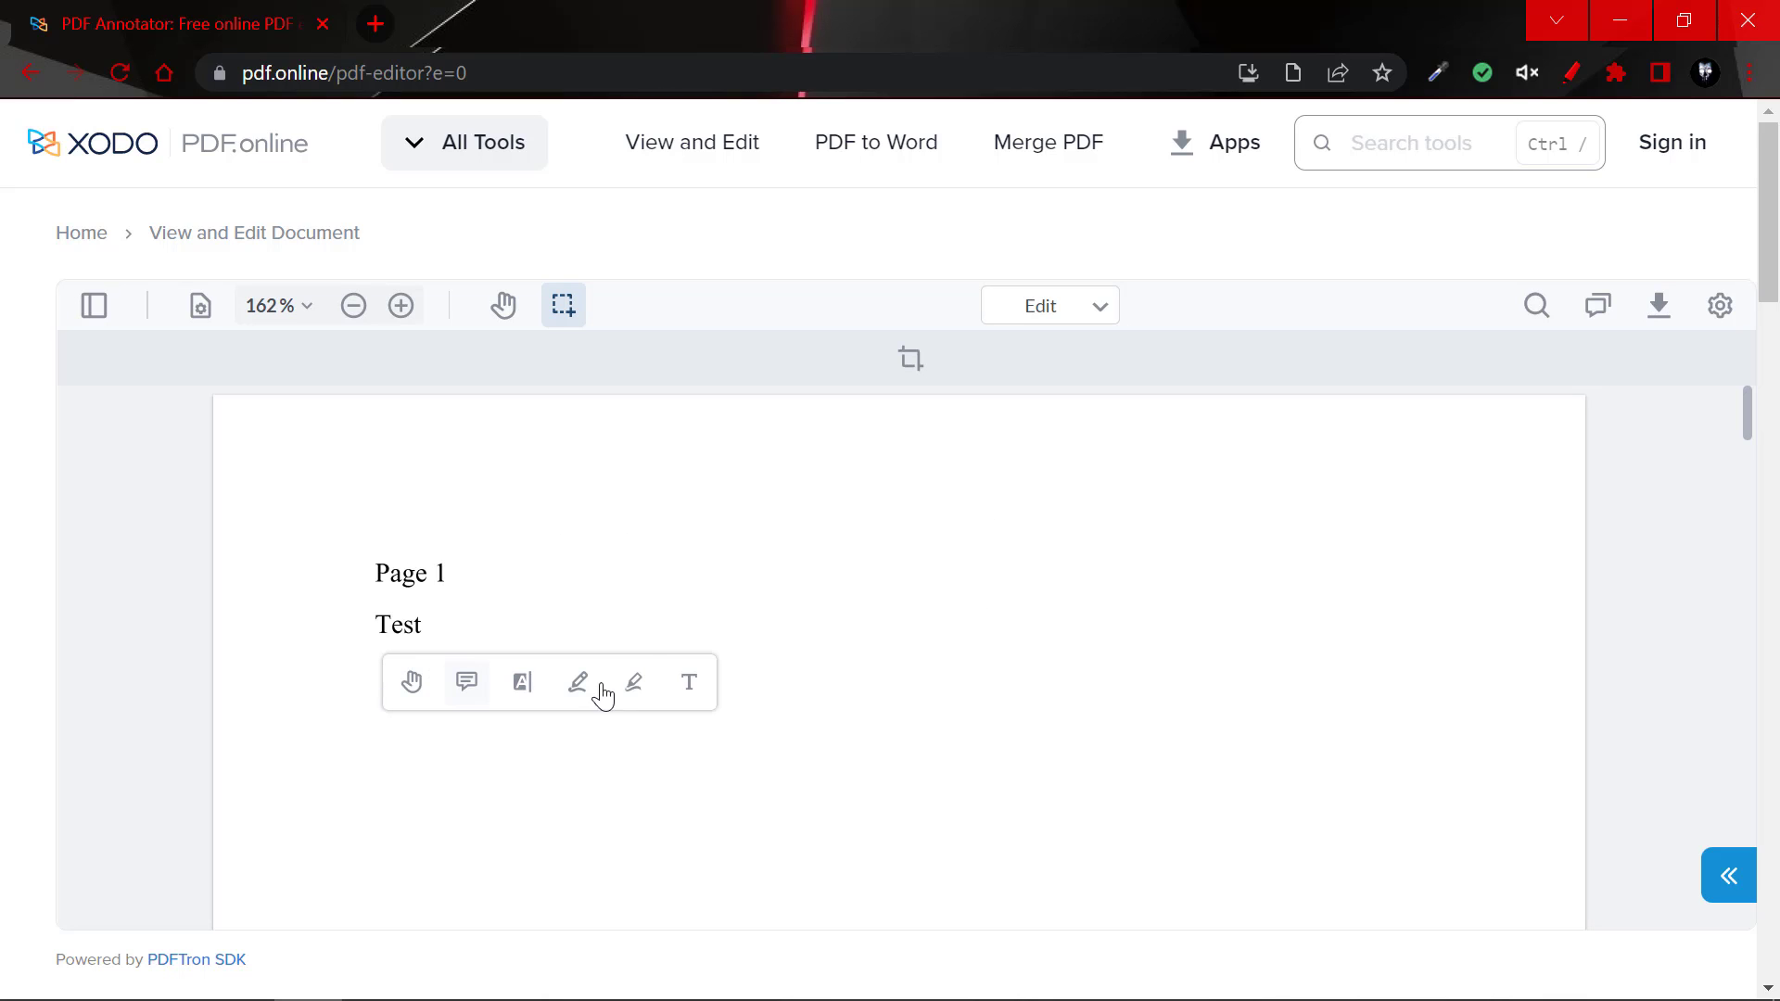
{"action": "mouse_move", "coordinate": [689, 682]}
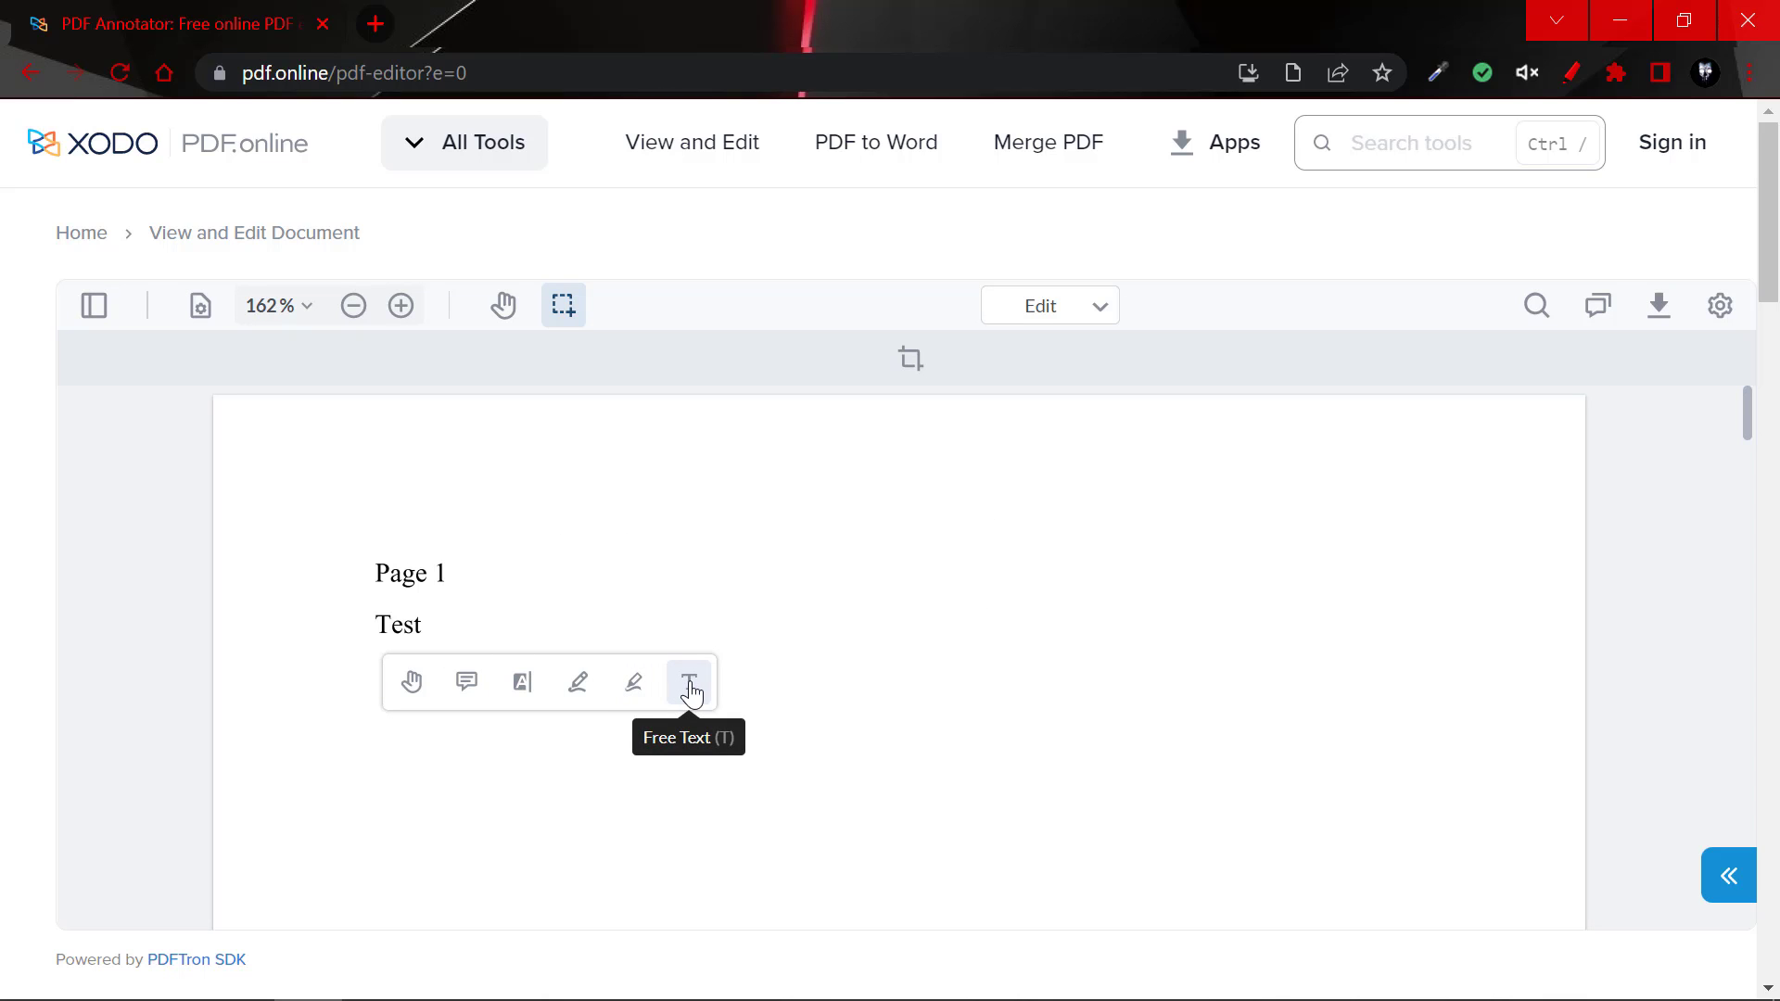
{"action": "mouse_move", "coordinate": [633, 681]}
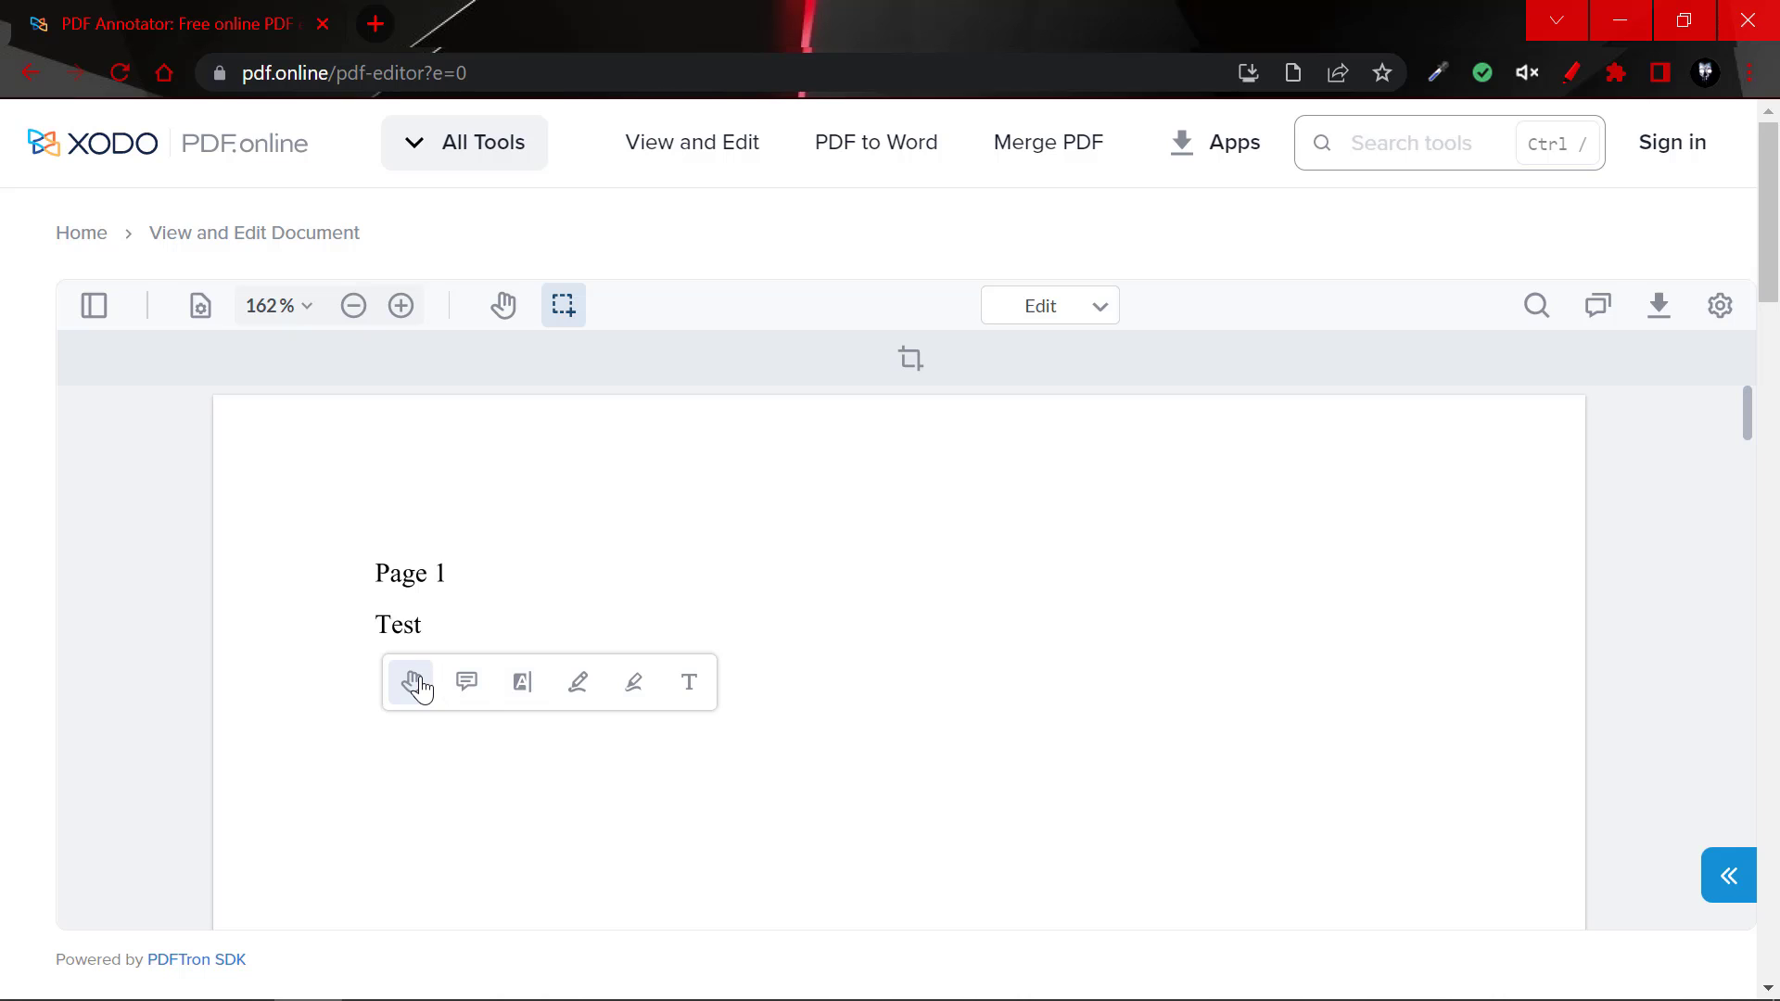
{"action": "mouse_move", "coordinate": [689, 682]}
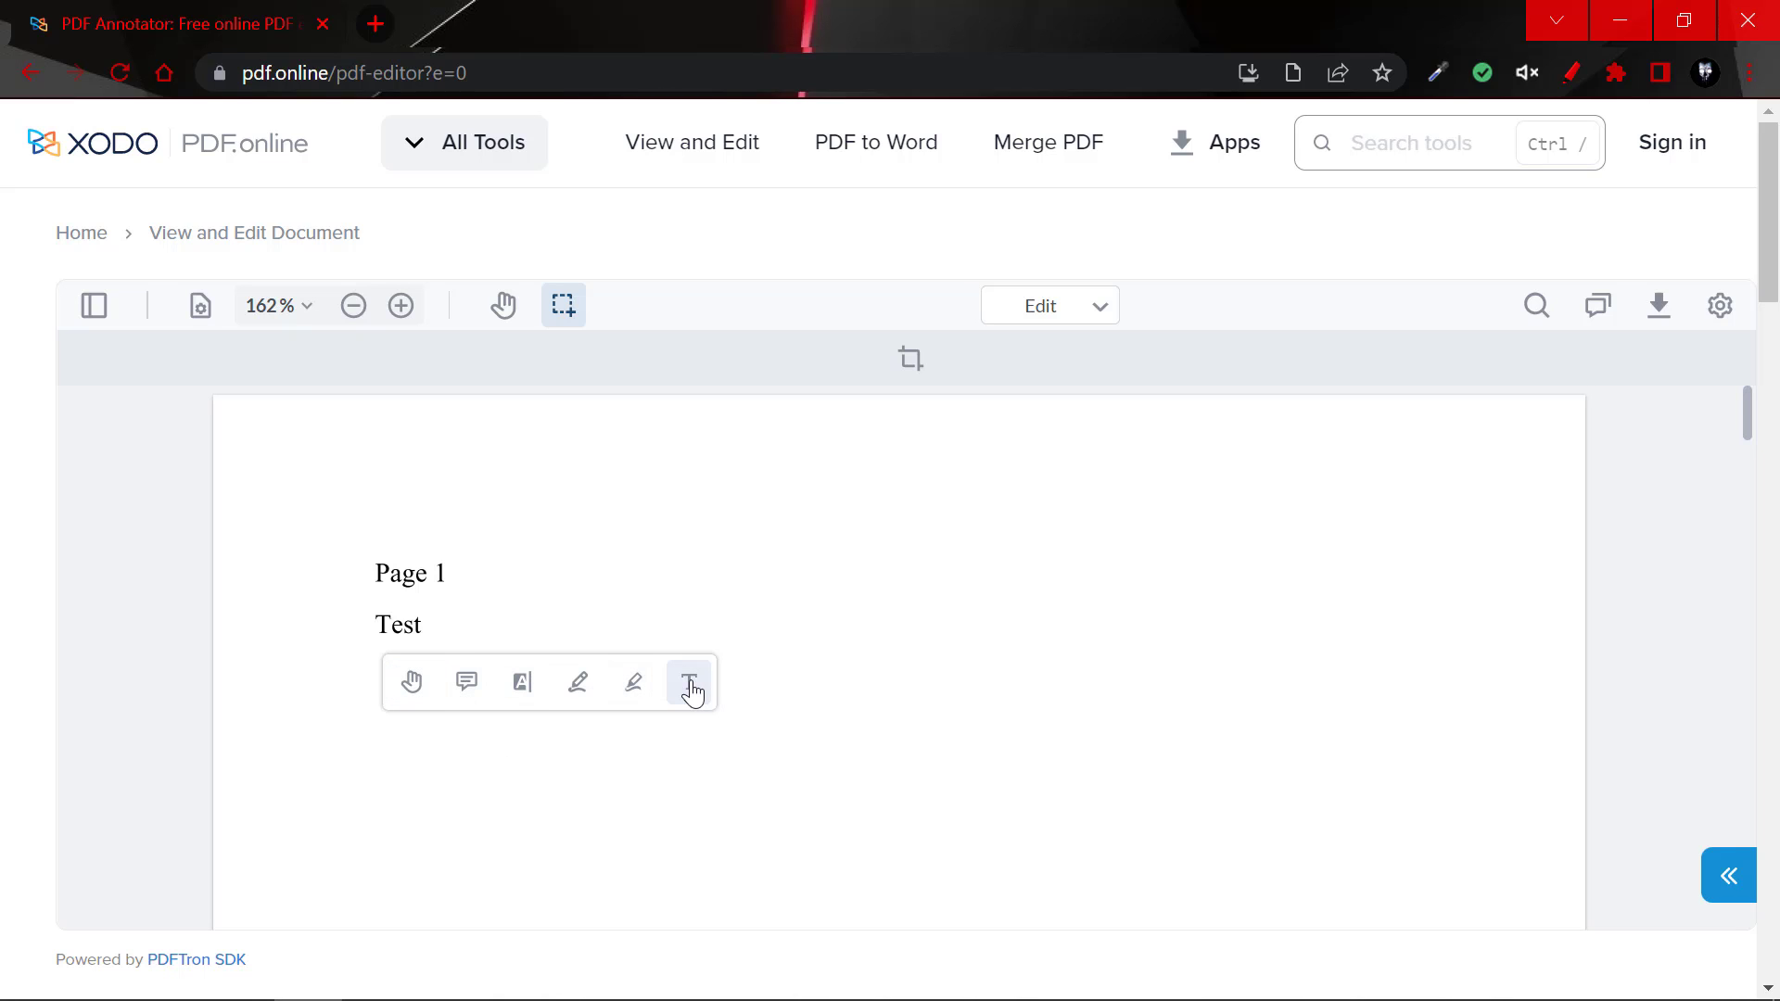
Select the Free Text (T) tool in the floating Edit toolbar.
{"action": "left_click", "coordinate": [689, 681]}
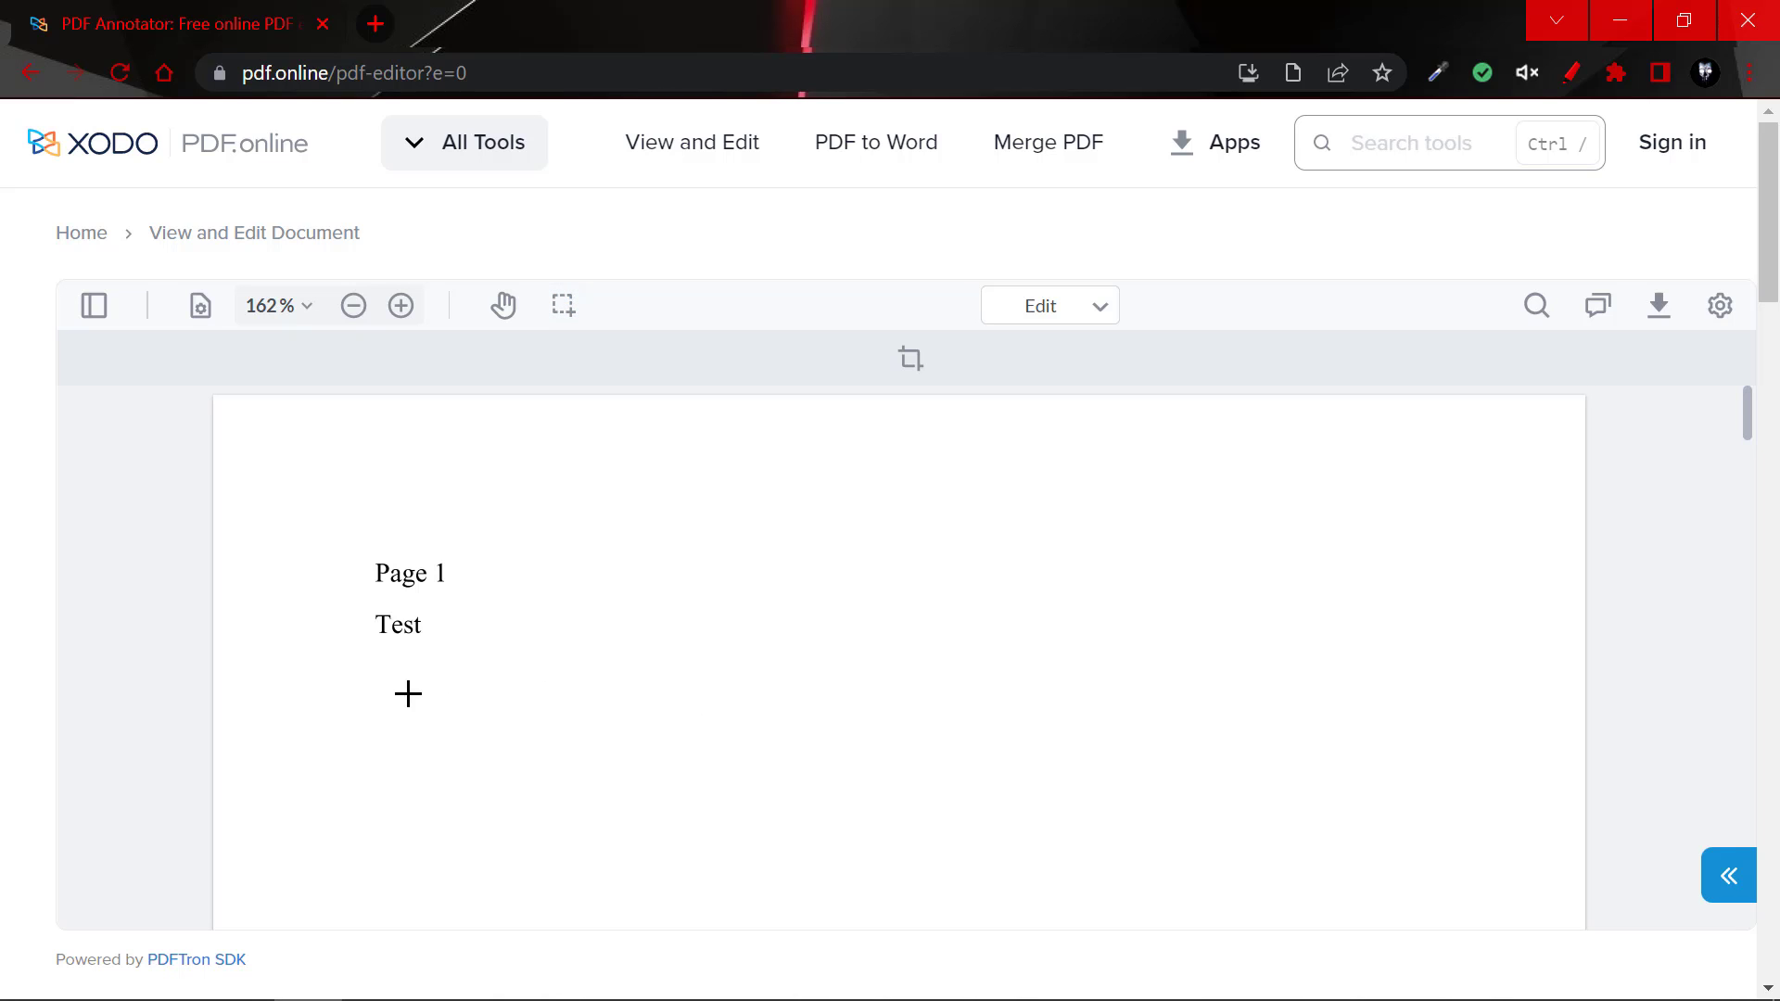
Place a text box below 'Test' reading 'Type text here' and make it black.
{"action": "left_click", "coordinate": [406, 693]}
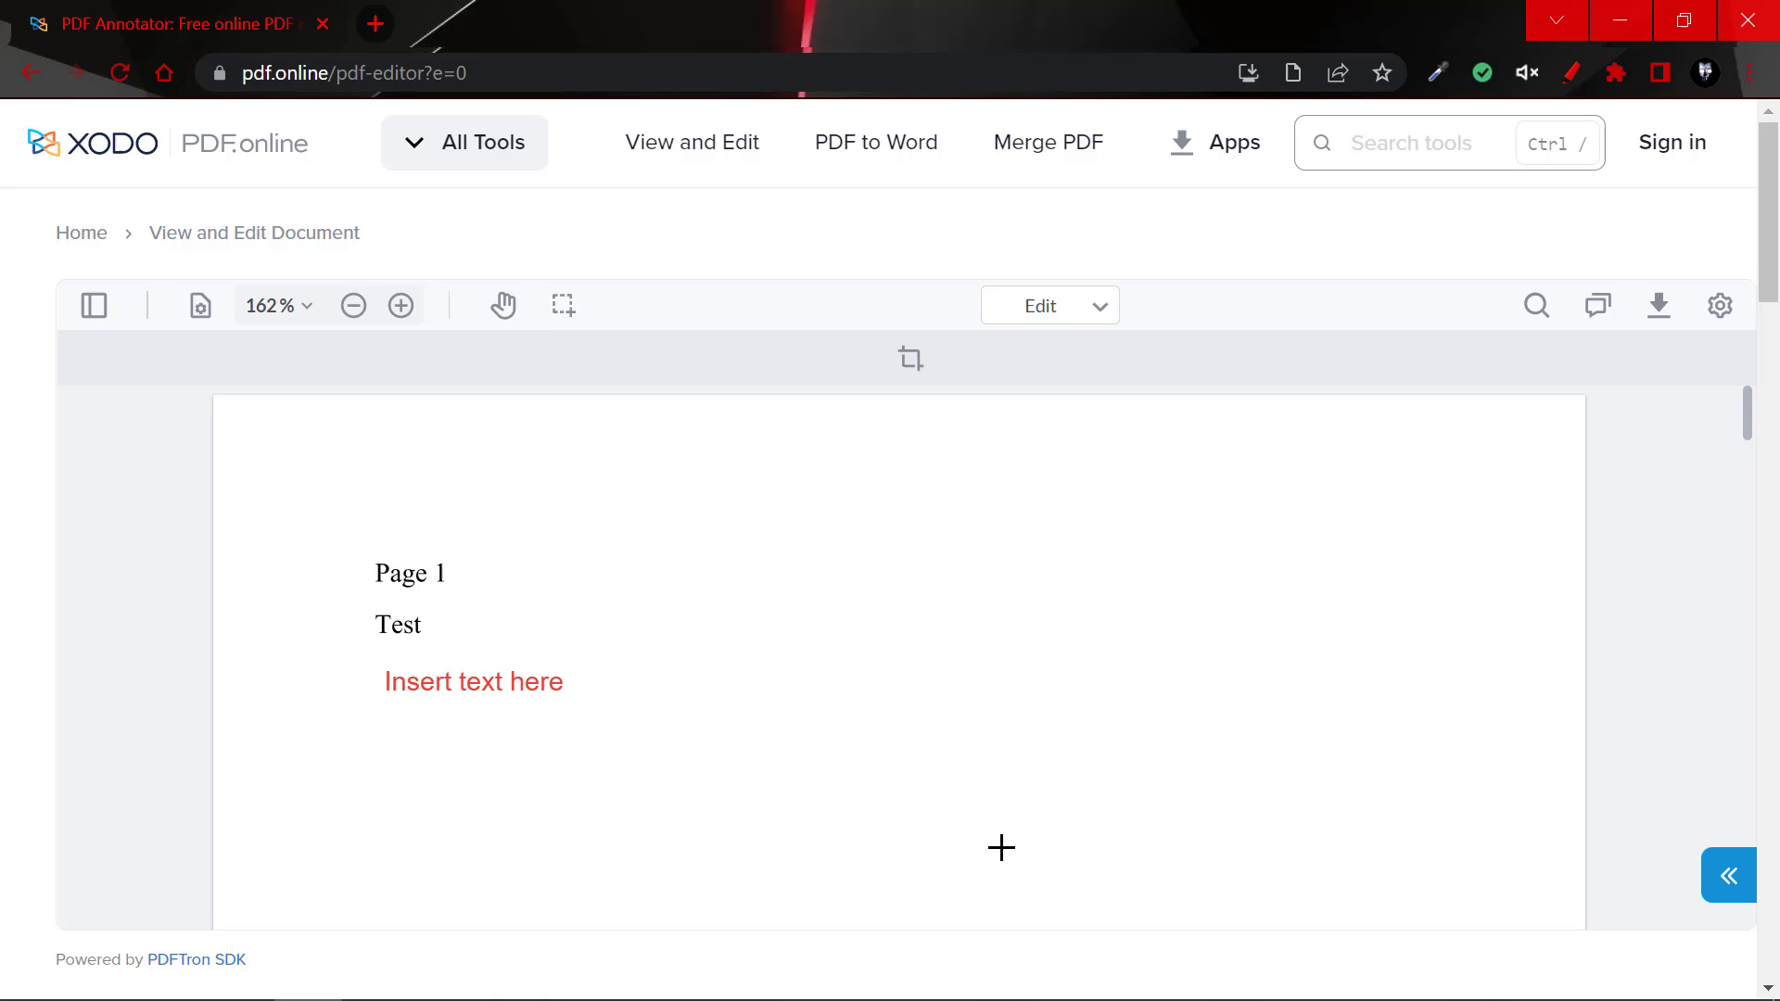
{"action": "double_click", "coordinate": [474, 682]}
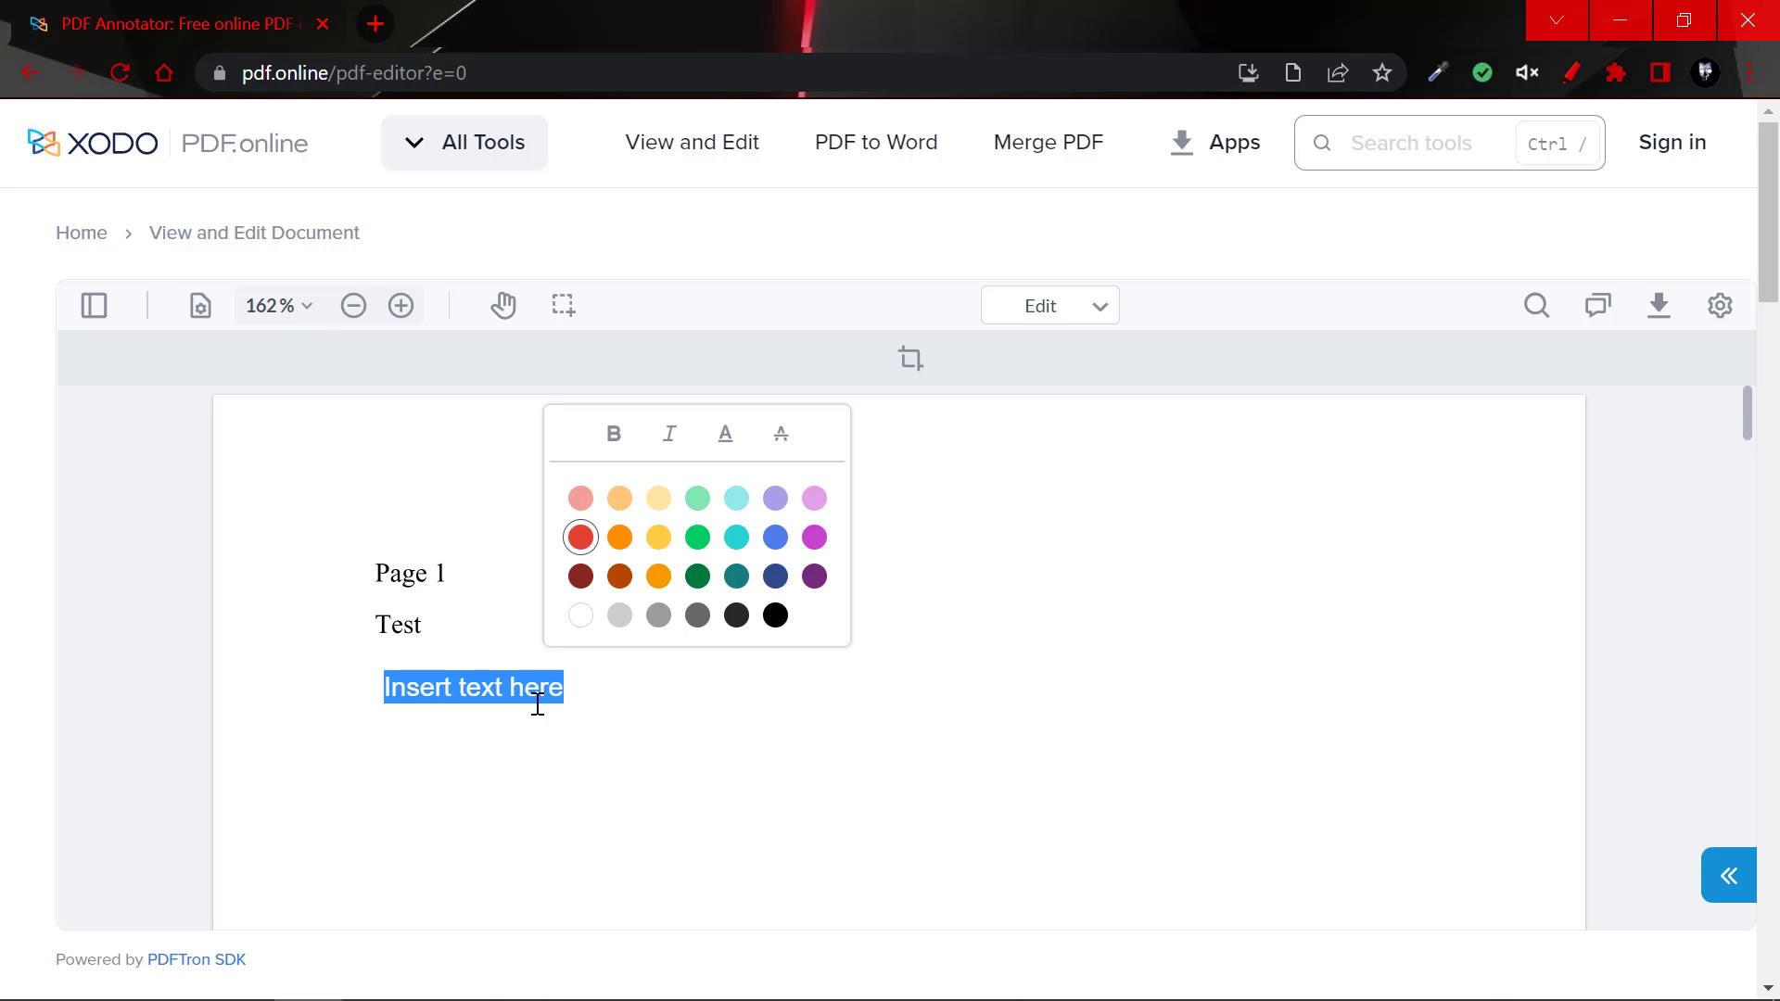
{"action": "type", "text": "Typ"}
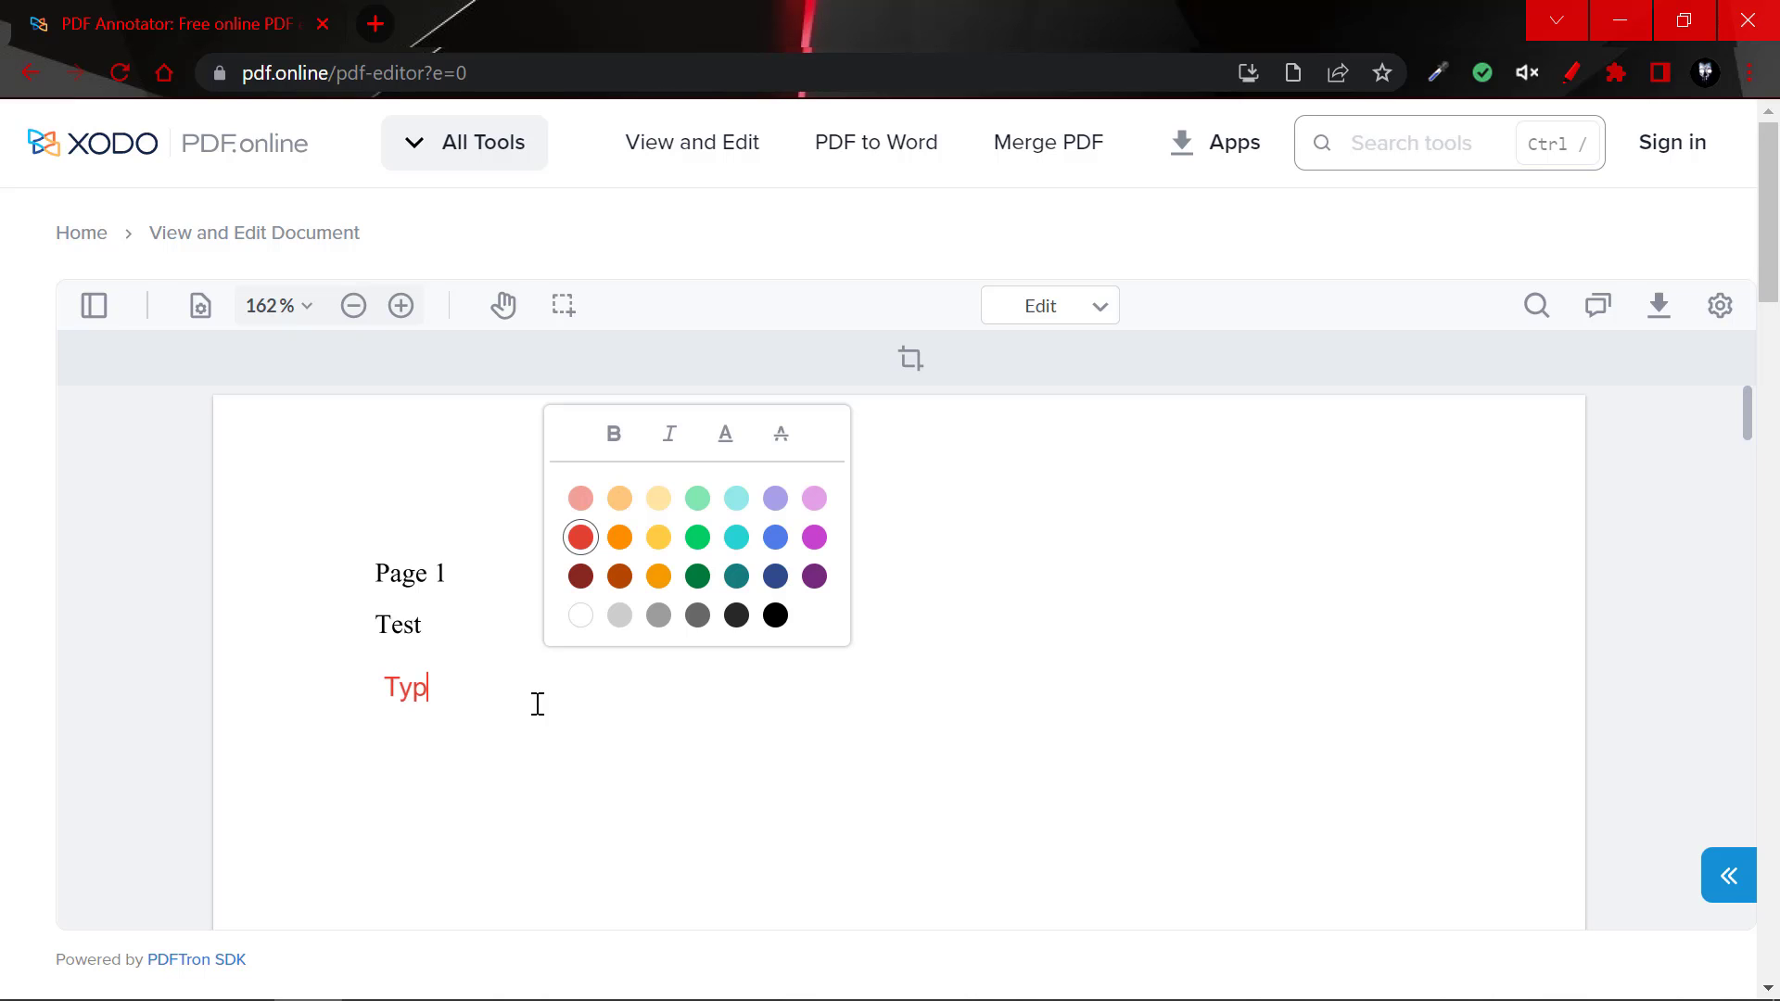
{"action": "type", "text": "e text h"}
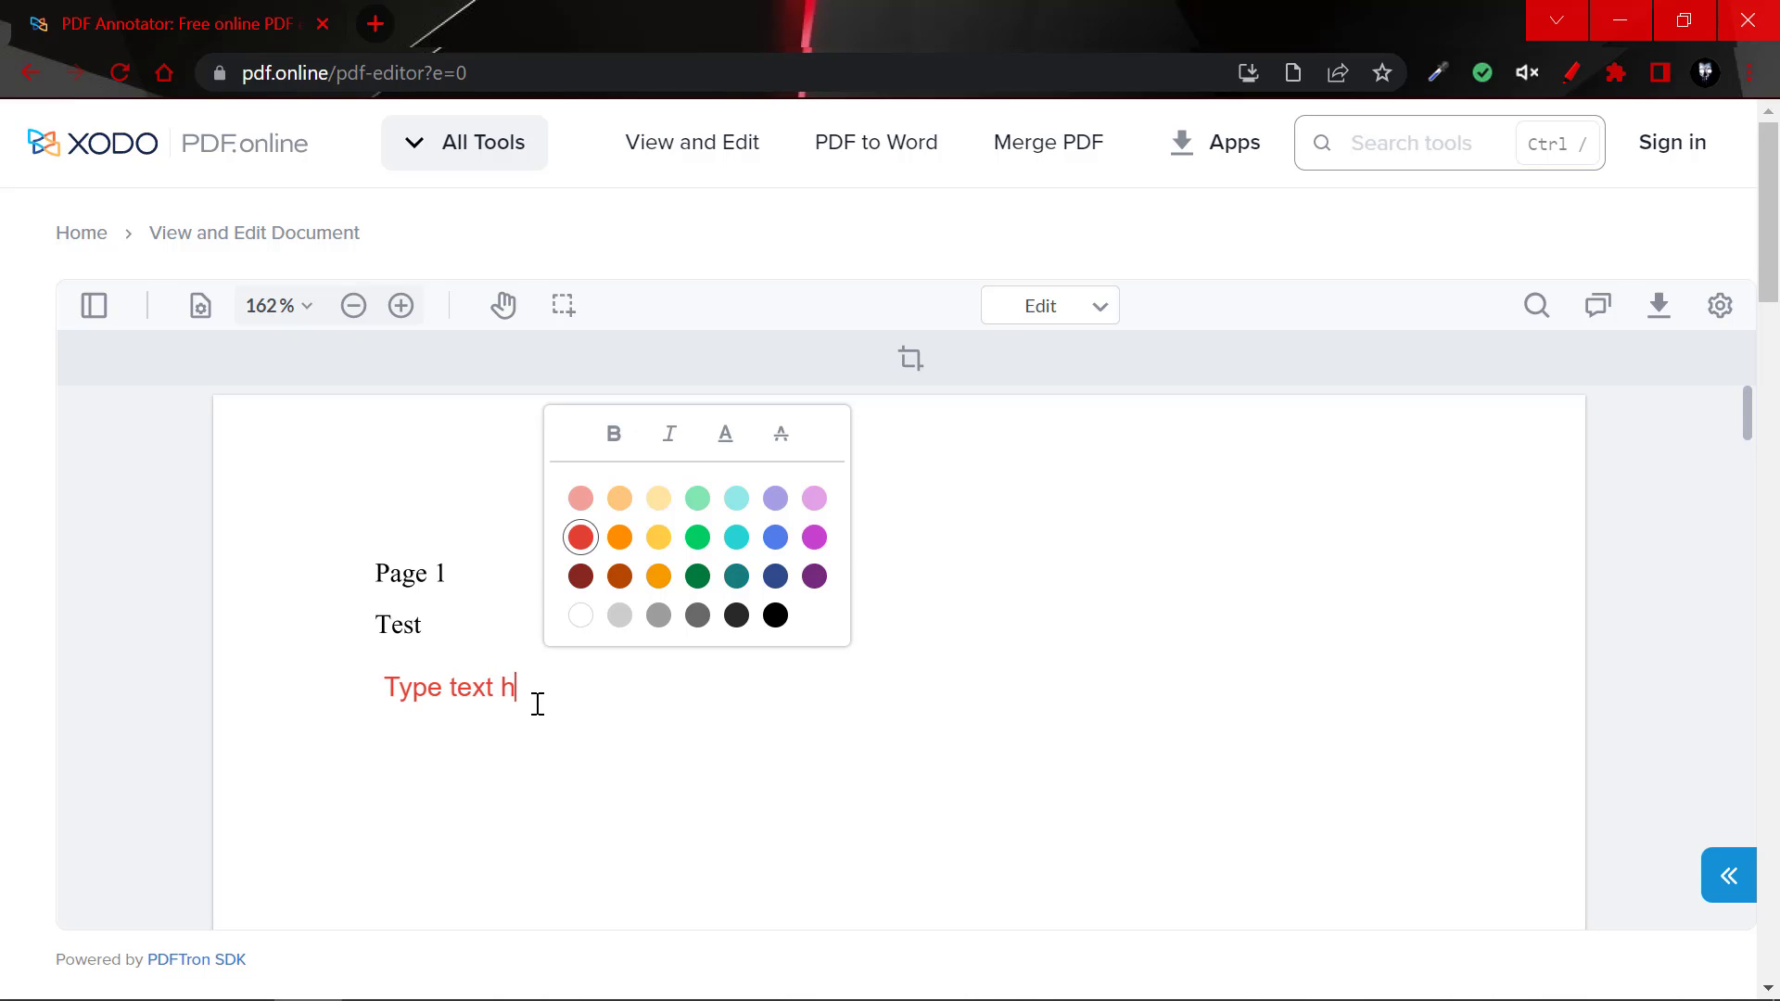
{"action": "type", "text": "ere"}
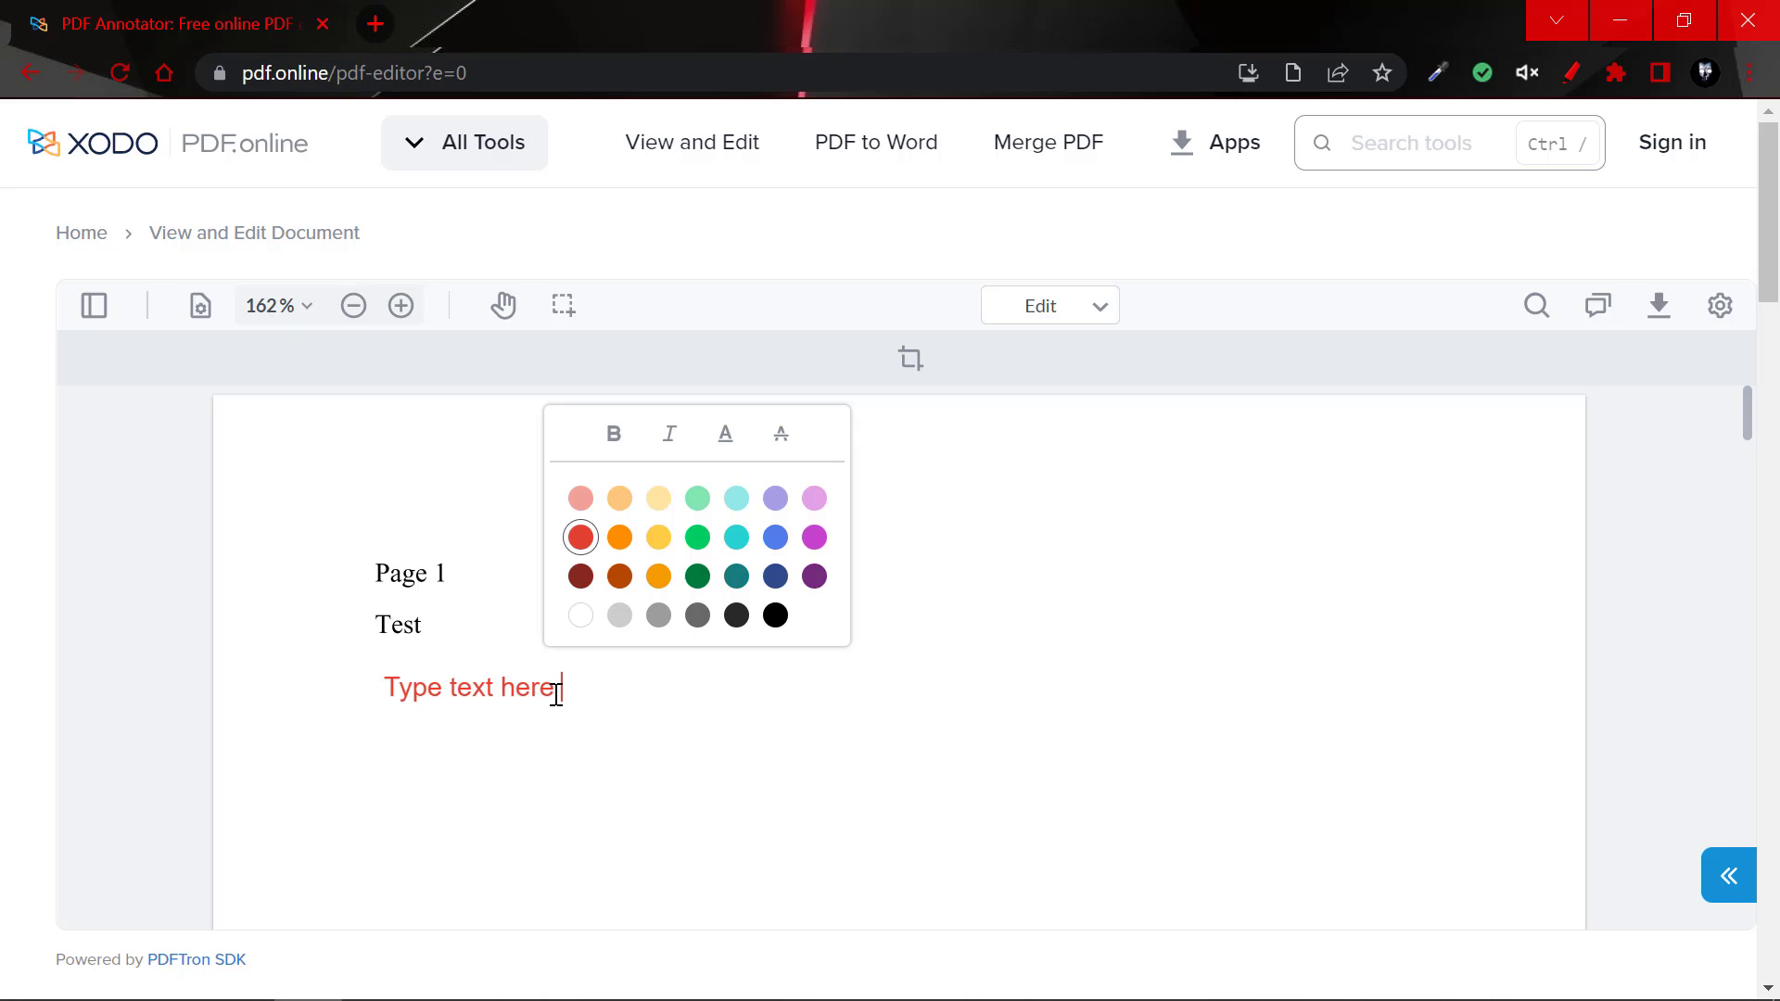
{"action": "triple_click", "coordinate": [471, 687]}
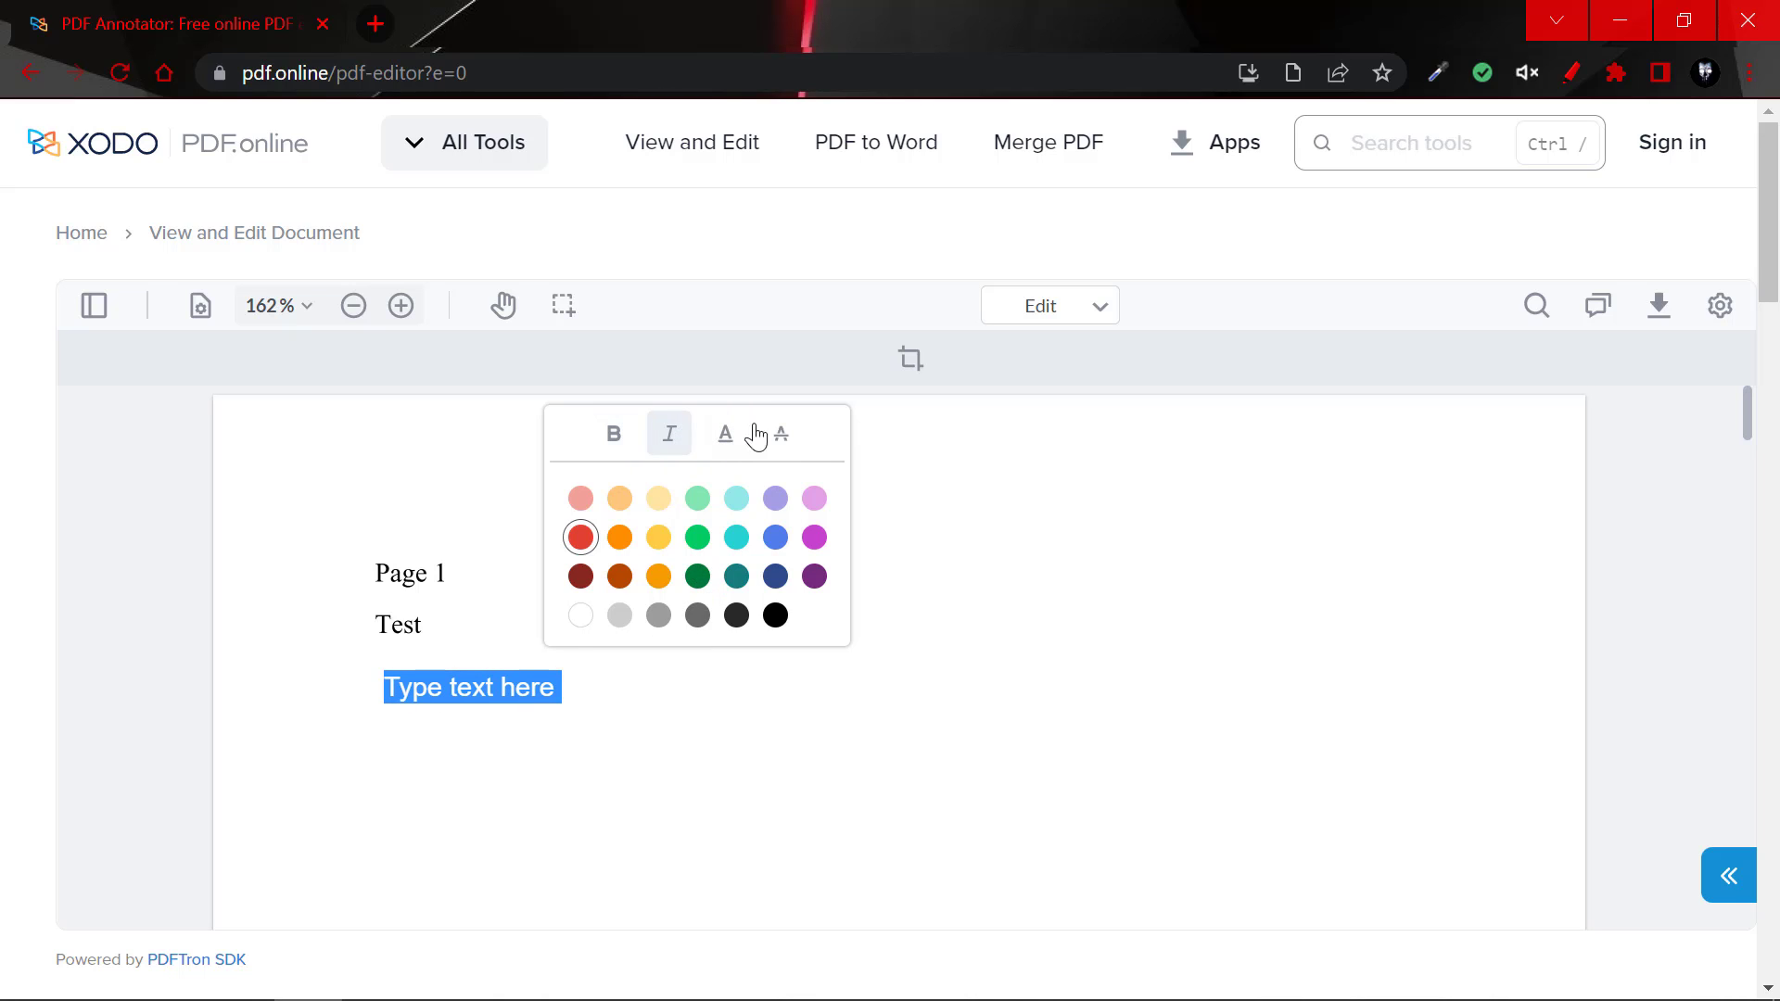
{"action": "mouse_move", "coordinate": [781, 434]}
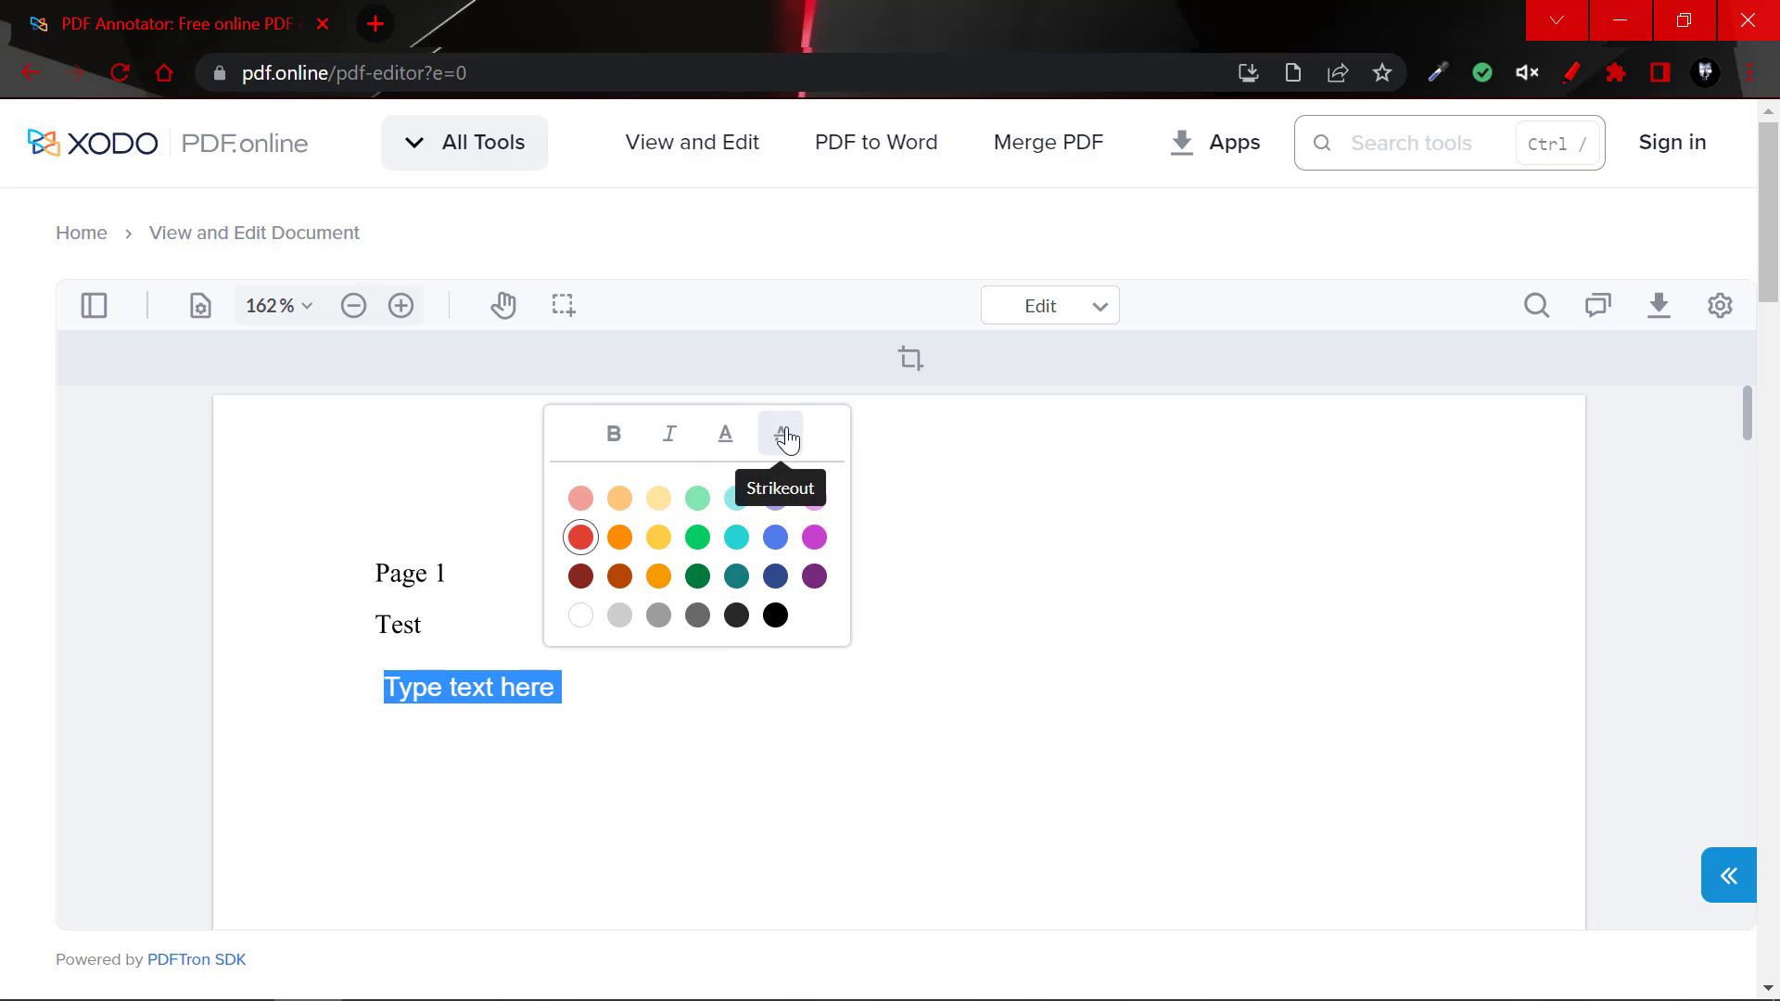
{"action": "left_click", "coordinate": [775, 615]}
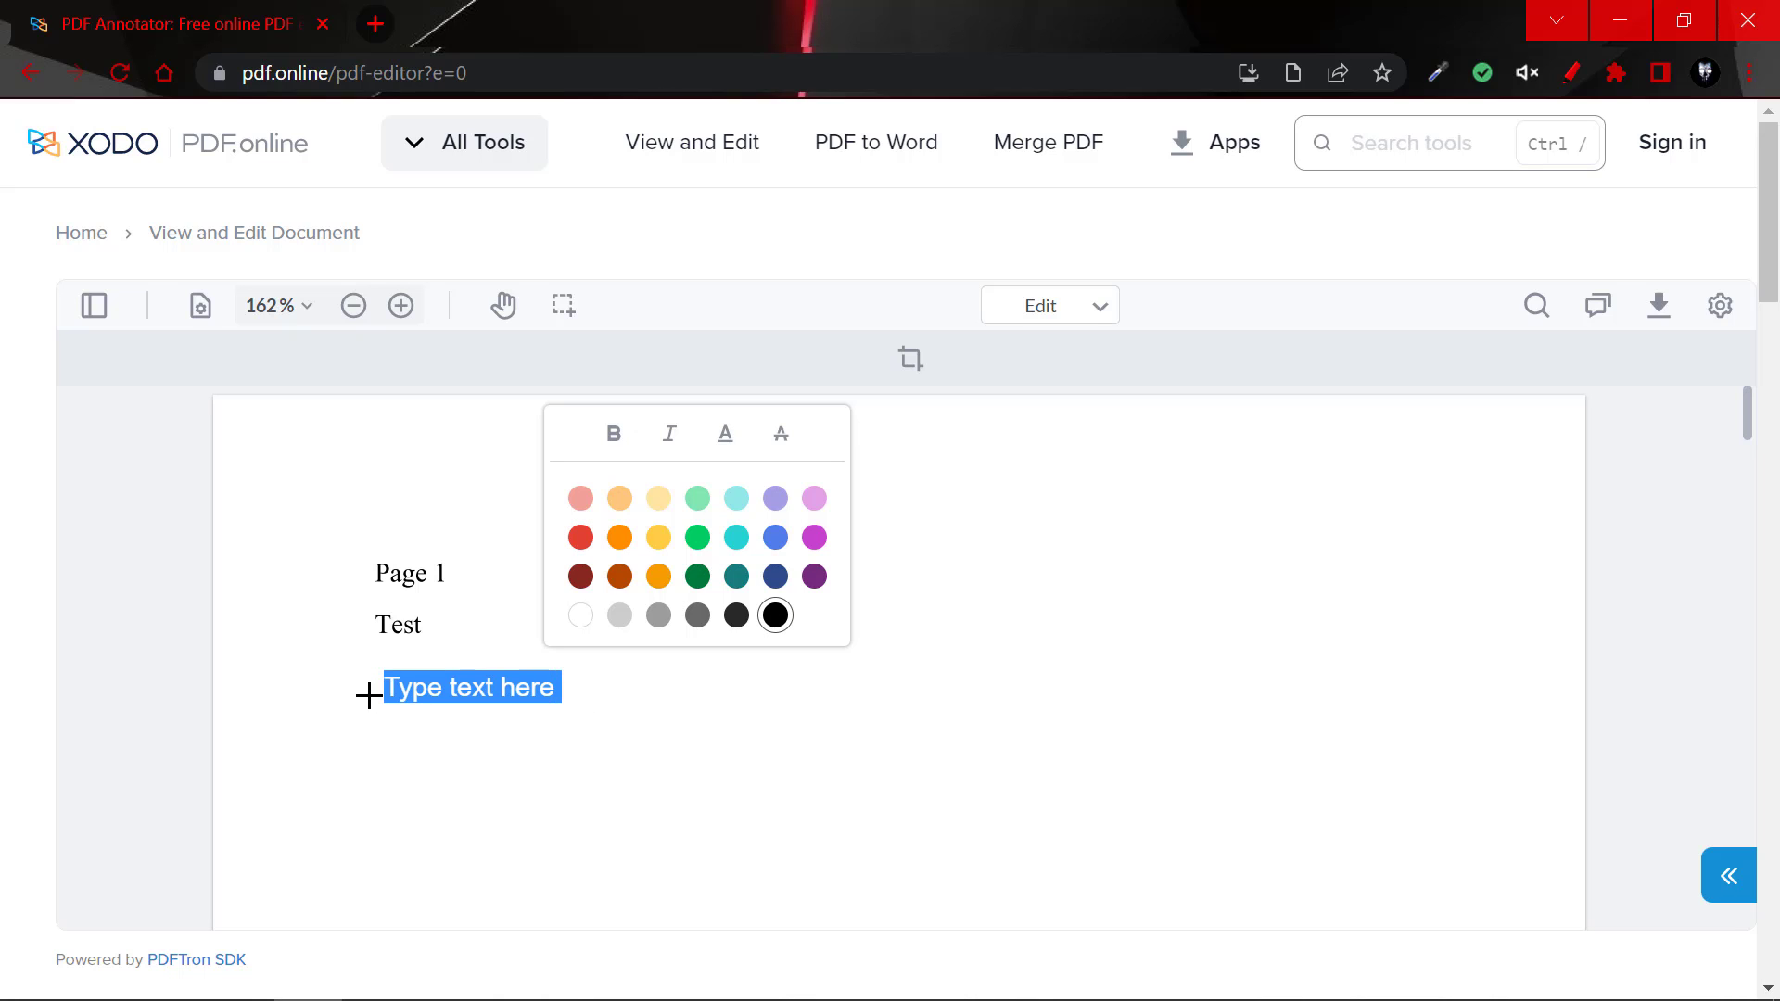
{"action": "right_click", "coordinate": [516, 687]}
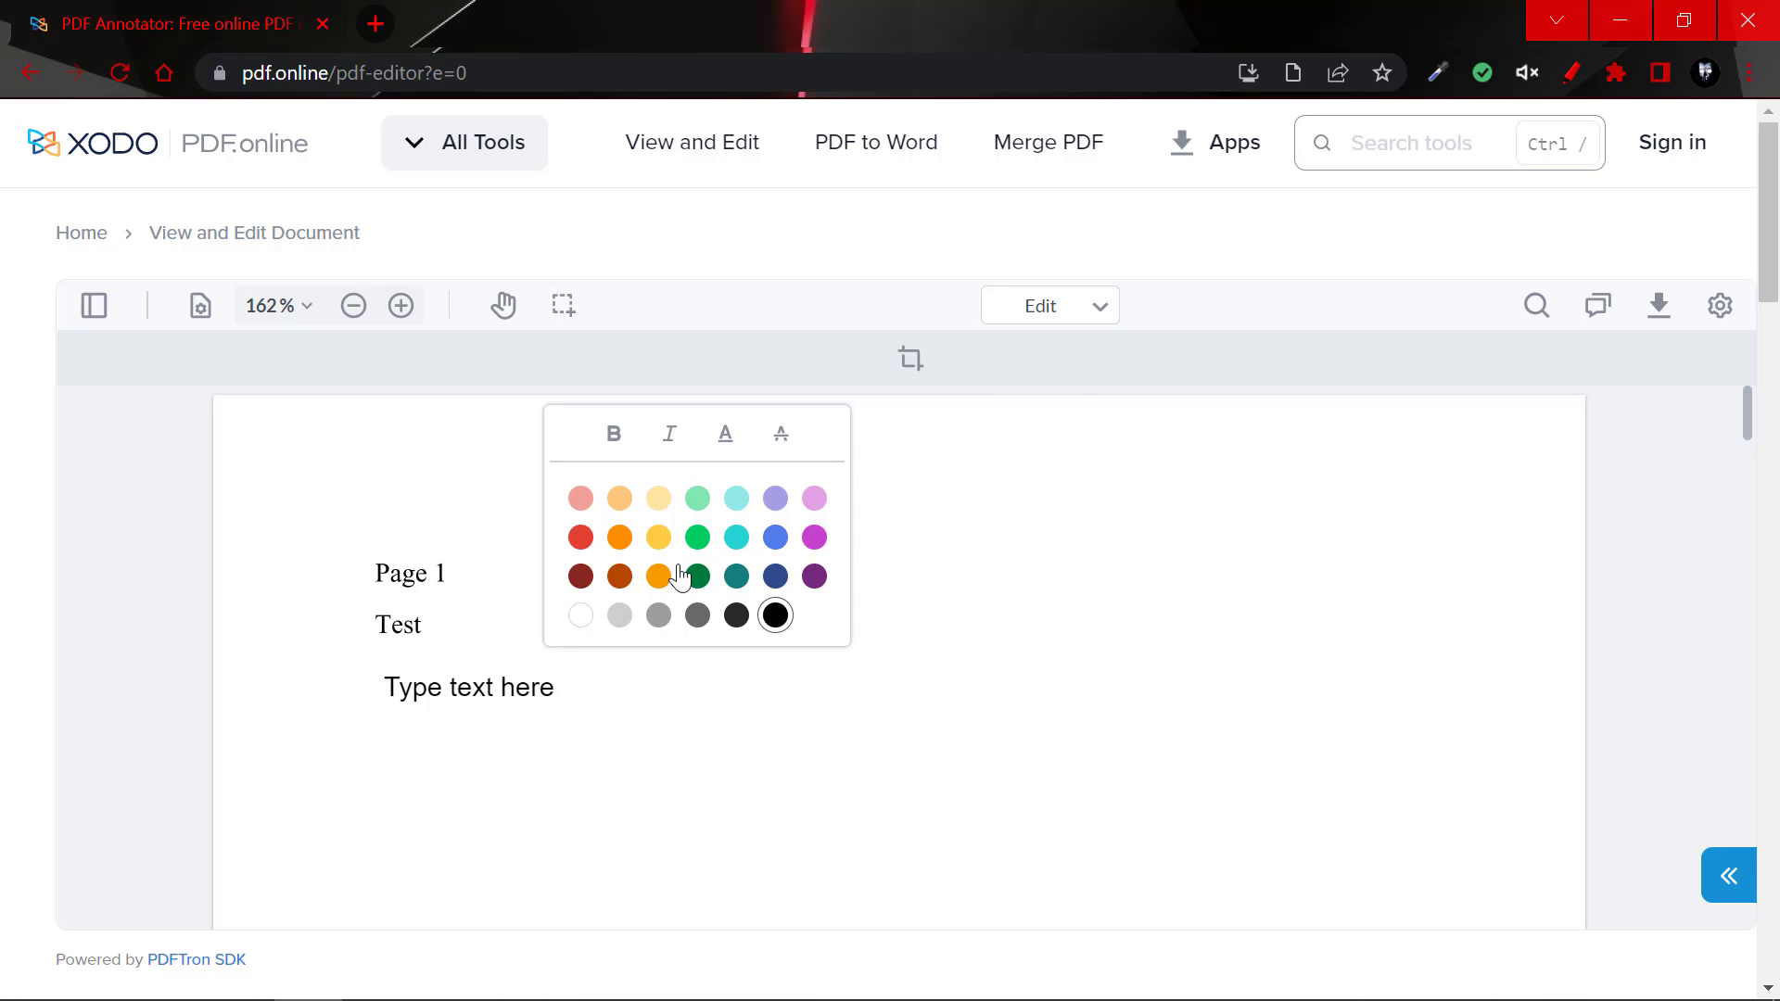
{"action": "left_click", "coordinate": [467, 686]}
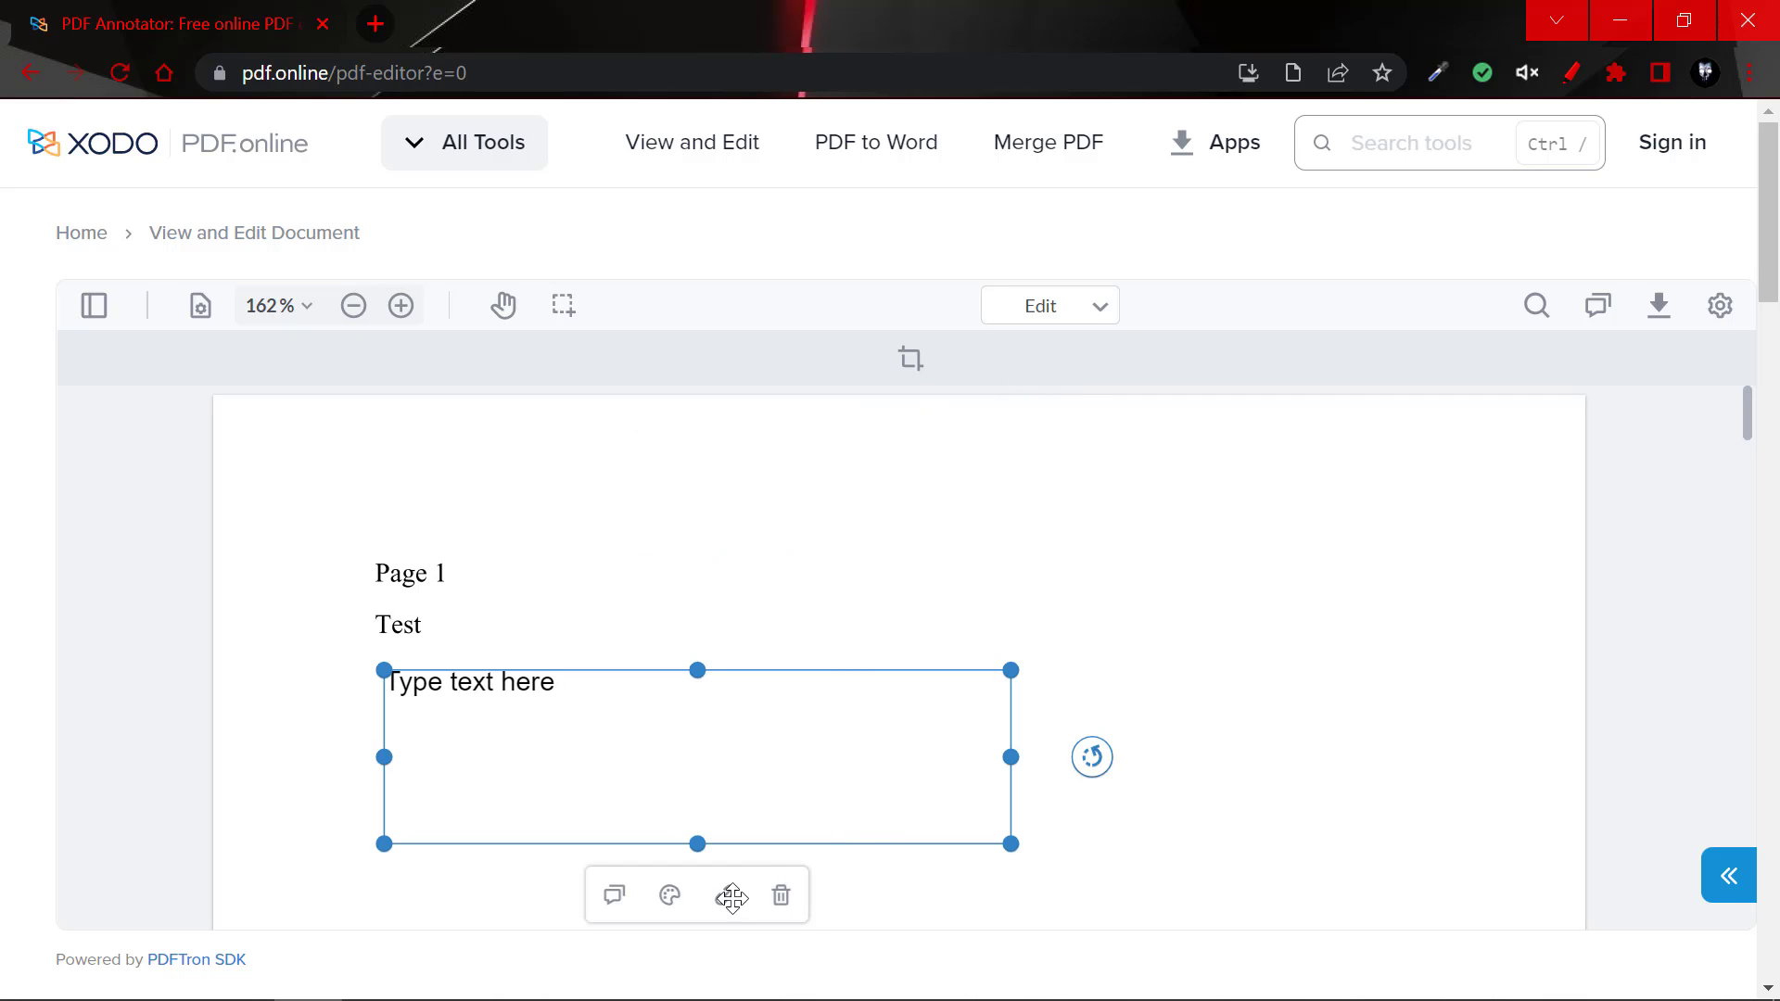
{"action": "mouse_move", "coordinate": [669, 896]}
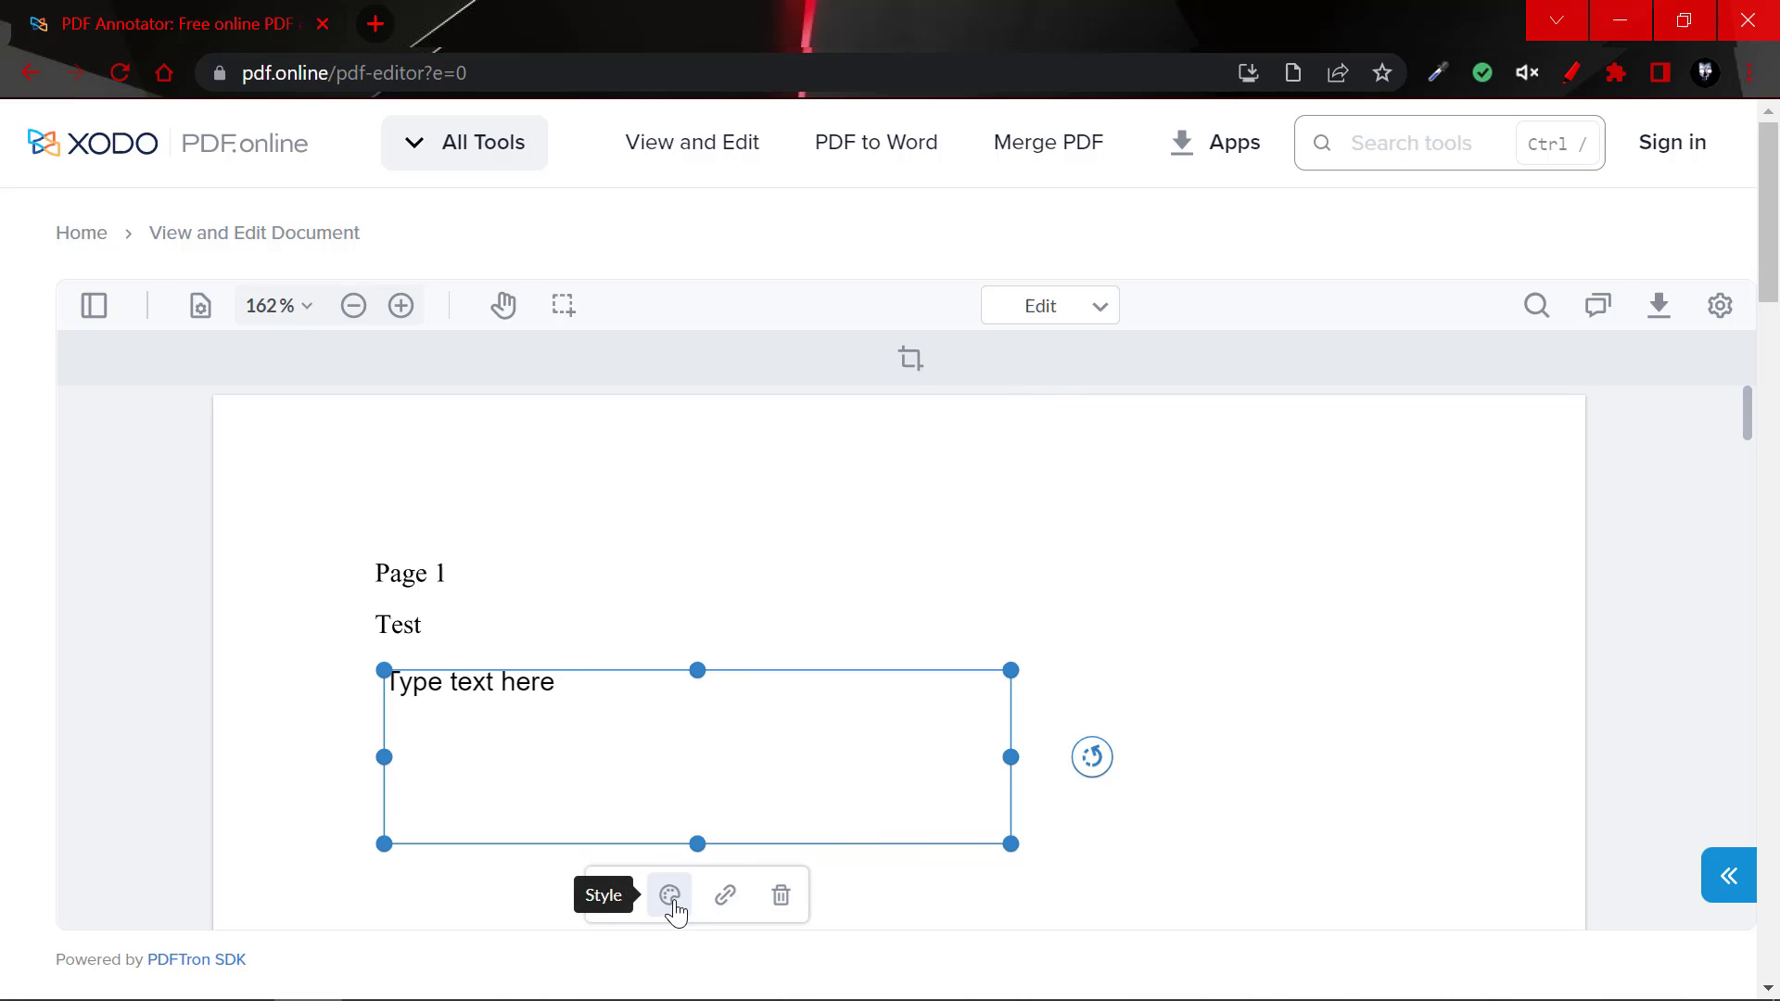
{"action": "mouse_move", "coordinate": [727, 895]}
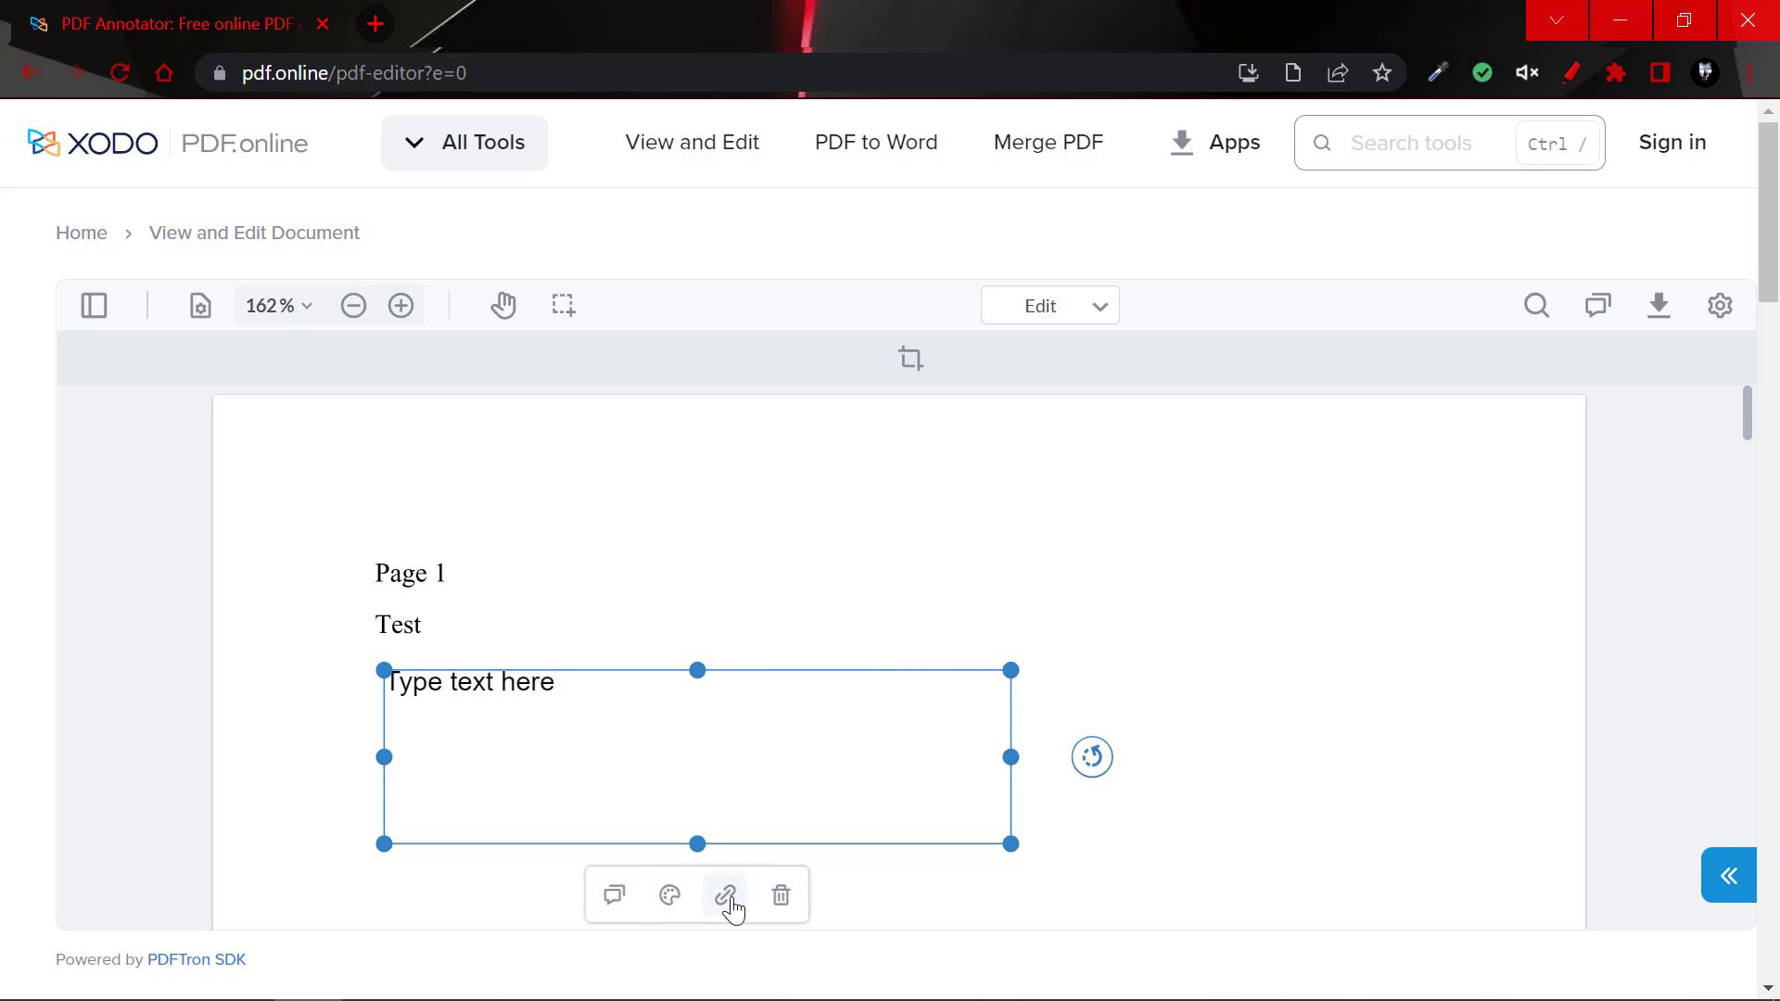
{"action": "mouse_move", "coordinate": [779, 895]}
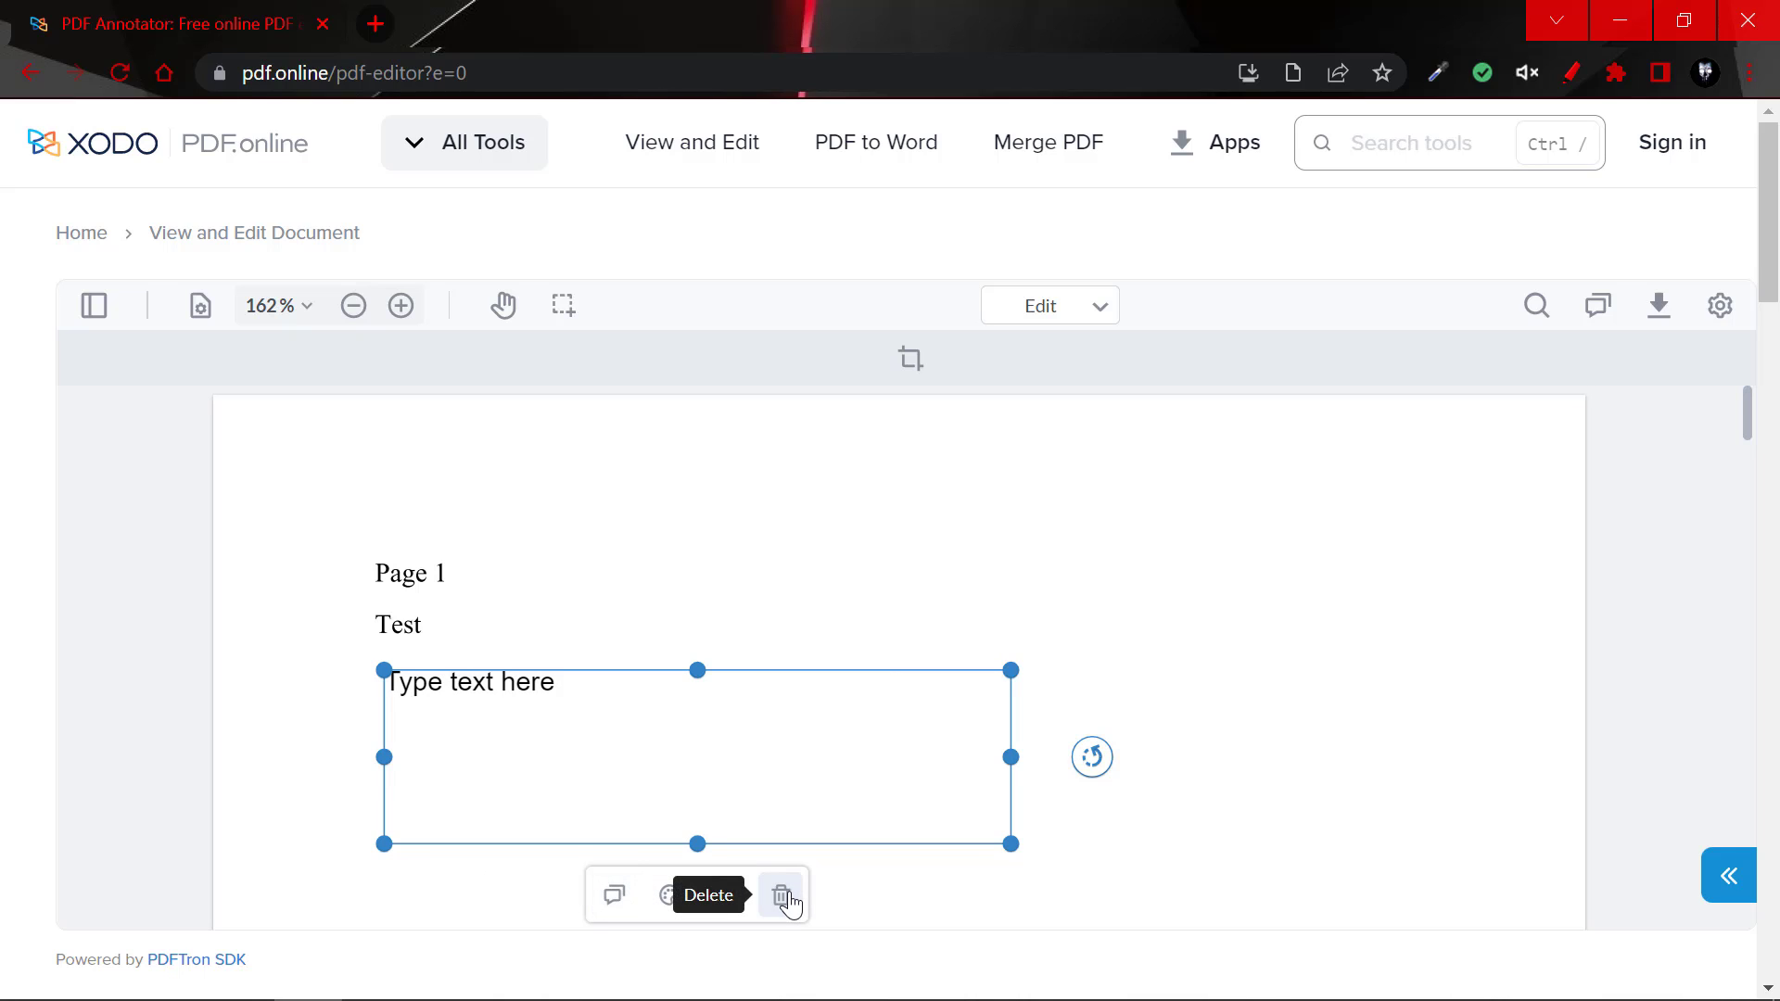
Delete the 'Type text here' note from page 1 using the trash icon.
{"action": "left_click", "coordinate": [781, 895]}
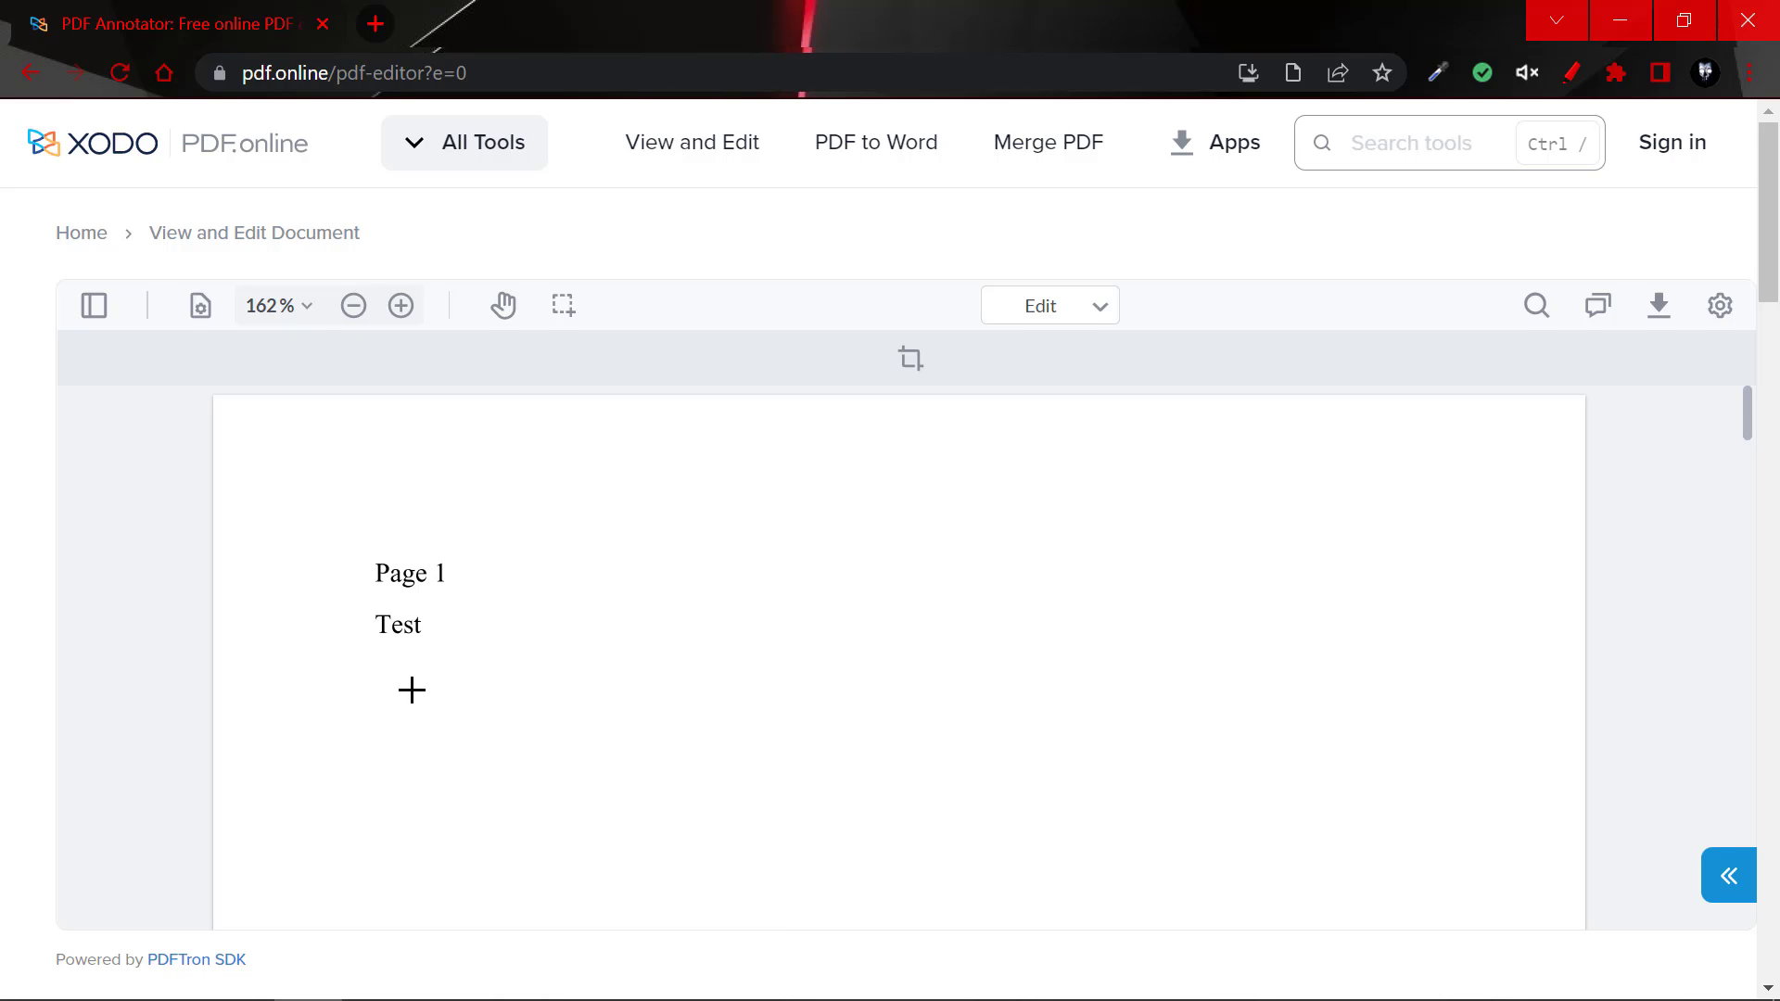
{"action": "left_click", "coordinate": [1040, 305]}
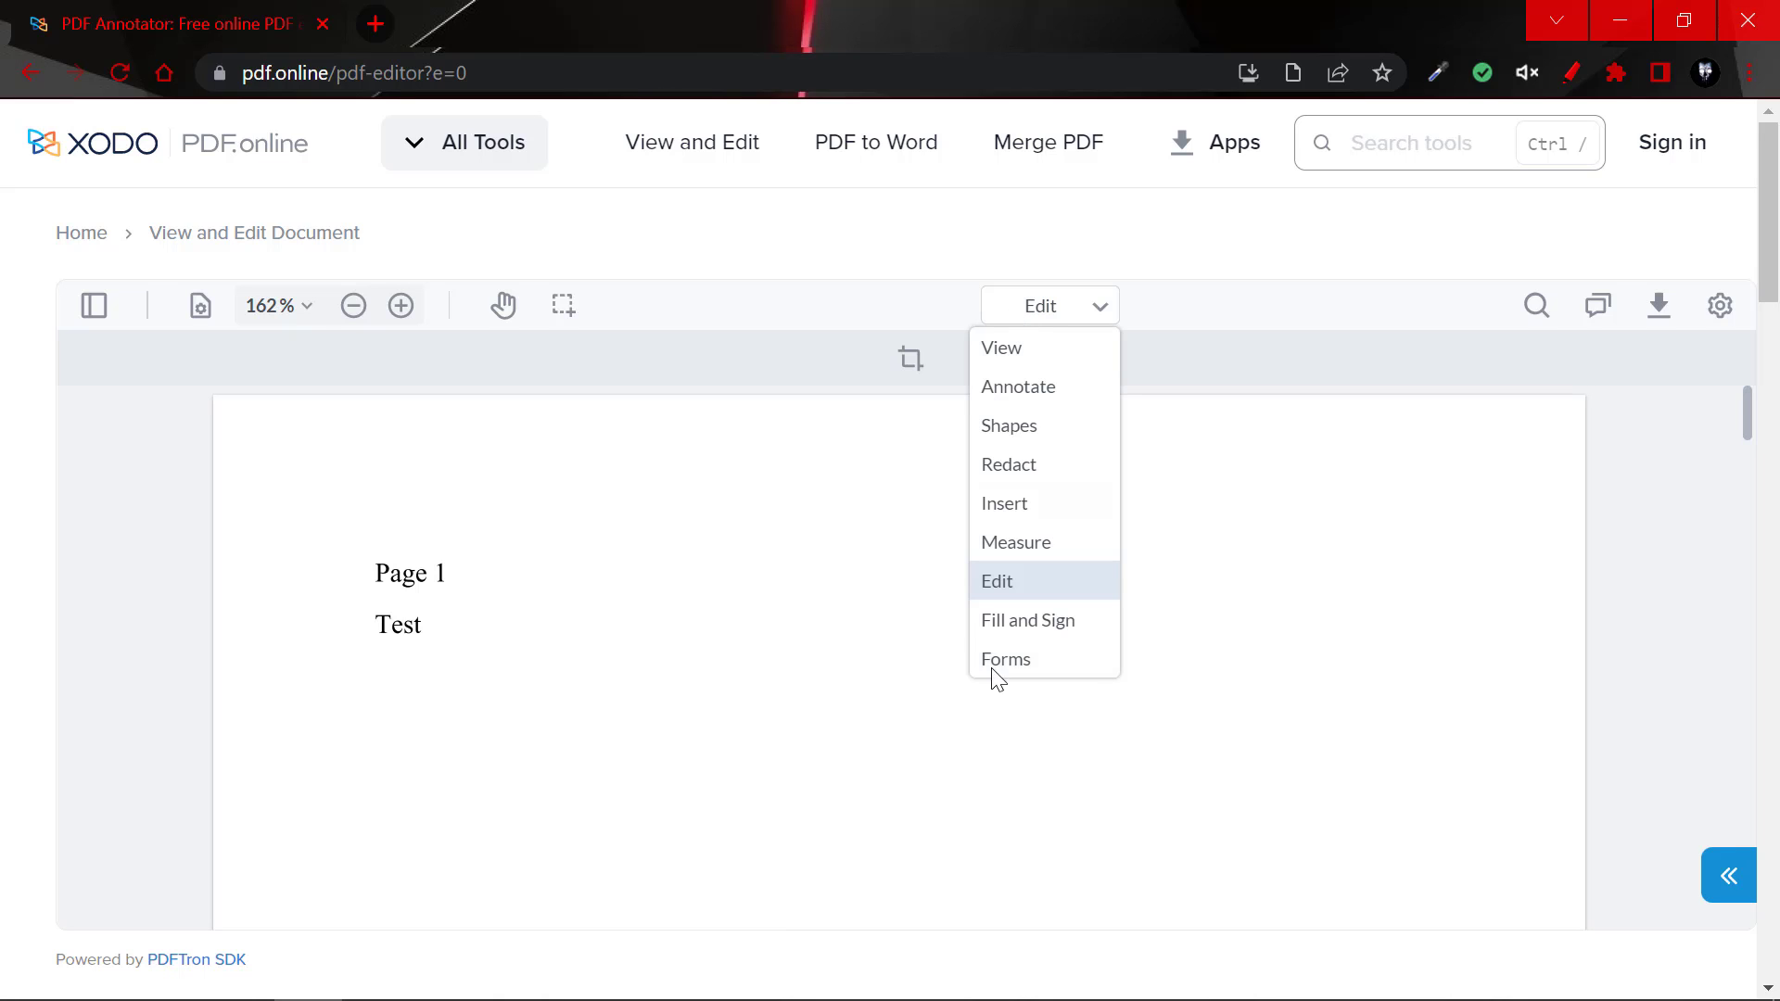
Switch to Fill and Sign mode and choose Add New Signature.
{"action": "left_click", "coordinate": [1027, 620]}
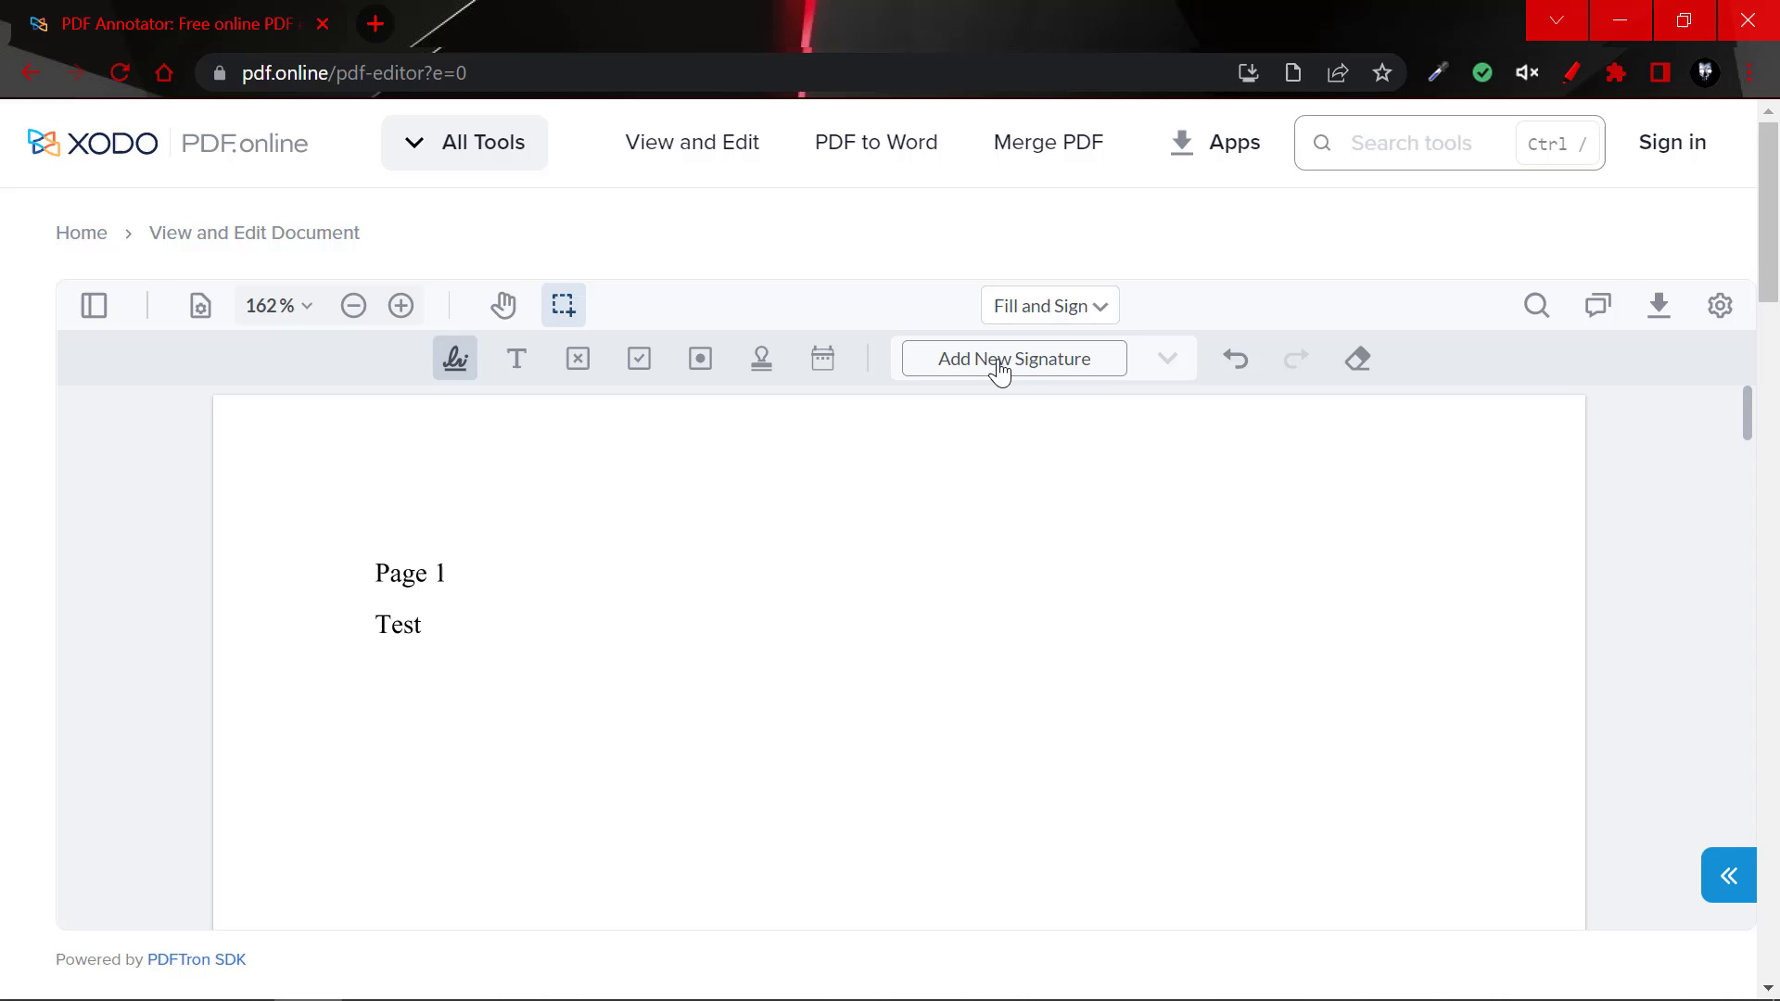
{"action": "mouse_move", "coordinate": [981, 386]}
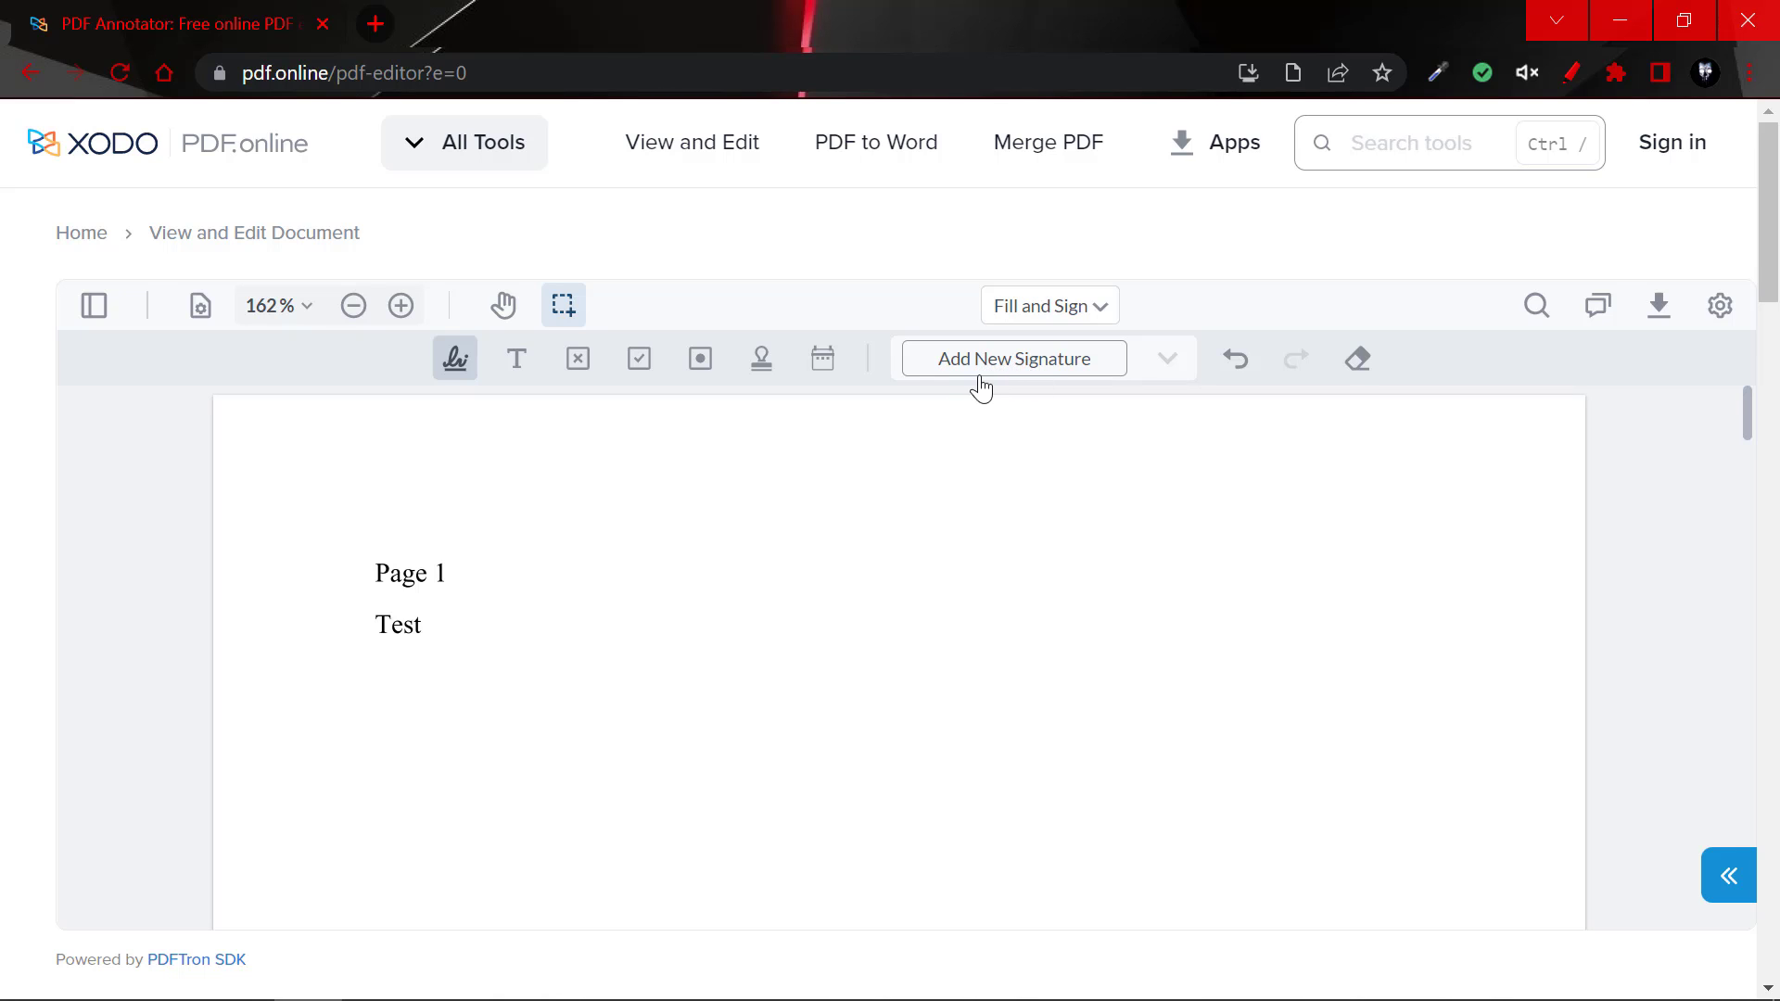
{"action": "mouse_move", "coordinate": [1000, 373]}
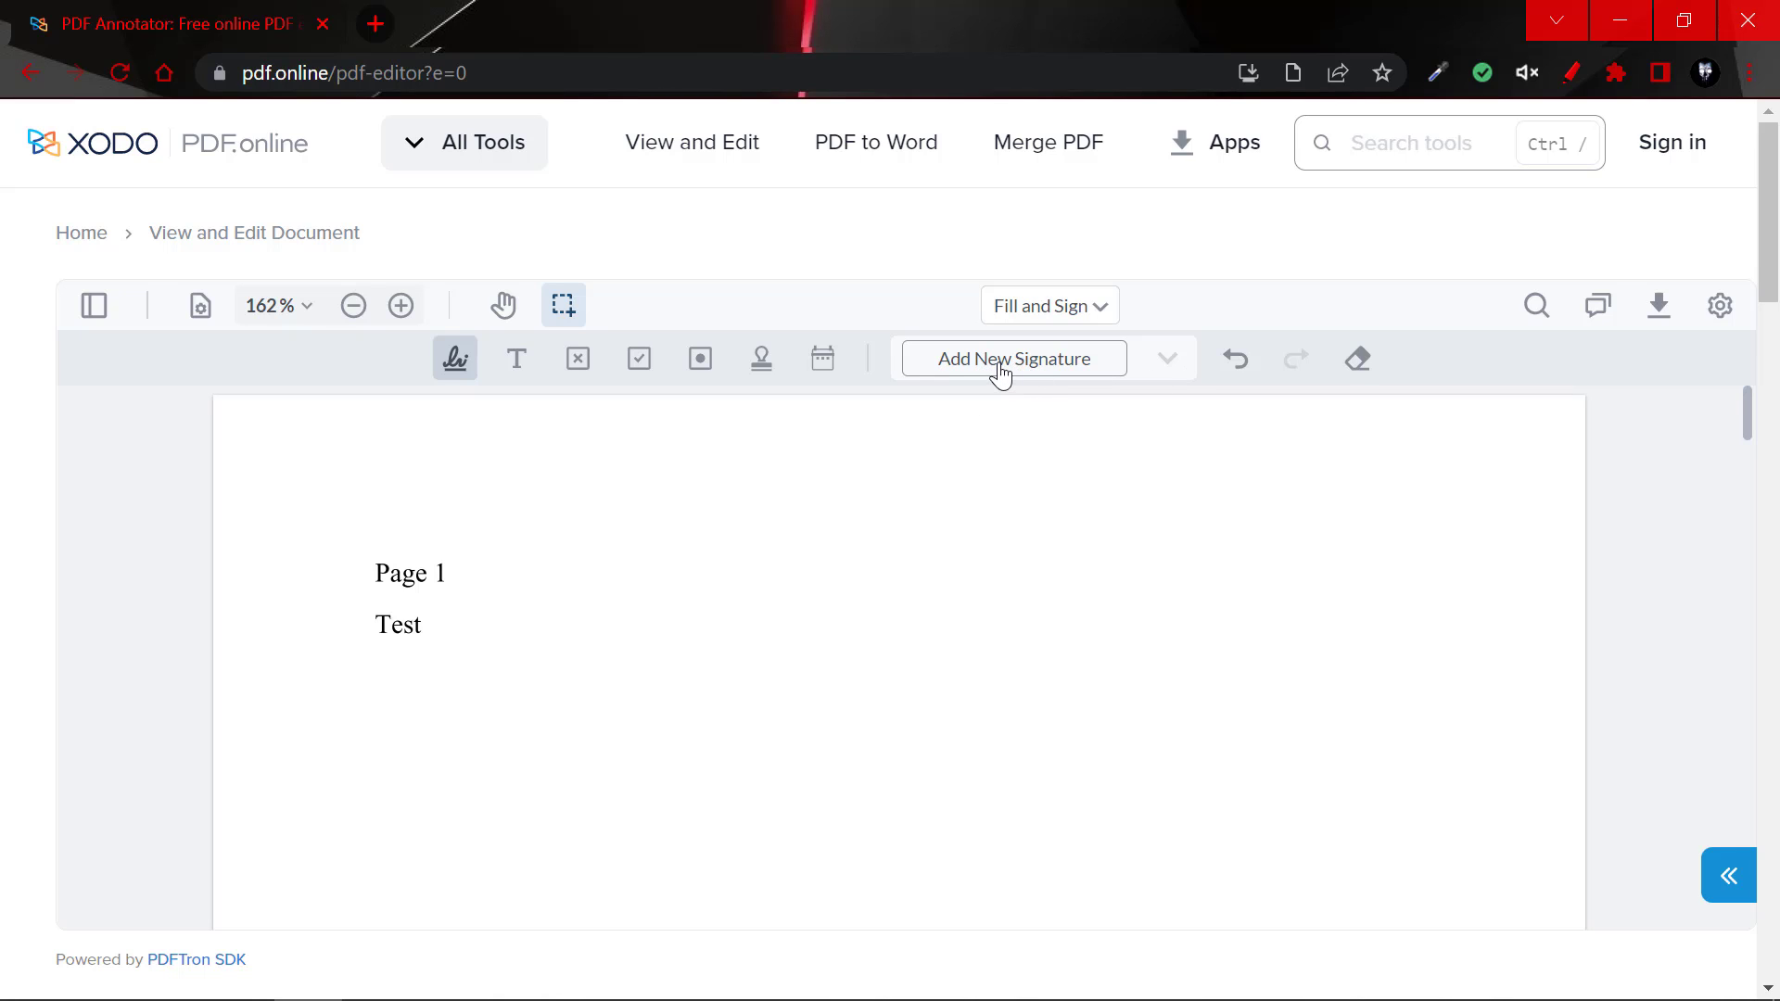
{"action": "mouse_move", "coordinate": [1027, 375]}
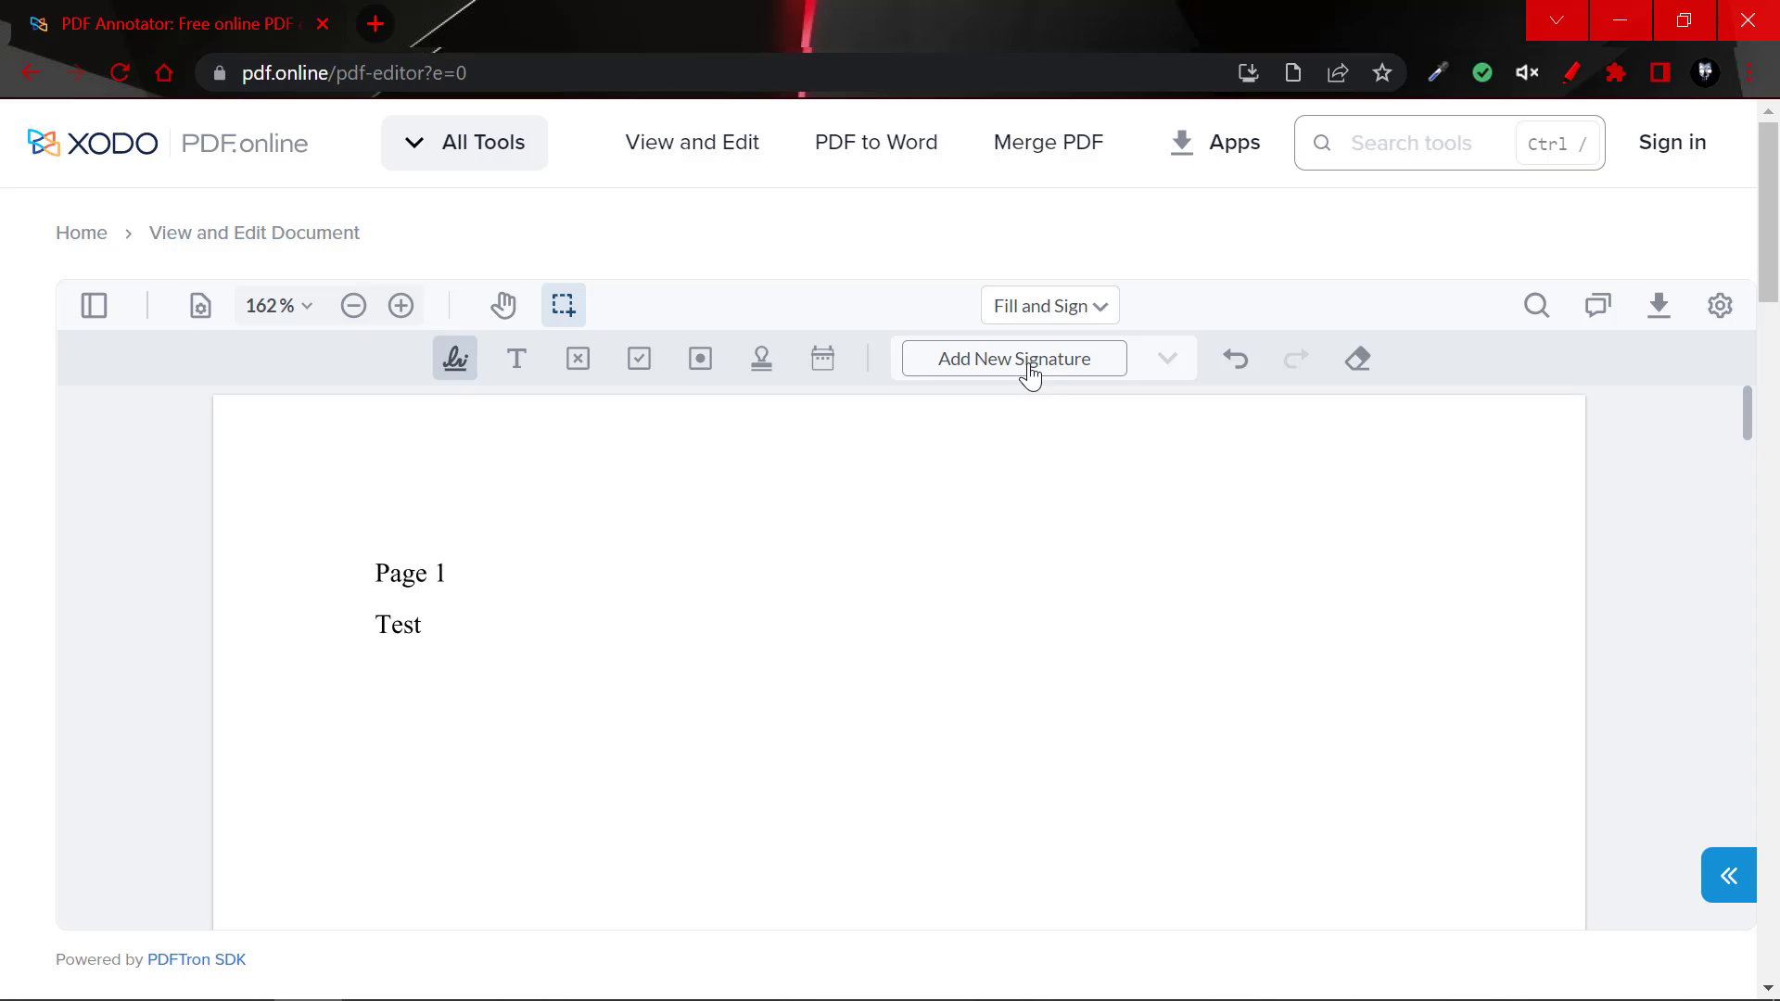
{"action": "mouse_move", "coordinate": [1151, 381]}
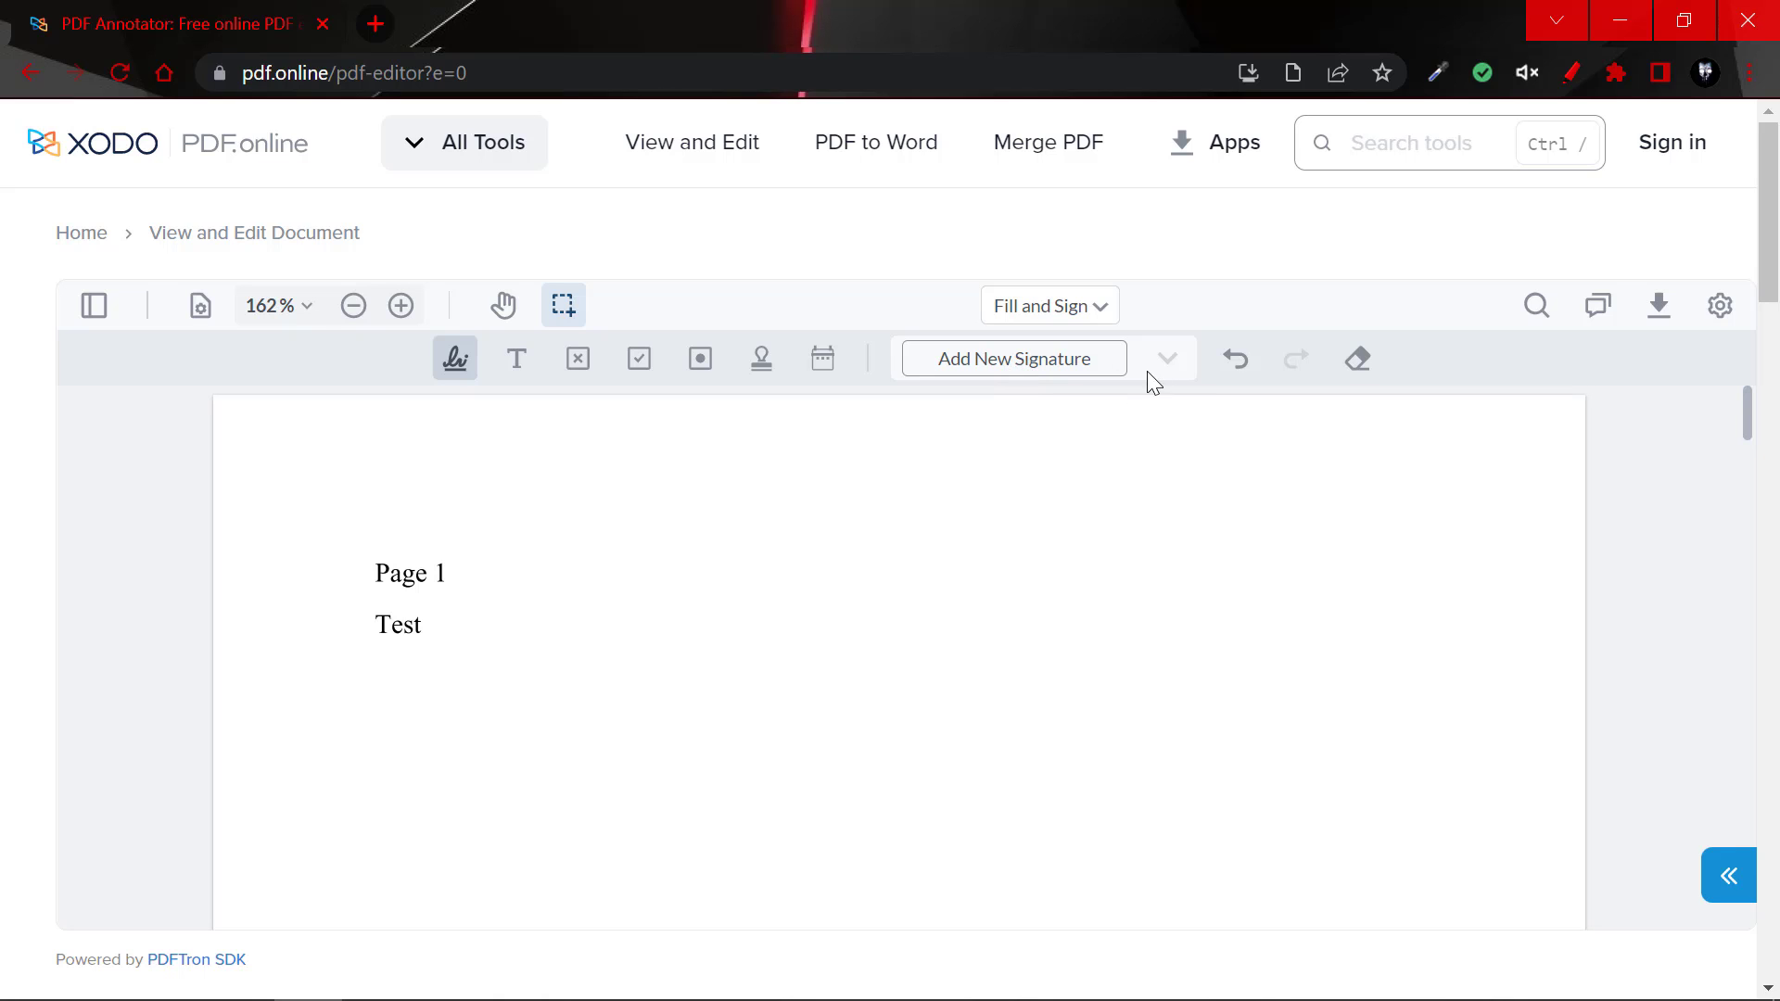
{"action": "left_click", "coordinate": [1010, 358]}
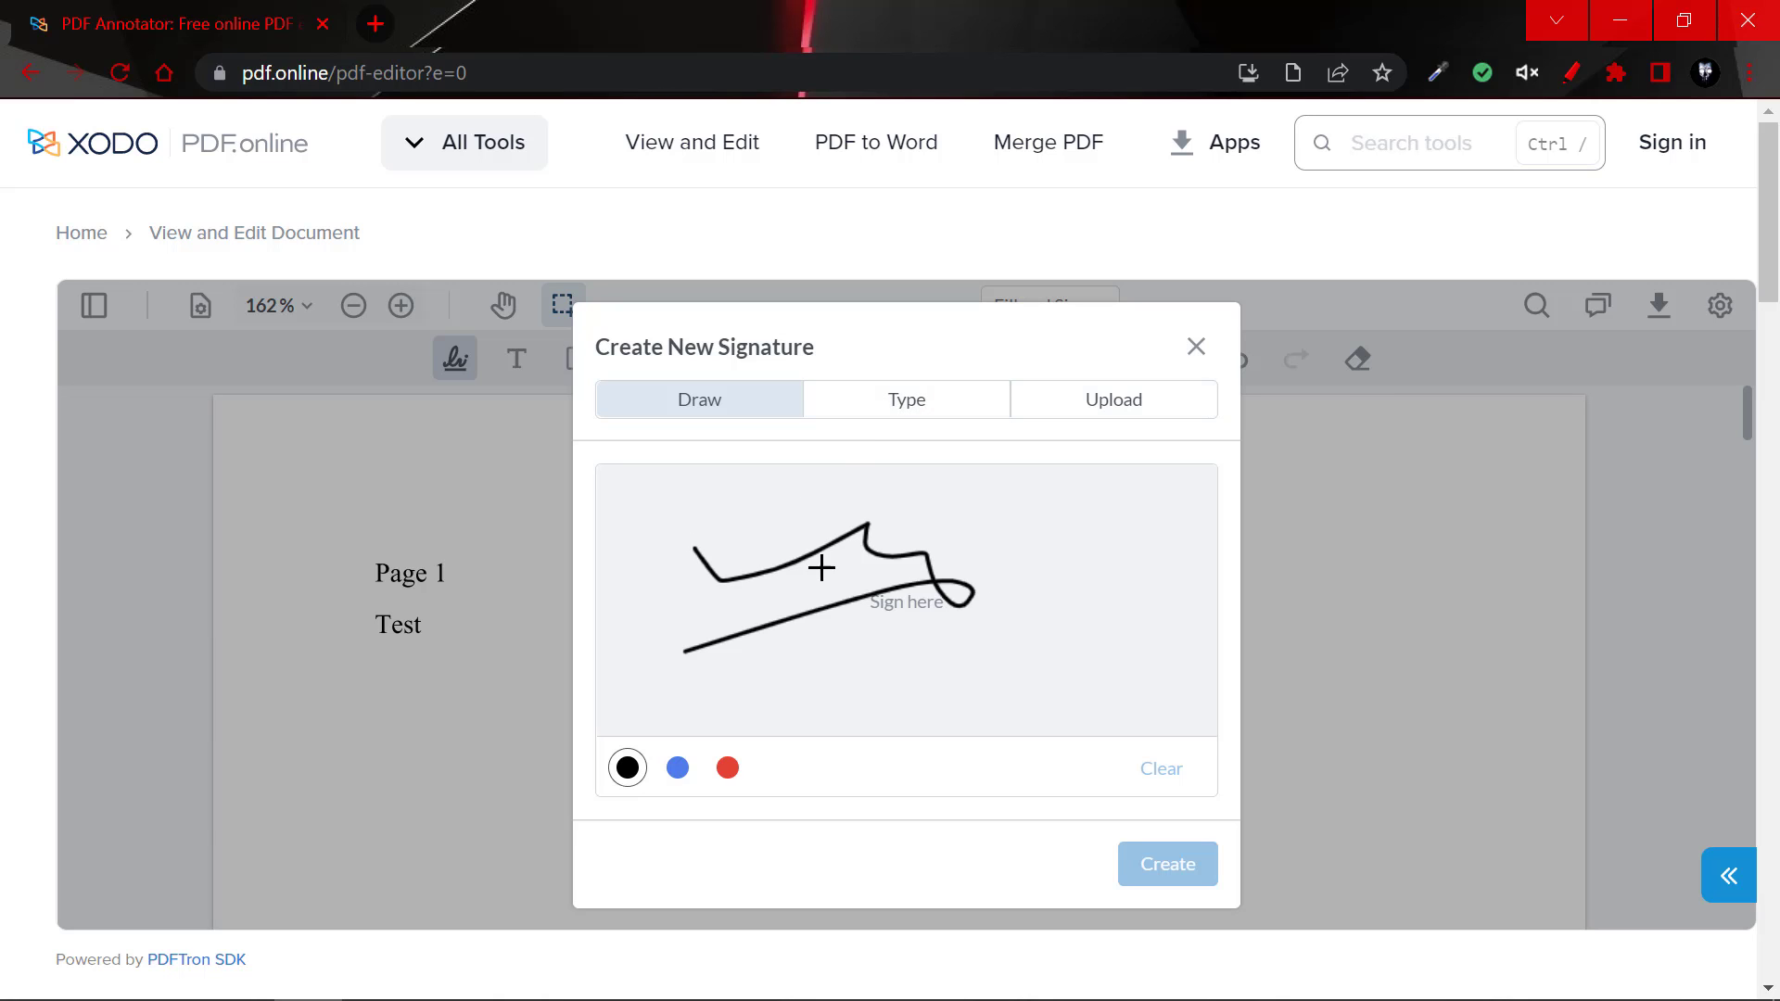
Create the drawn signature and place it on page 1 below 'Test'.
{"action": "left_click", "coordinate": [1166, 864]}
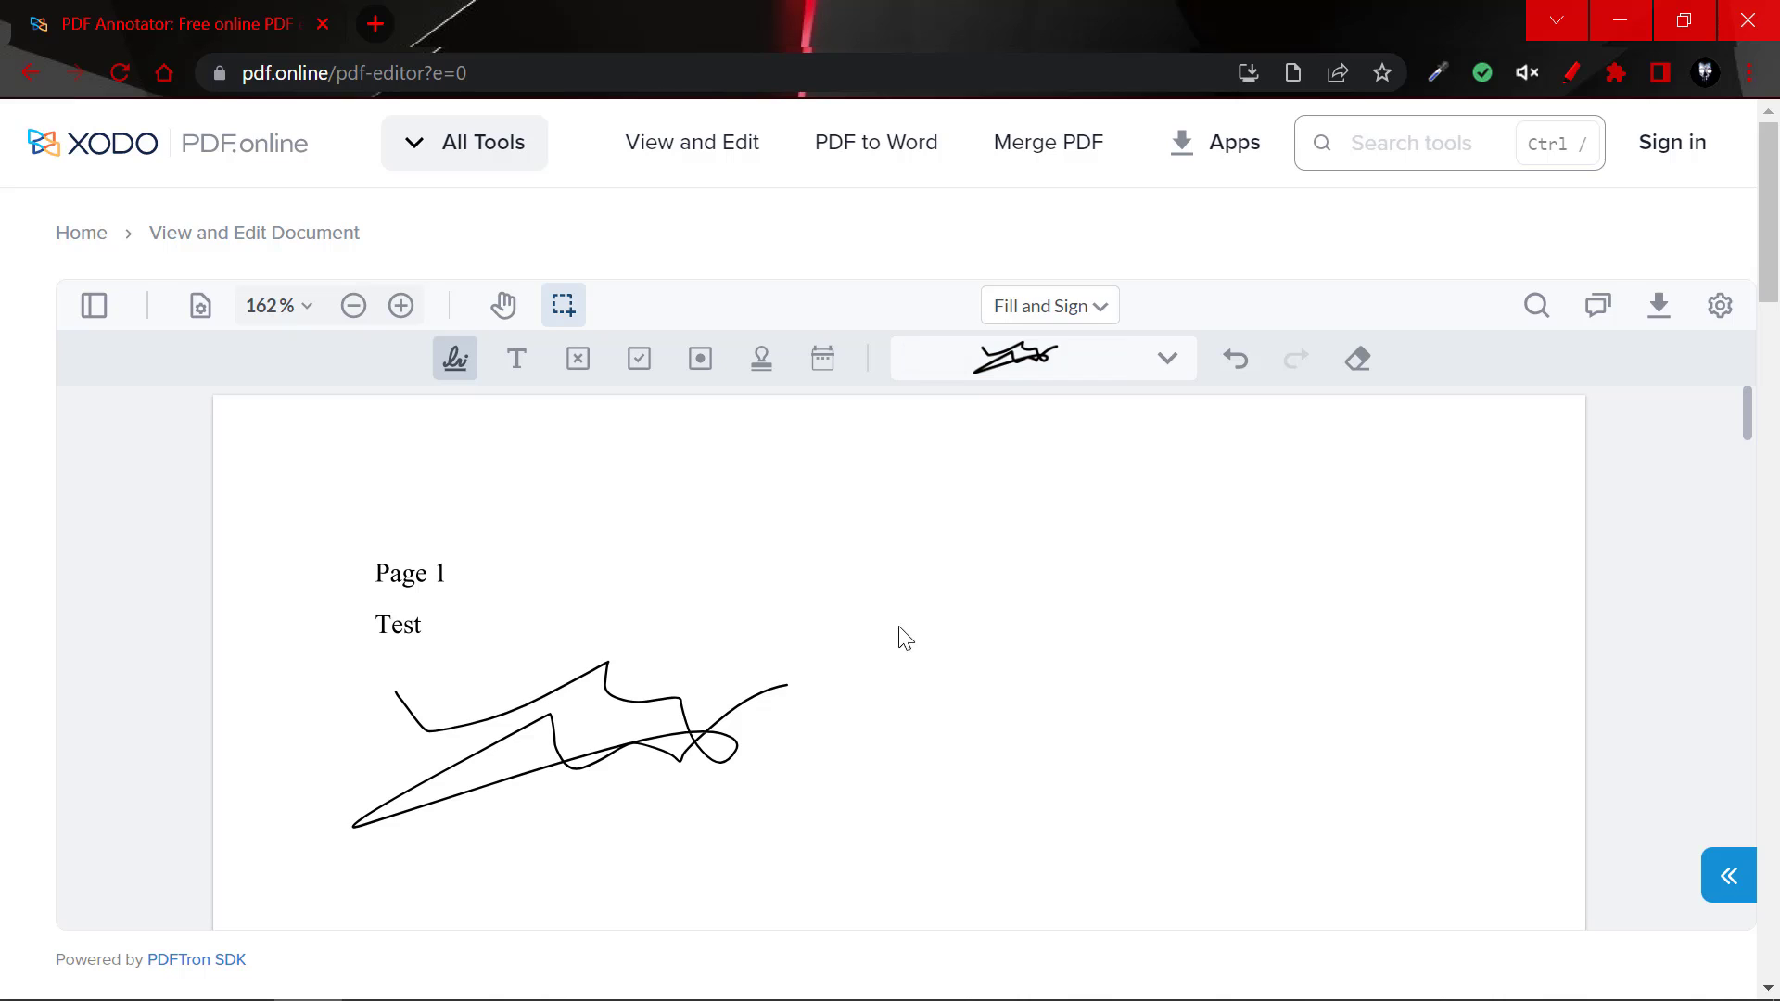
{"action": "mouse_move", "coordinate": [1042, 572]}
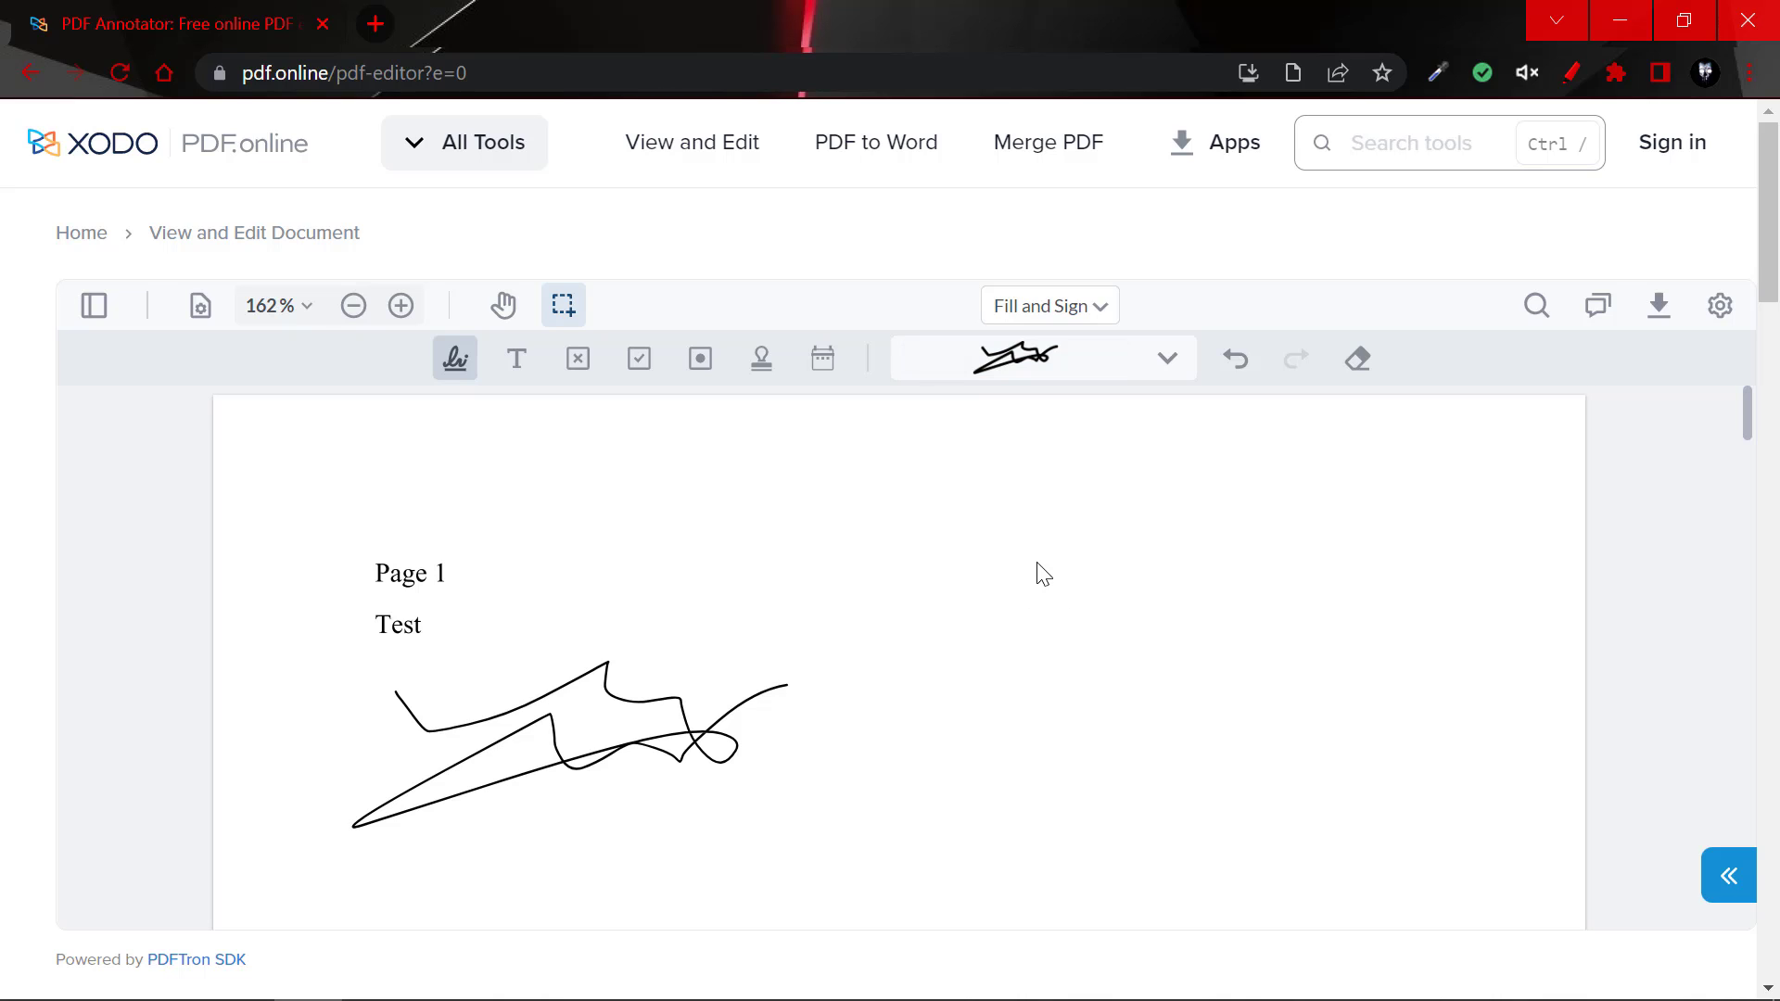
{"action": "mouse_move", "coordinate": [1718, 304]}
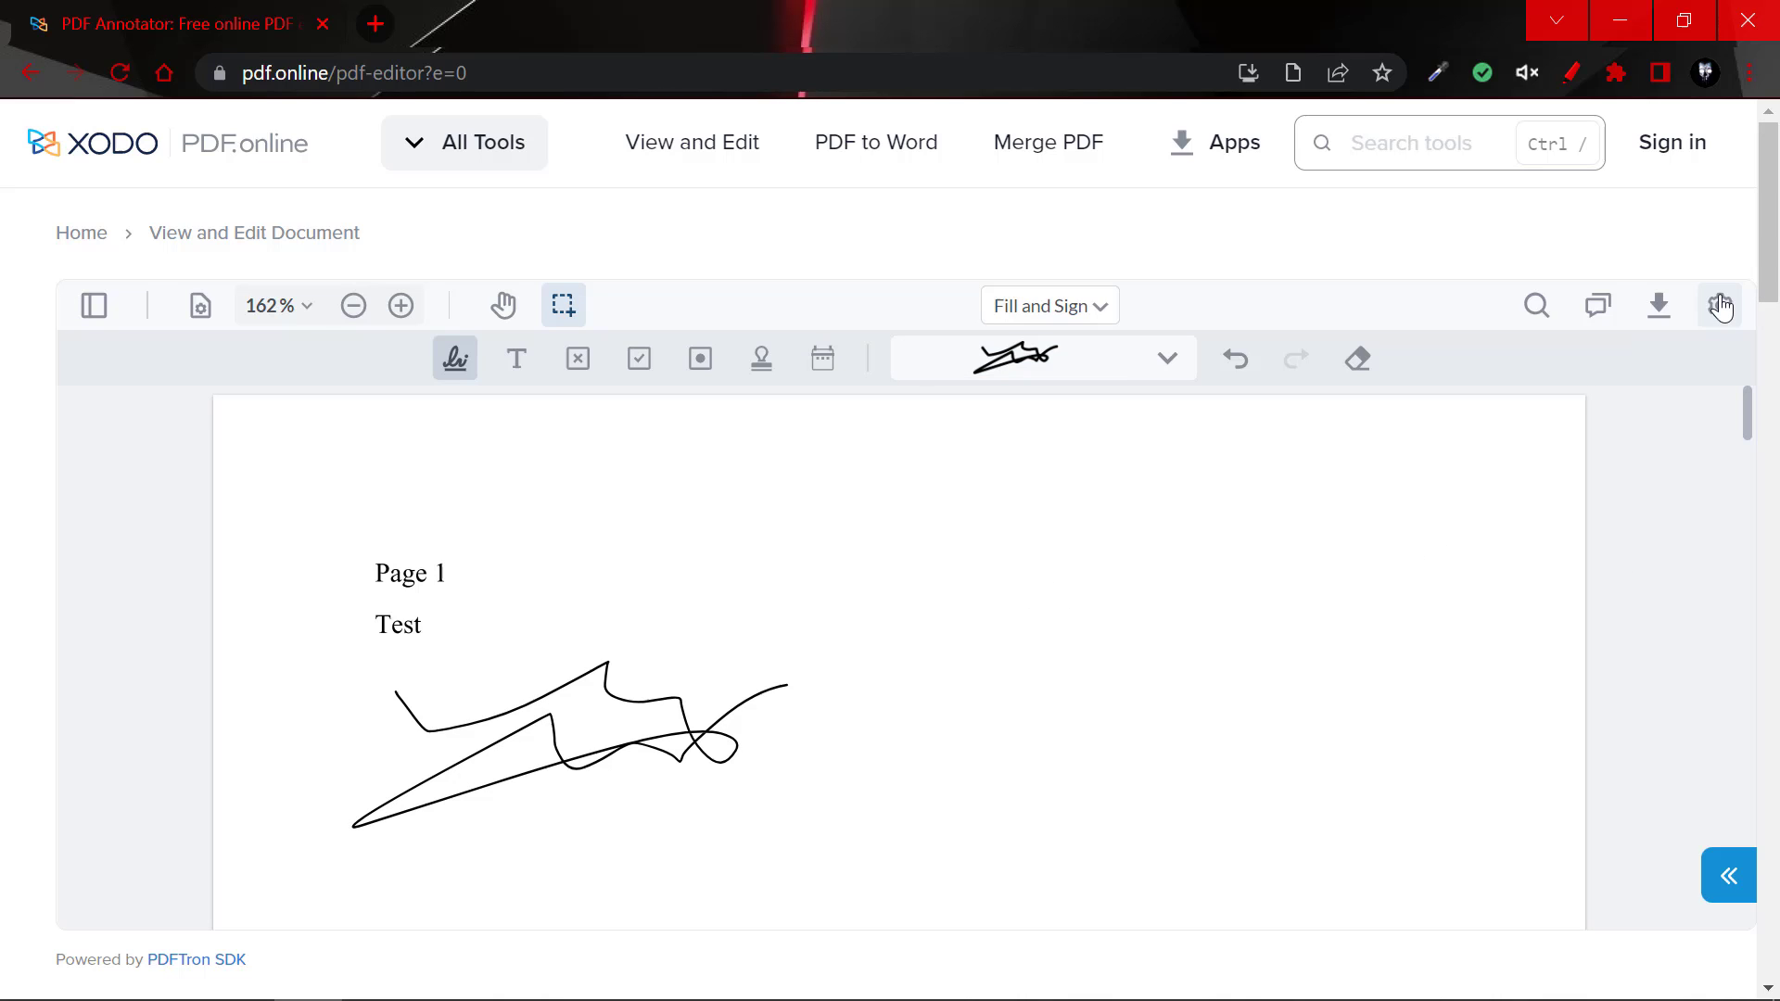
{"action": "mouse_move", "coordinate": [1617, 304]}
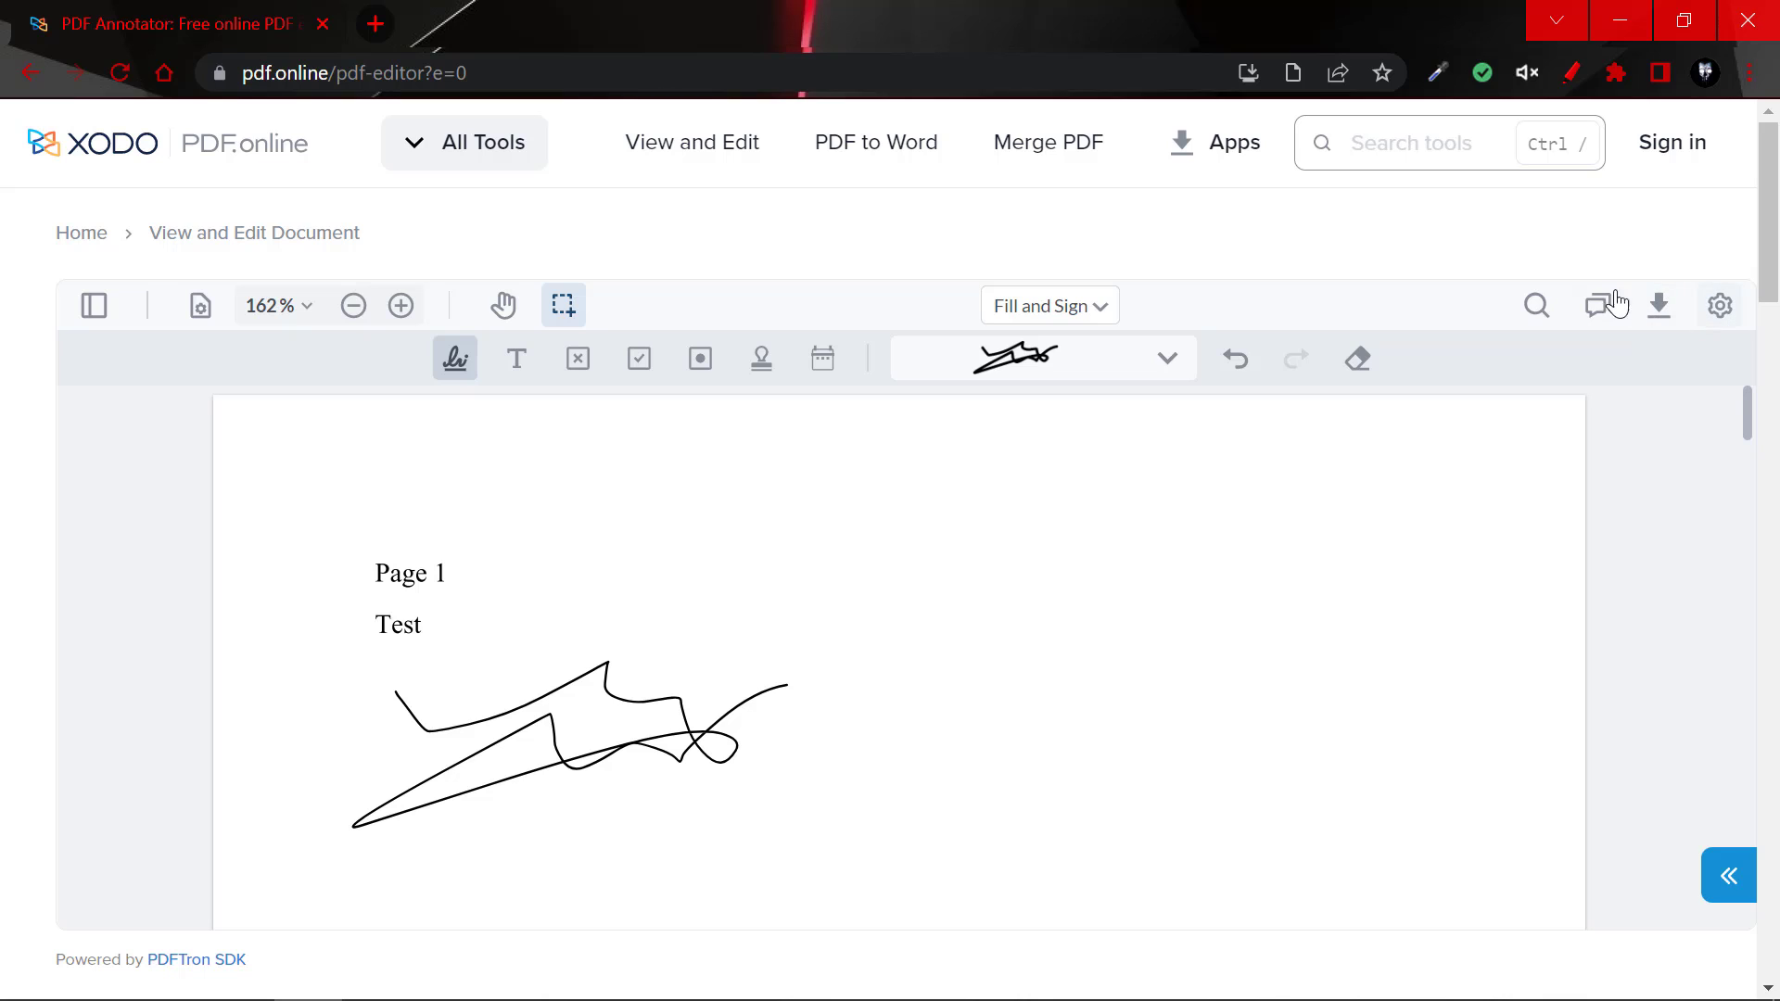
{"action": "left_click", "coordinate": [1717, 305]}
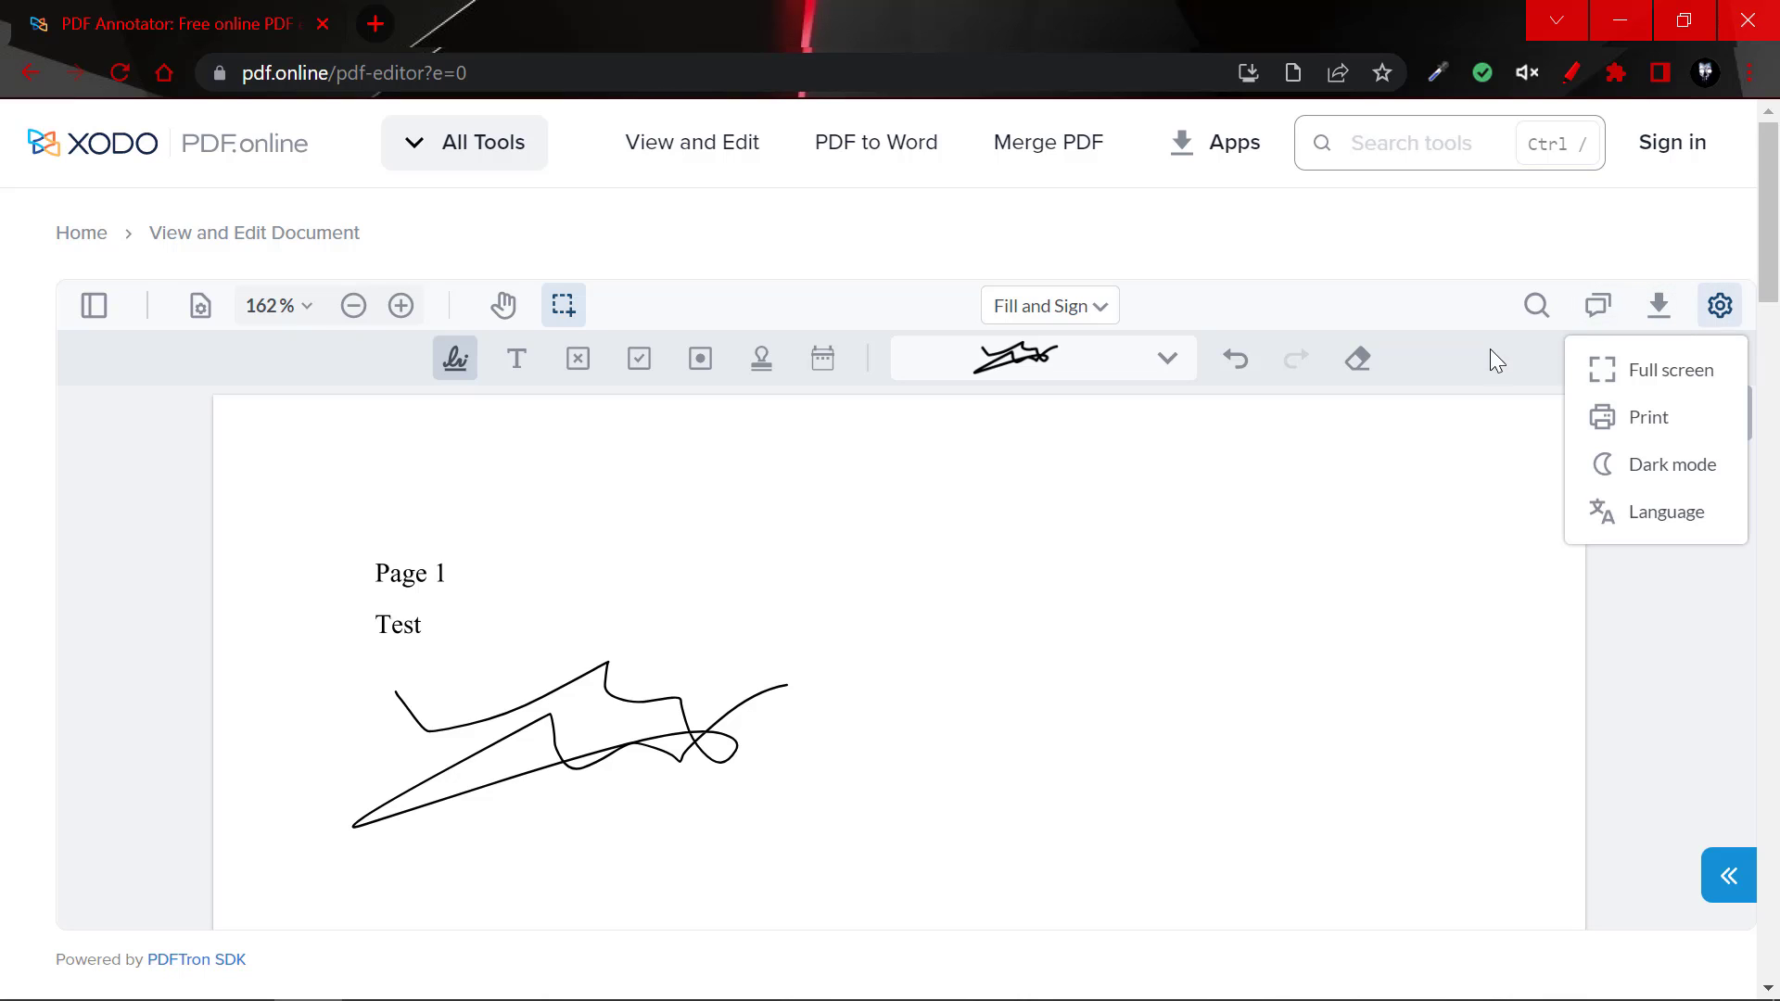
{"action": "mouse_move", "coordinate": [1658, 479]}
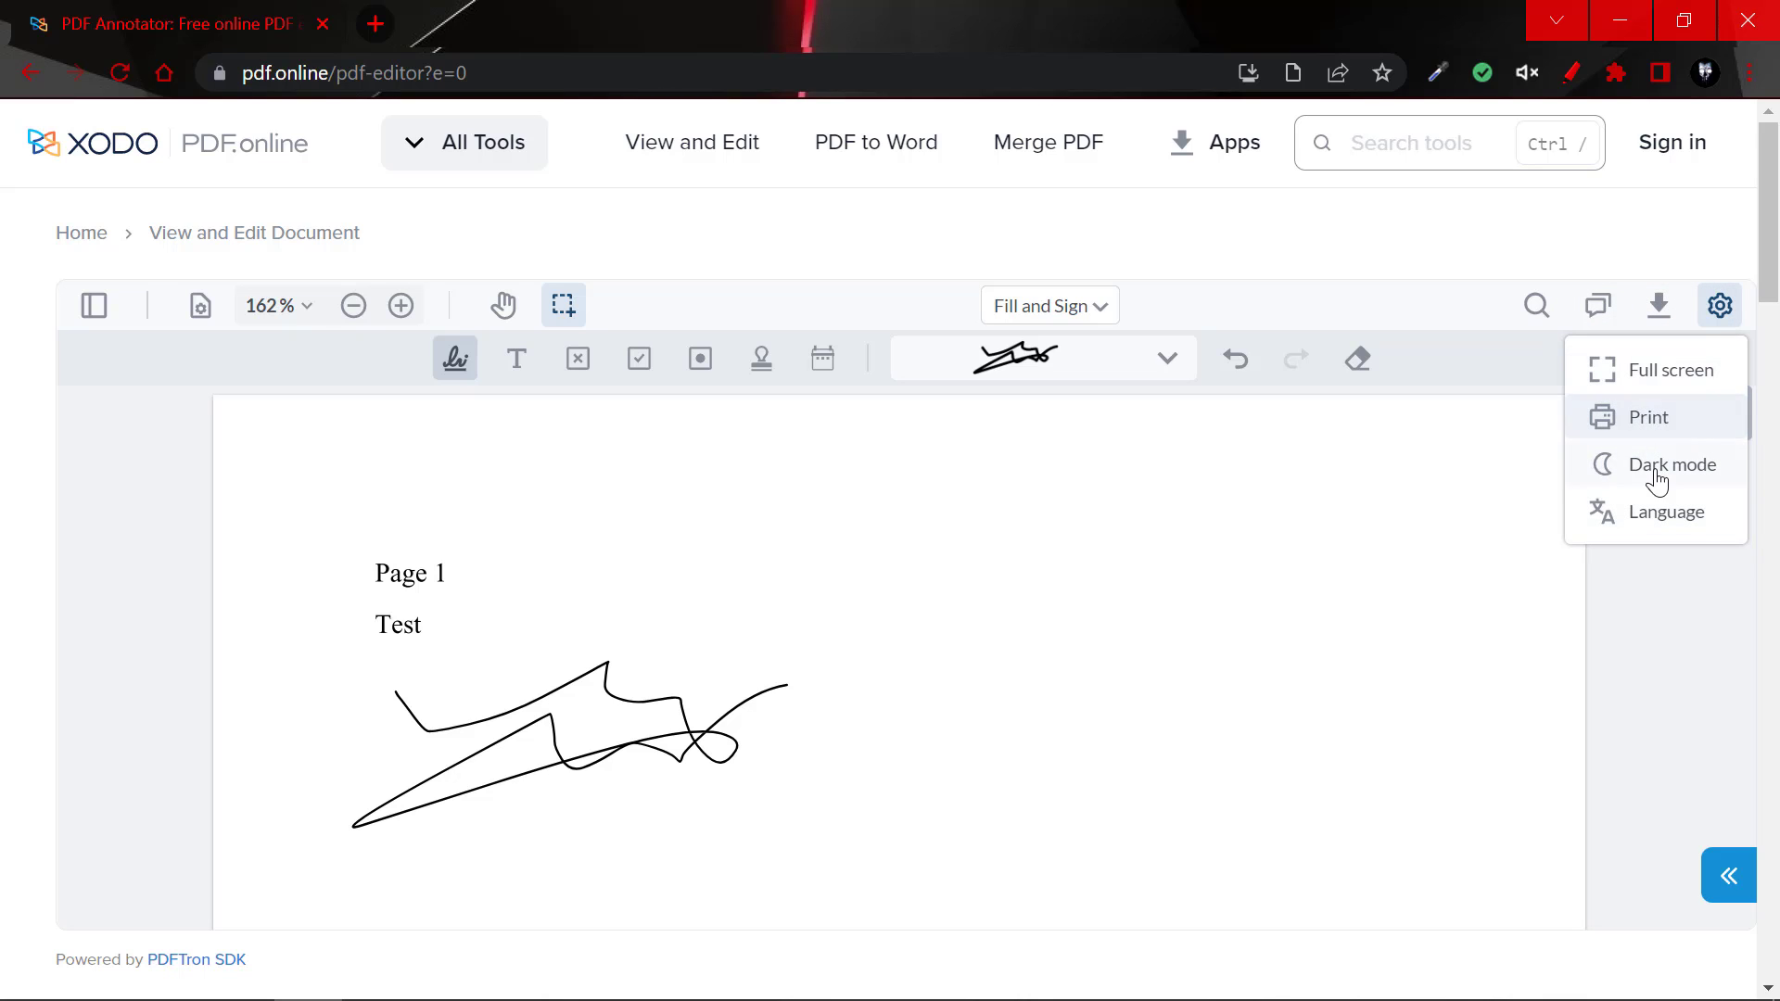
{"action": "mouse_move", "coordinate": [1674, 370]}
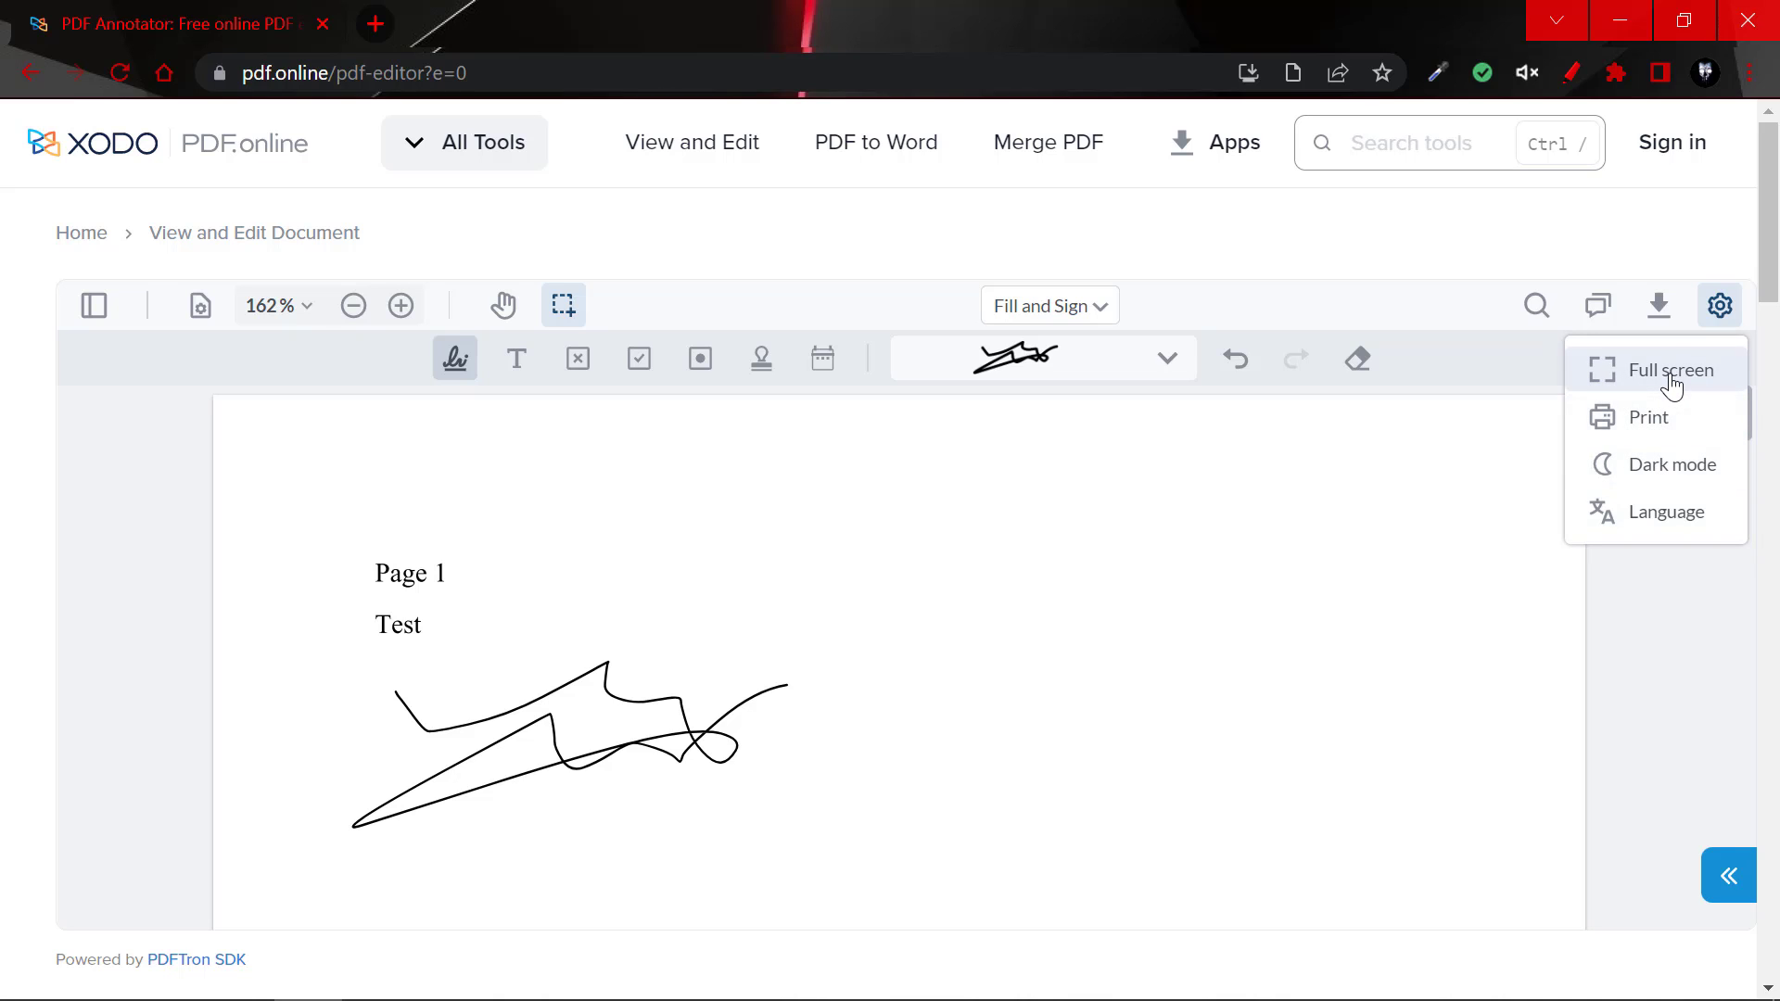
Download the signed document as Test Document.pdf.
{"action": "left_click", "coordinate": [1658, 305]}
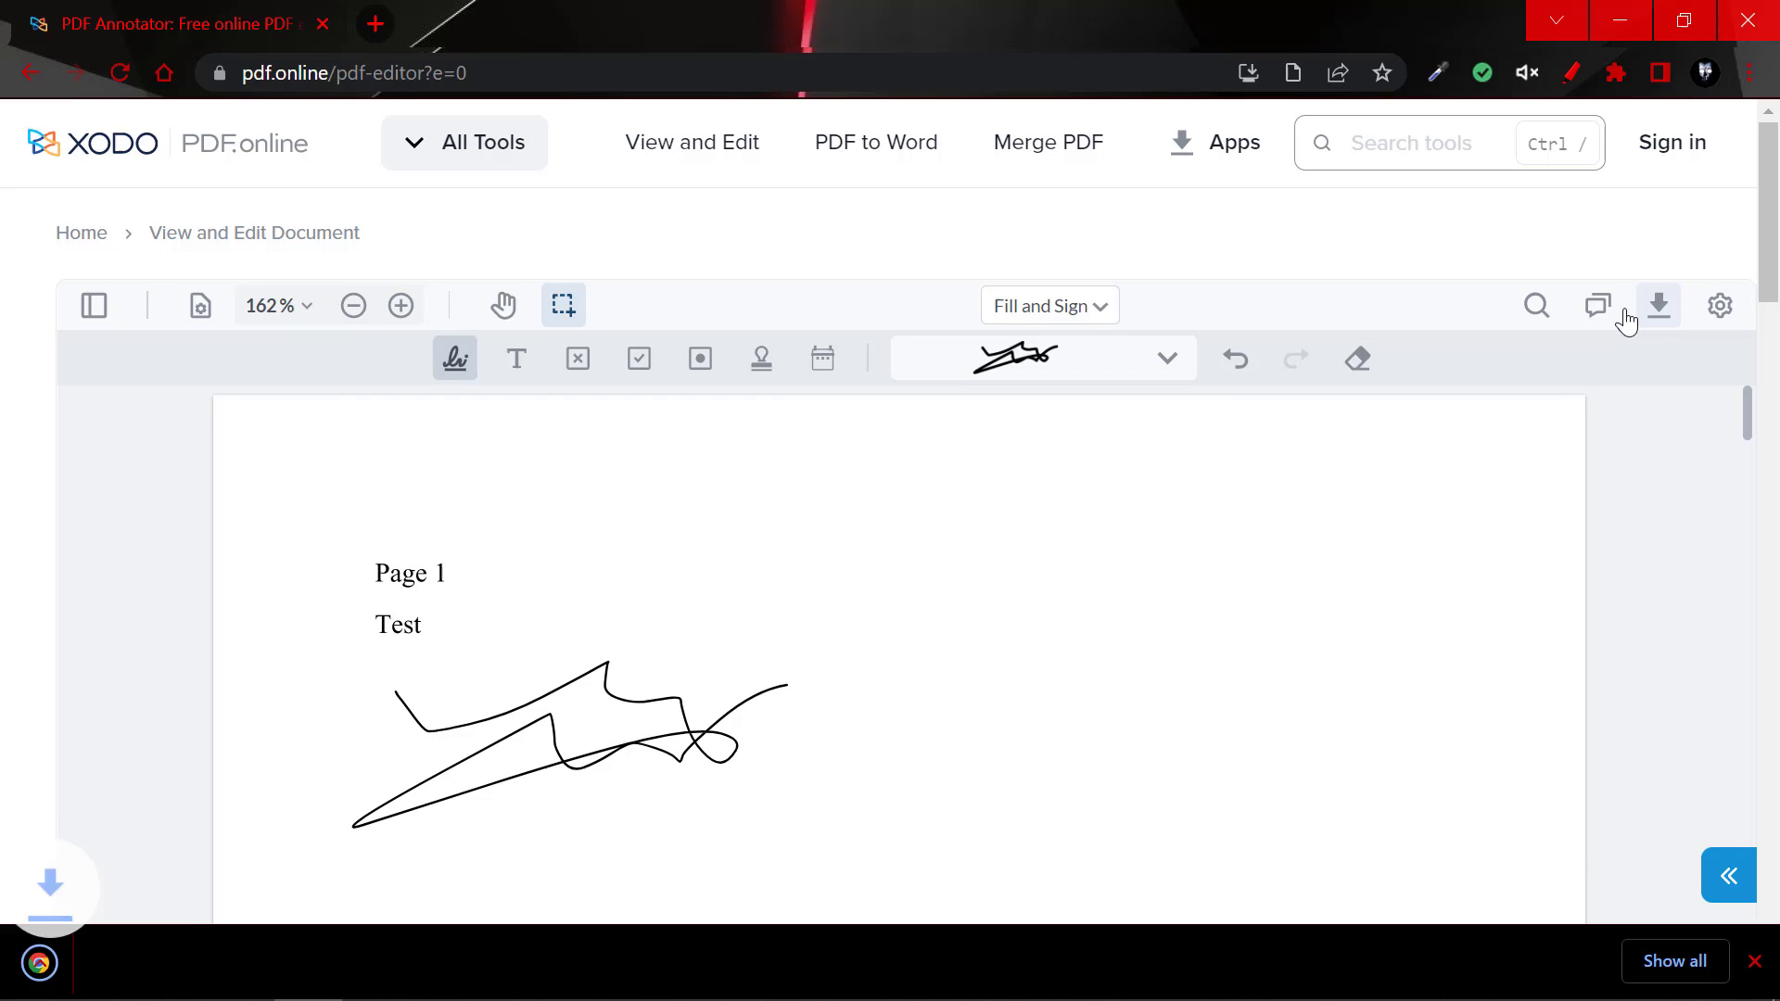
{"action": "left_click", "coordinate": [1657, 304]}
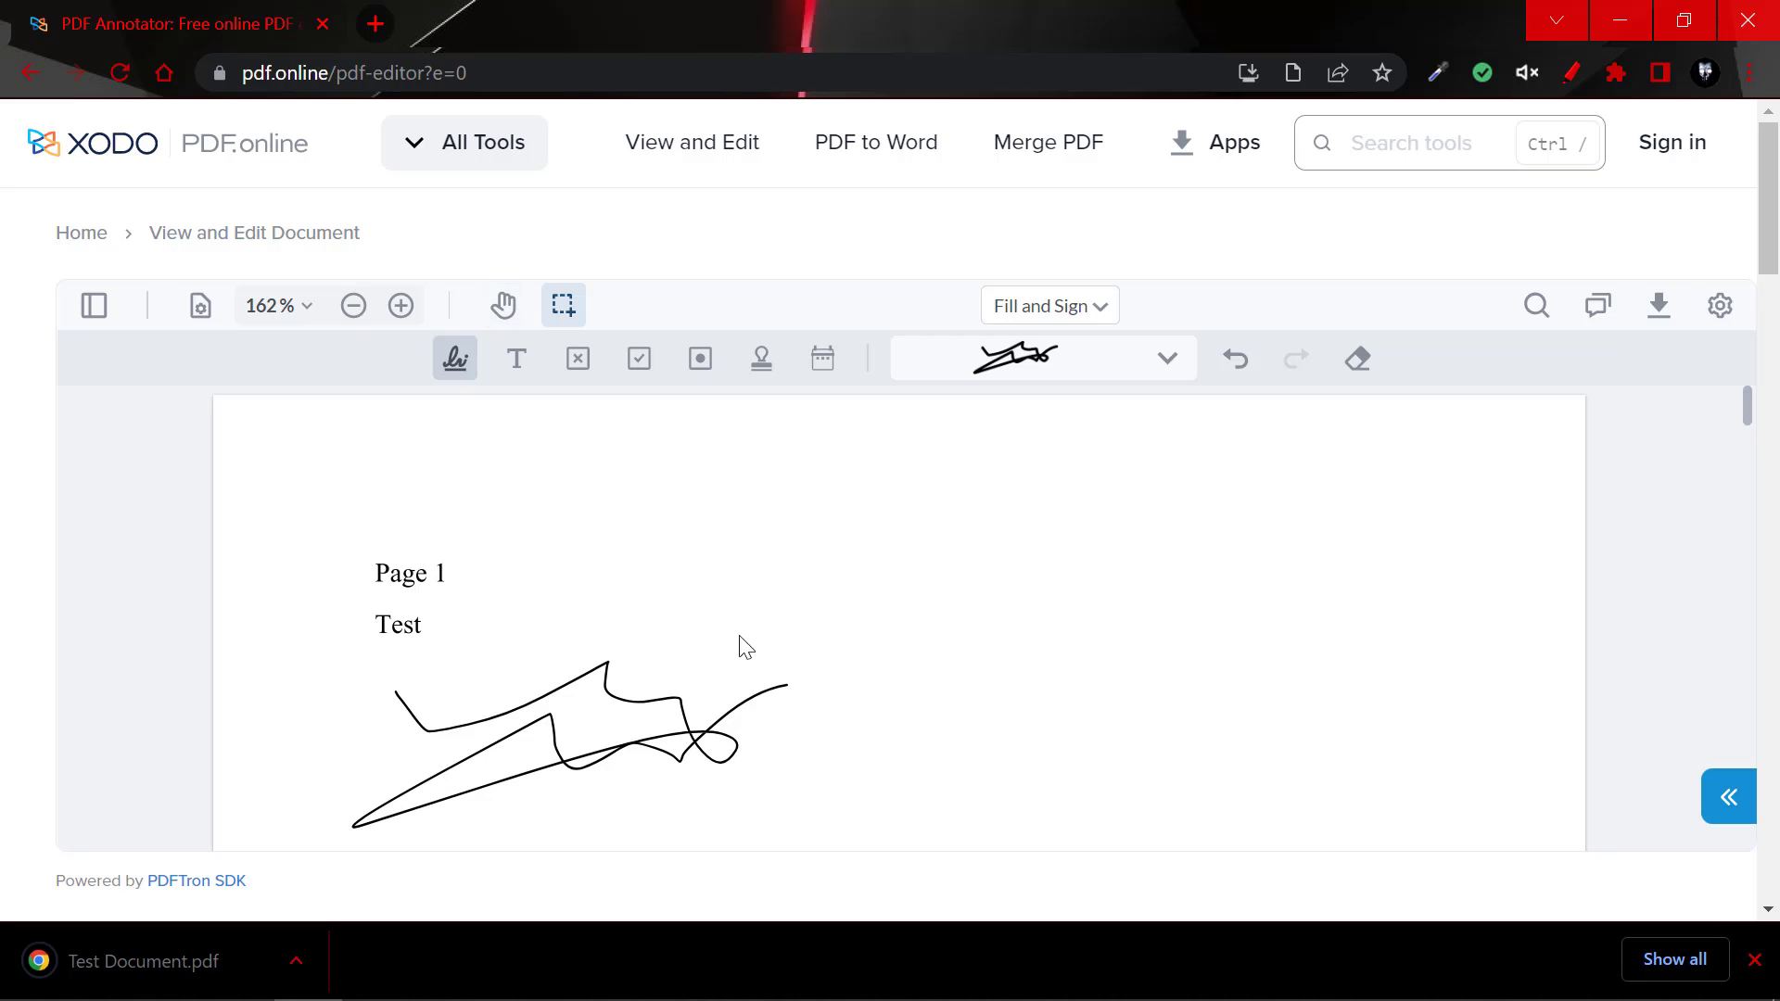
{"action": "mouse_move", "coordinate": [148, 976]}
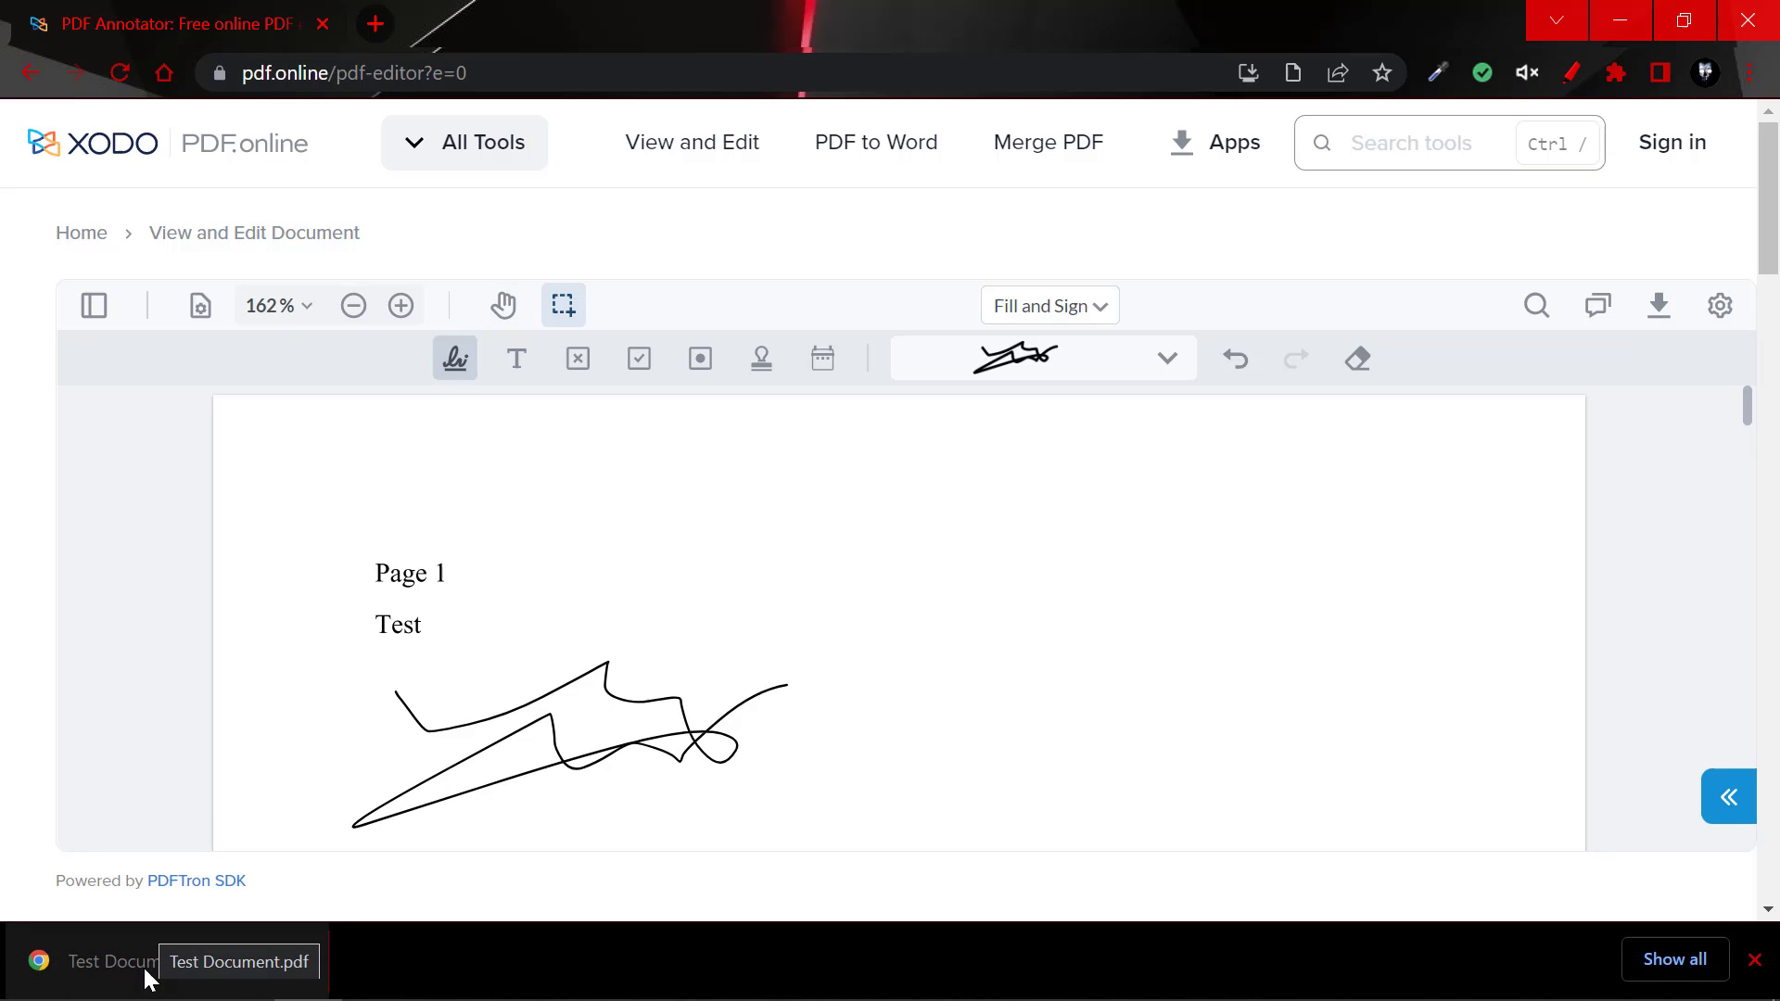
Open the downloaded Test Document.pdf from the download bar and zoom out to 137%.
{"action": "left_click", "coordinate": [237, 961]}
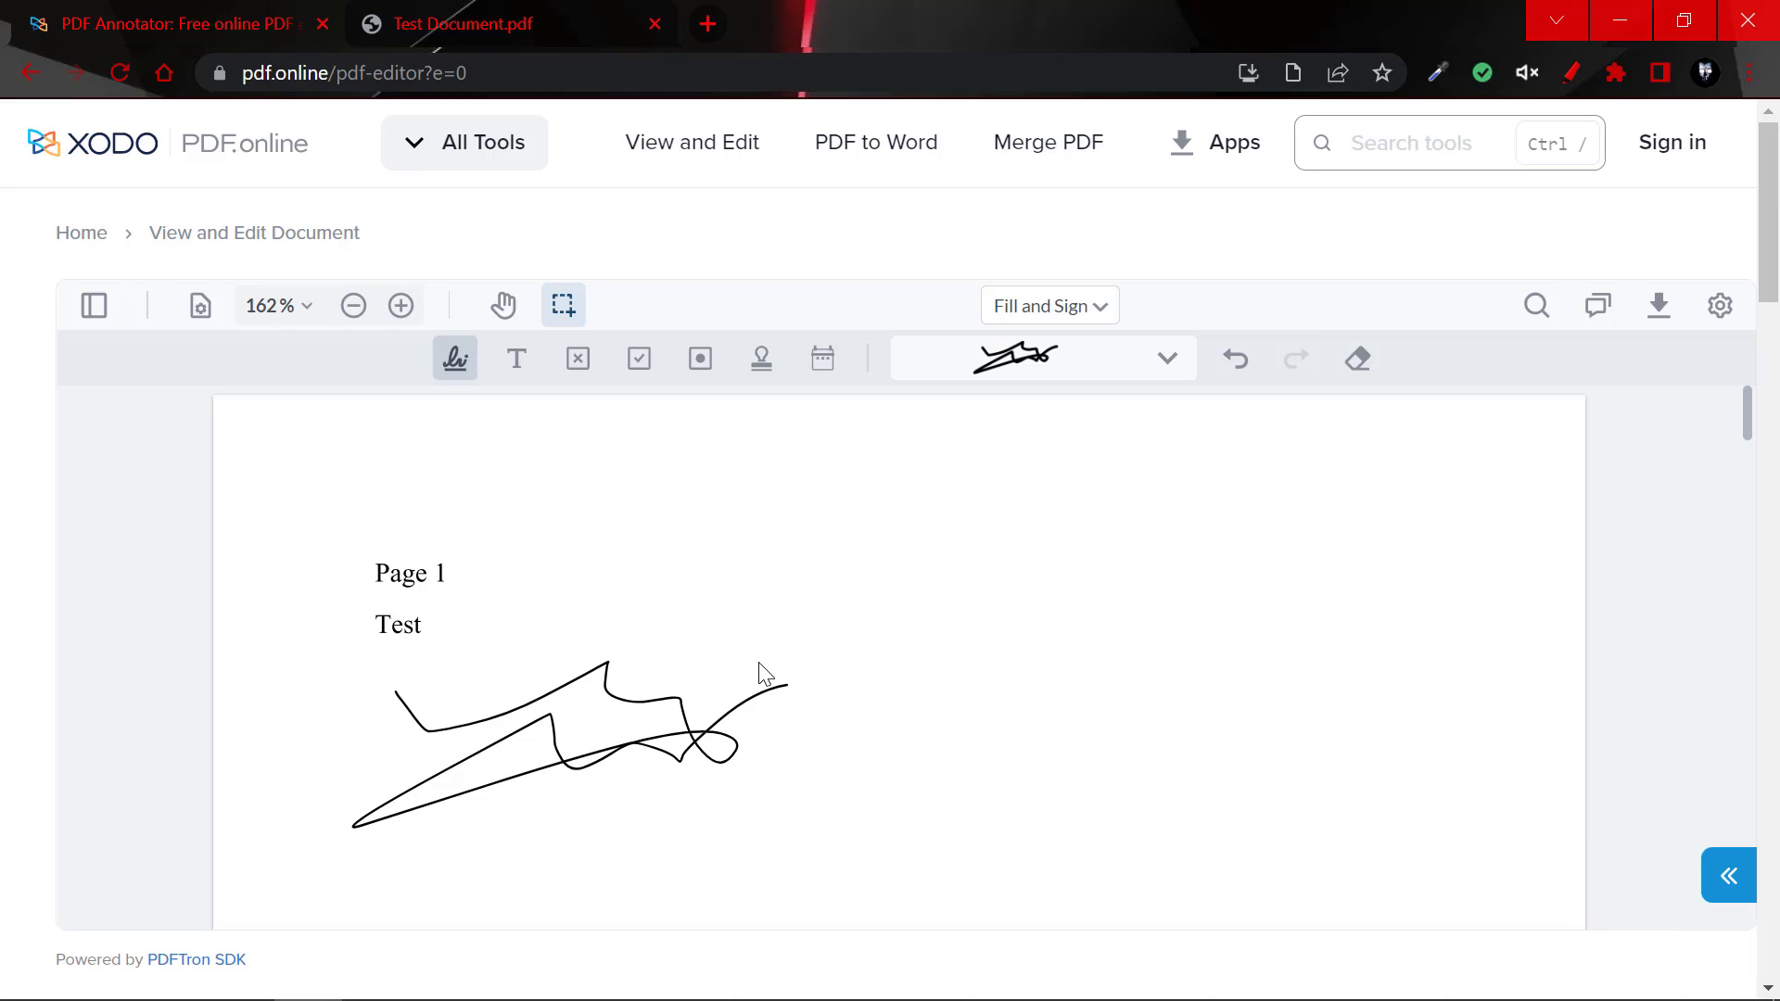
{"action": "mouse_move", "coordinate": [431, 352]}
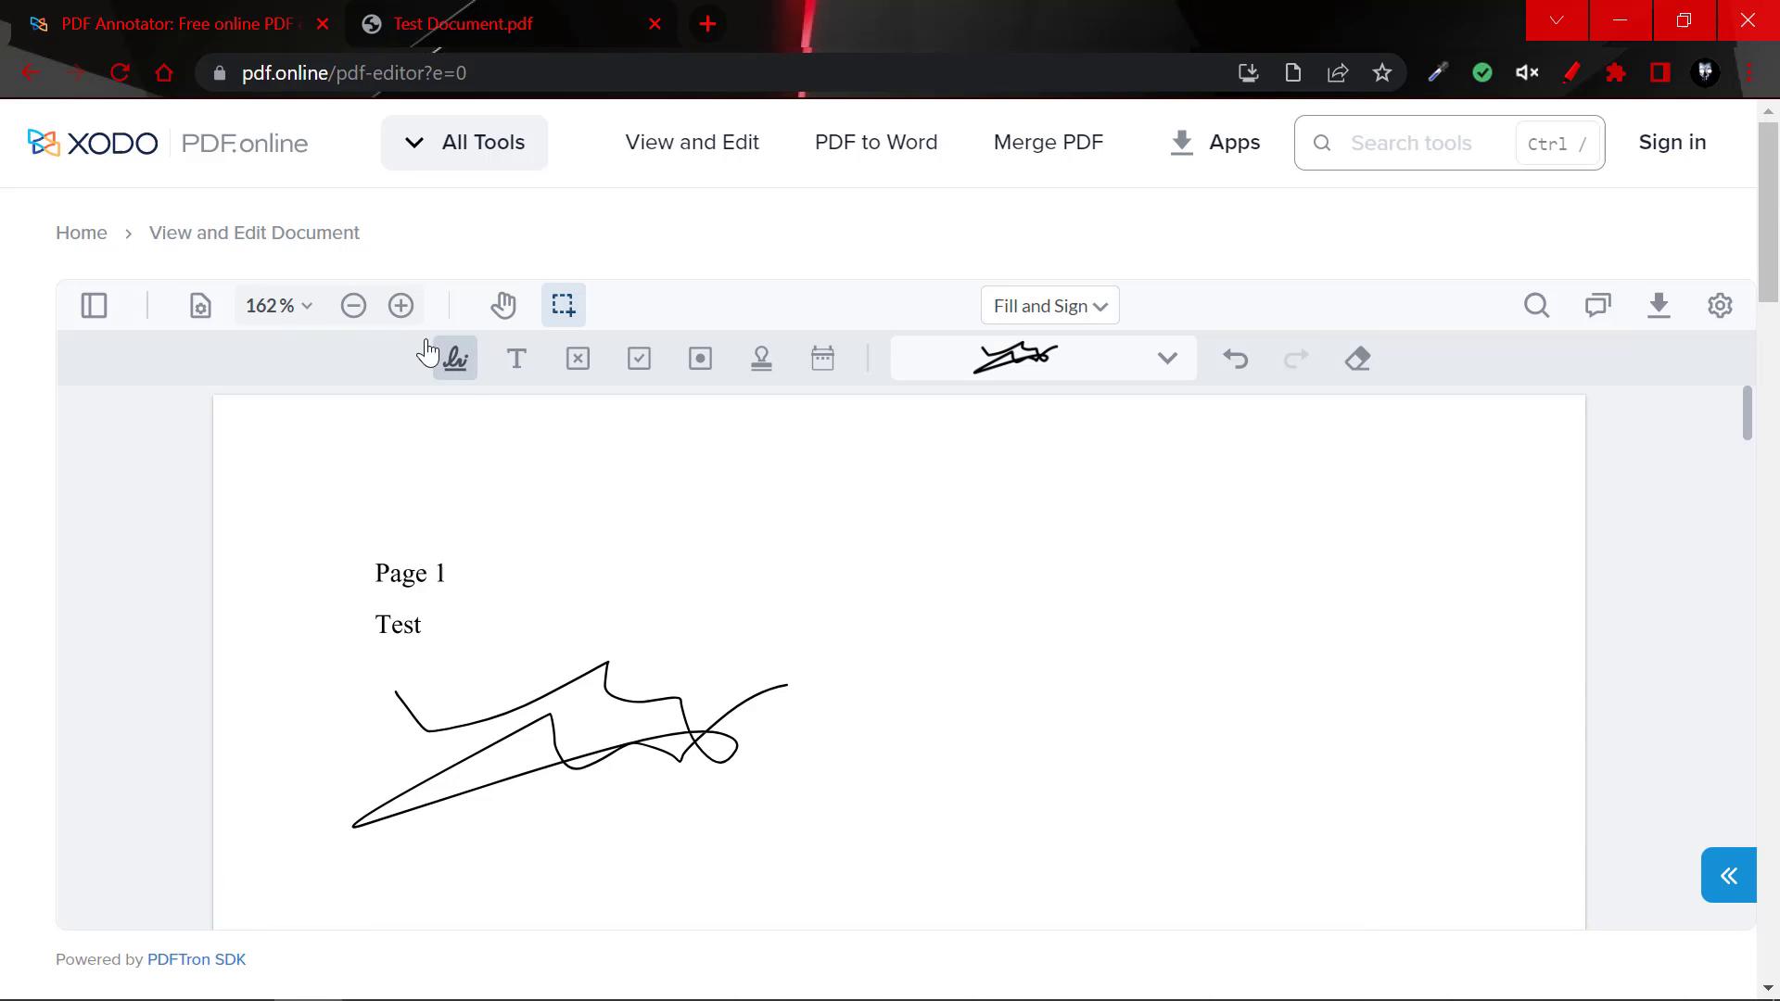
{"action": "left_click", "coordinate": [353, 305]}
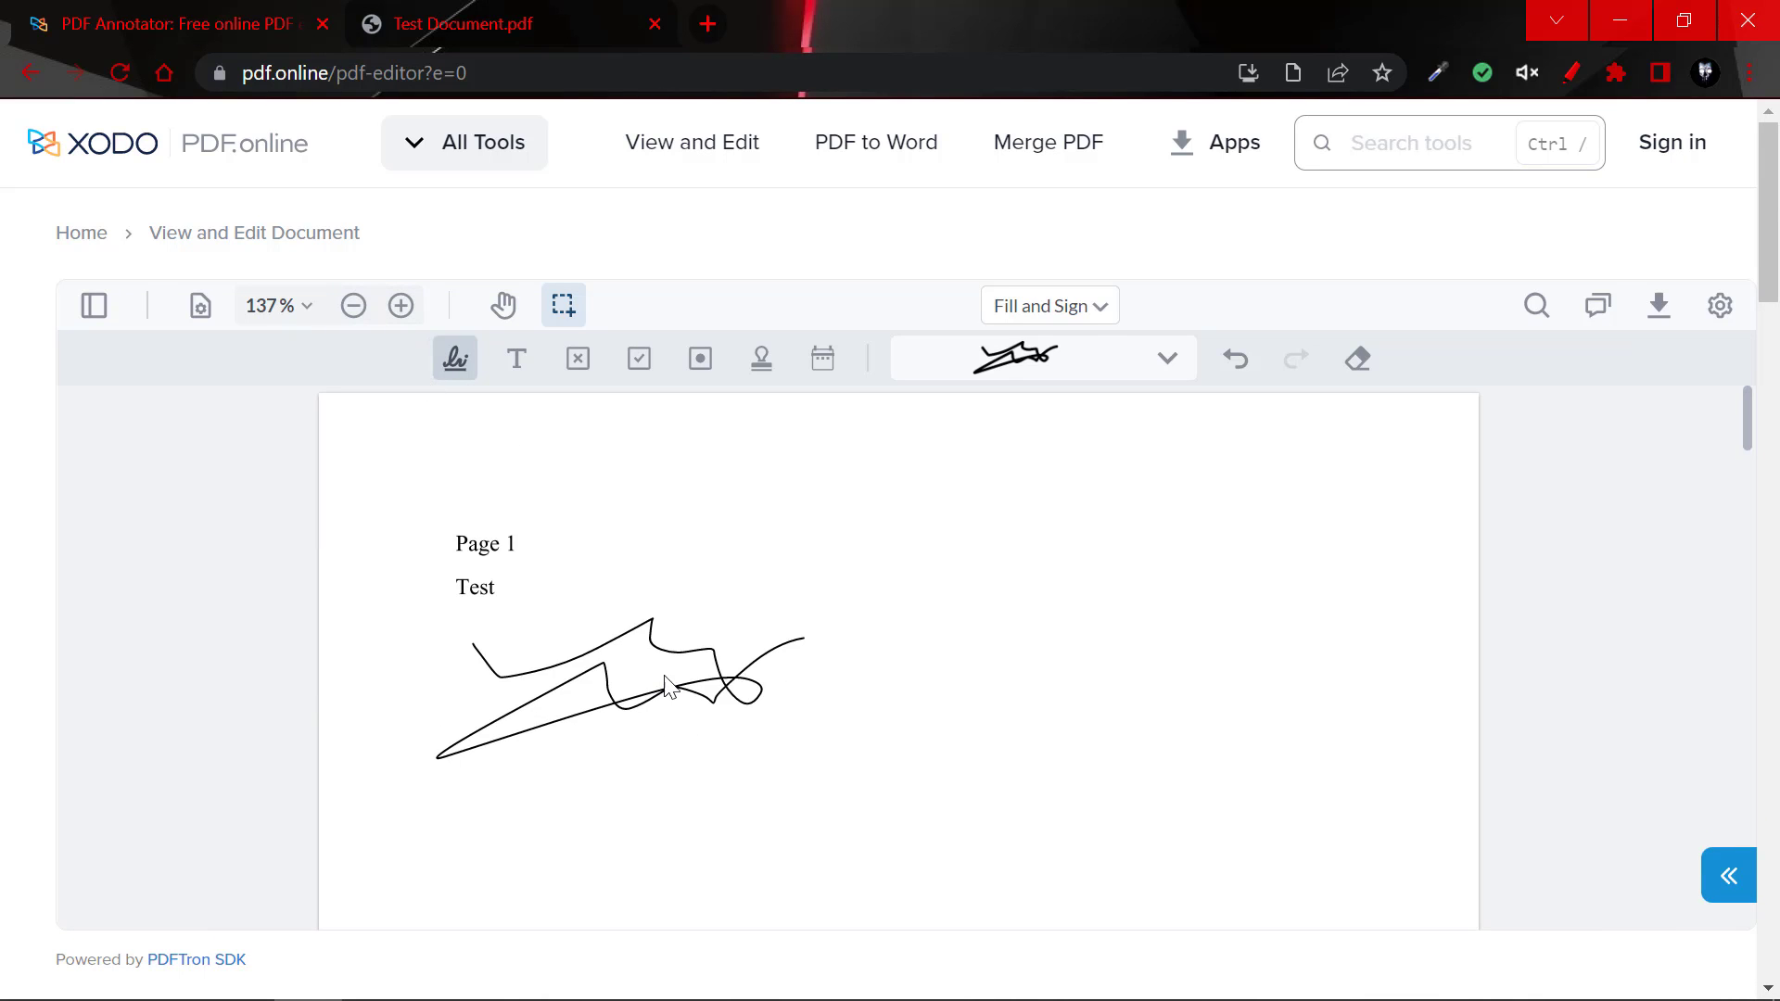
{"action": "mouse_move", "coordinate": [747, 758]}
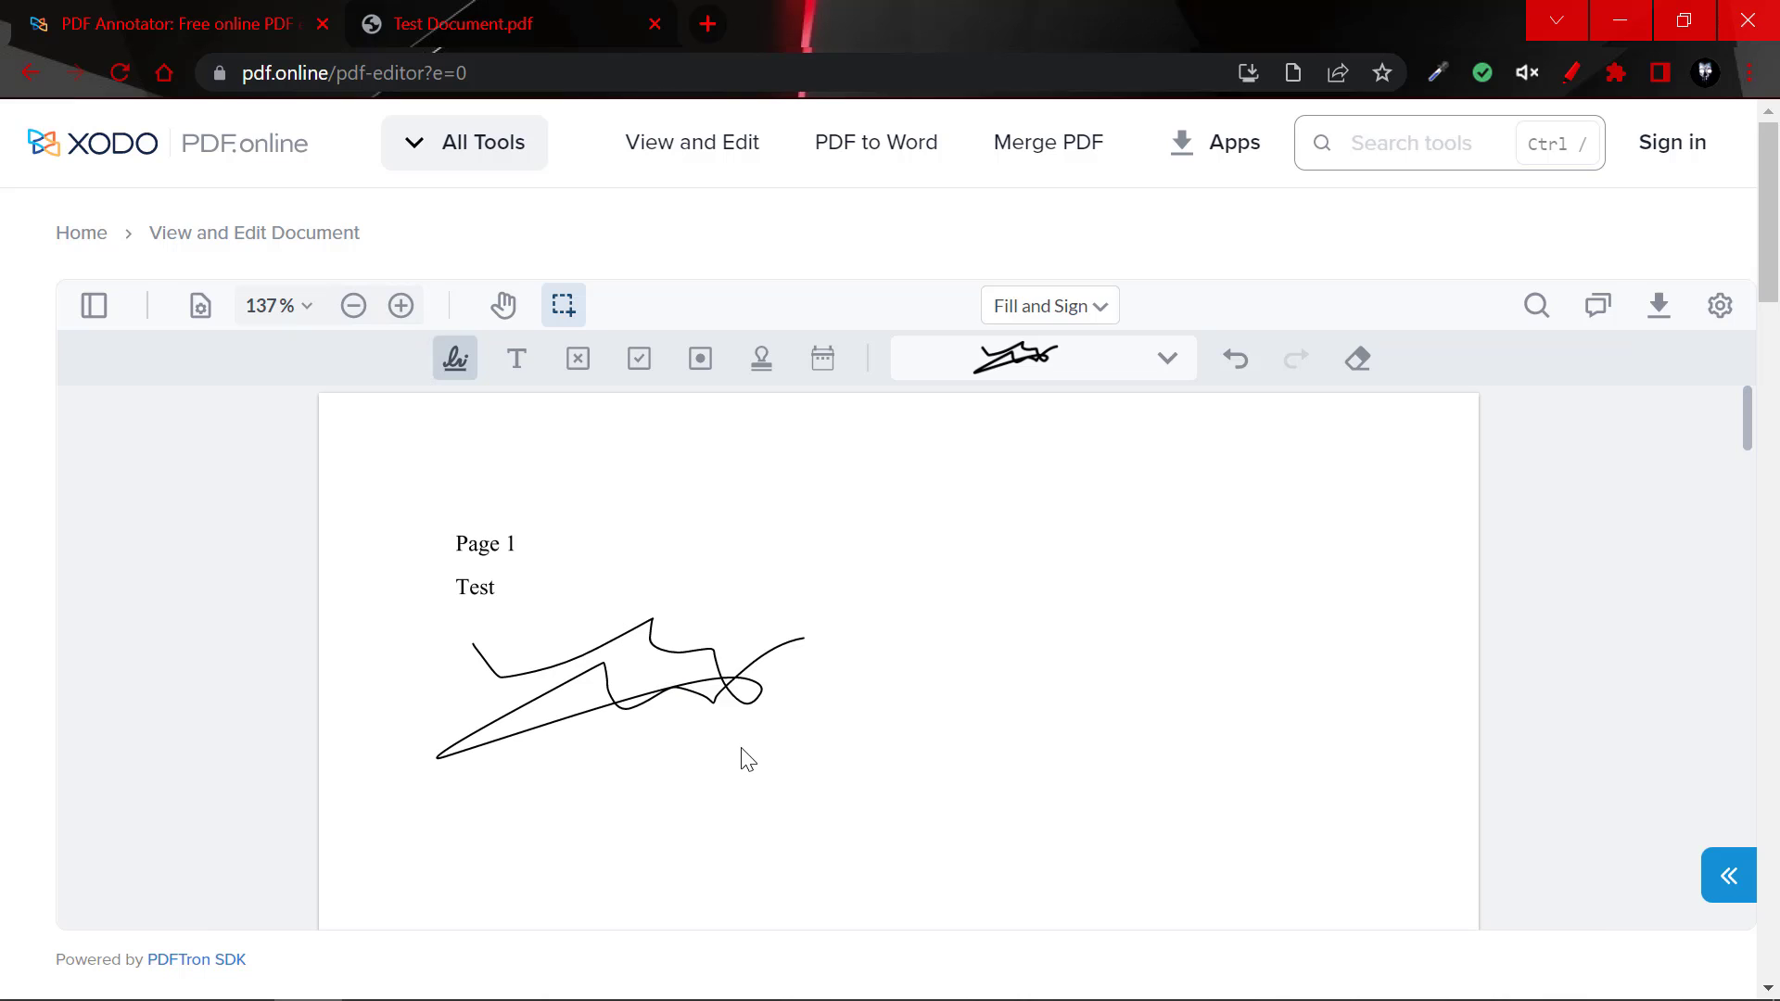
{"action": "scroll", "scroll_direction": "down", "scroll_amount": 3}
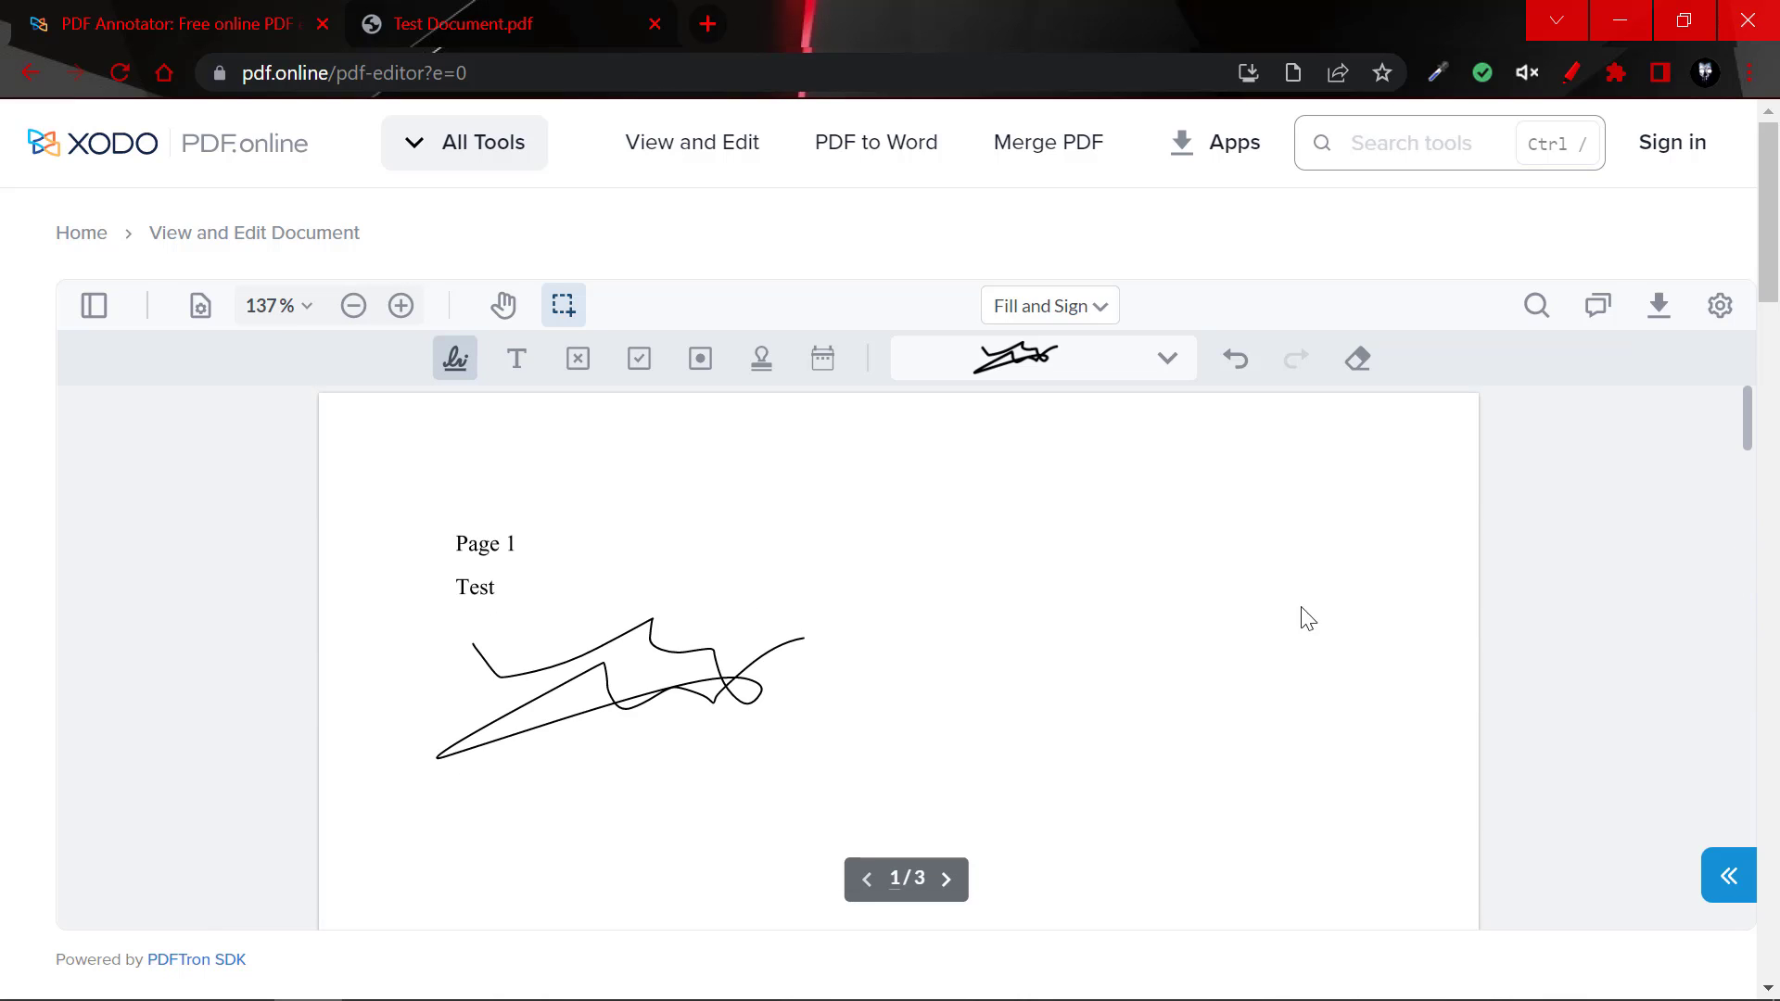
{"action": "mouse_move", "coordinate": [1203, 689]}
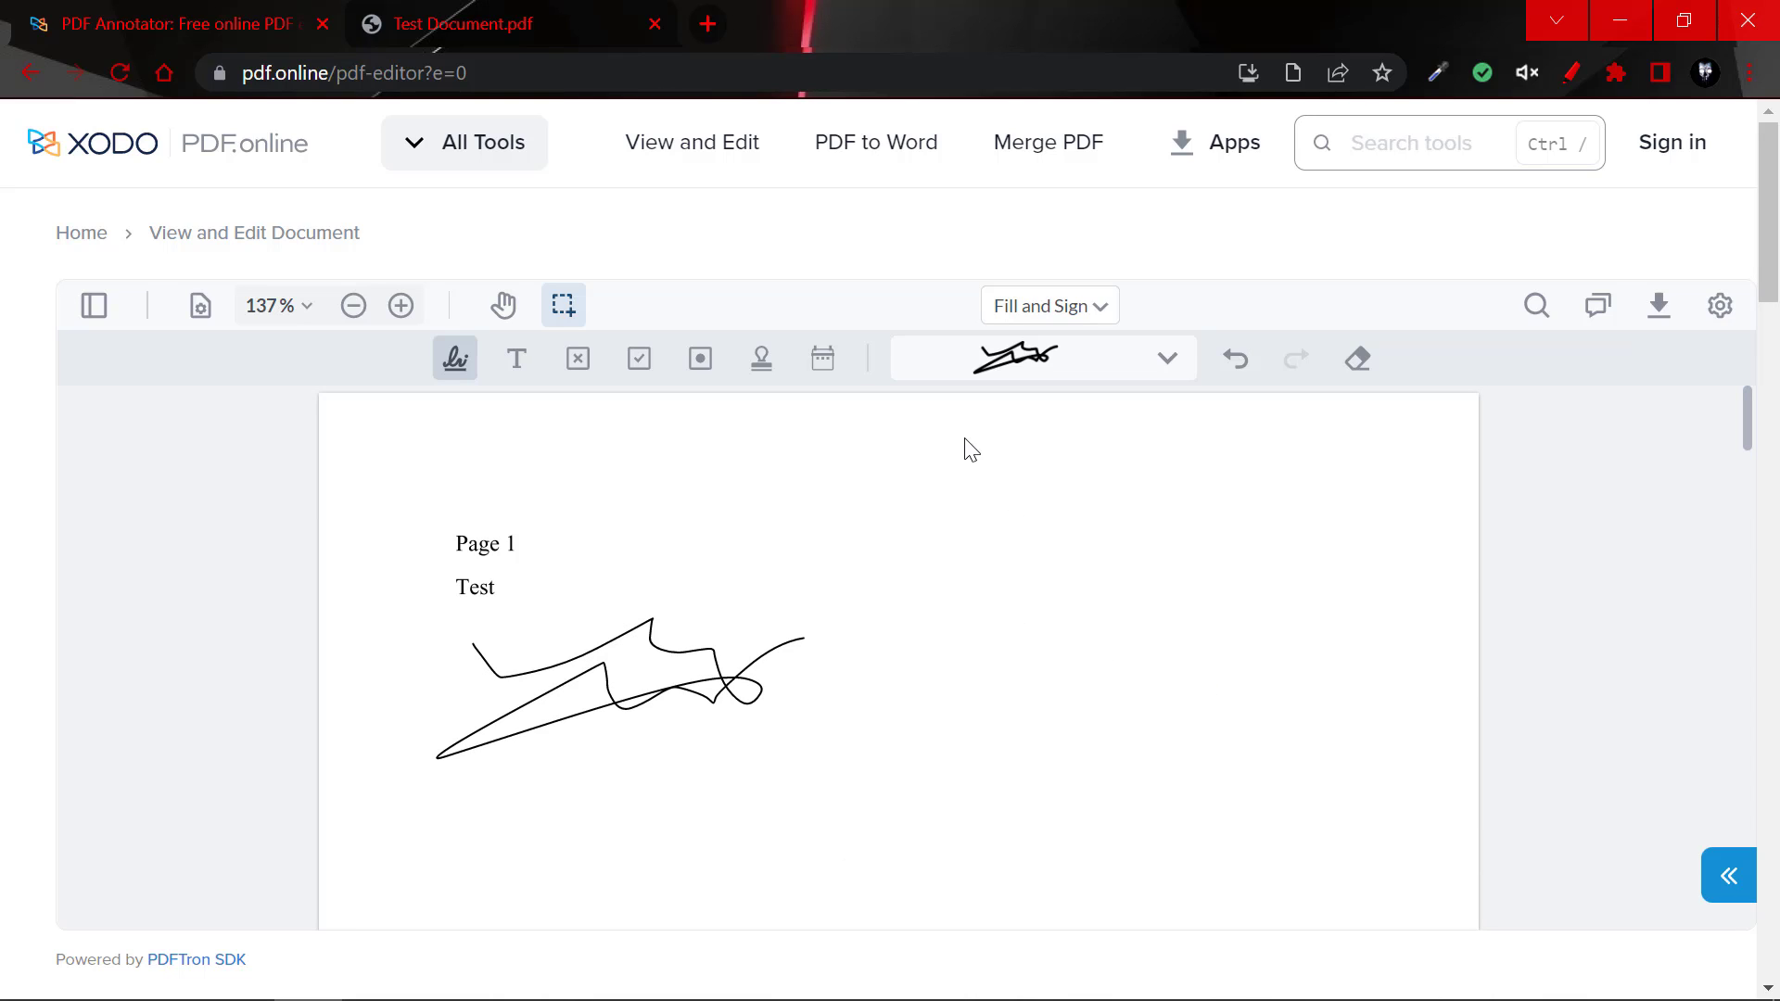
{"action": "mouse_move", "coordinate": [210, 108]}
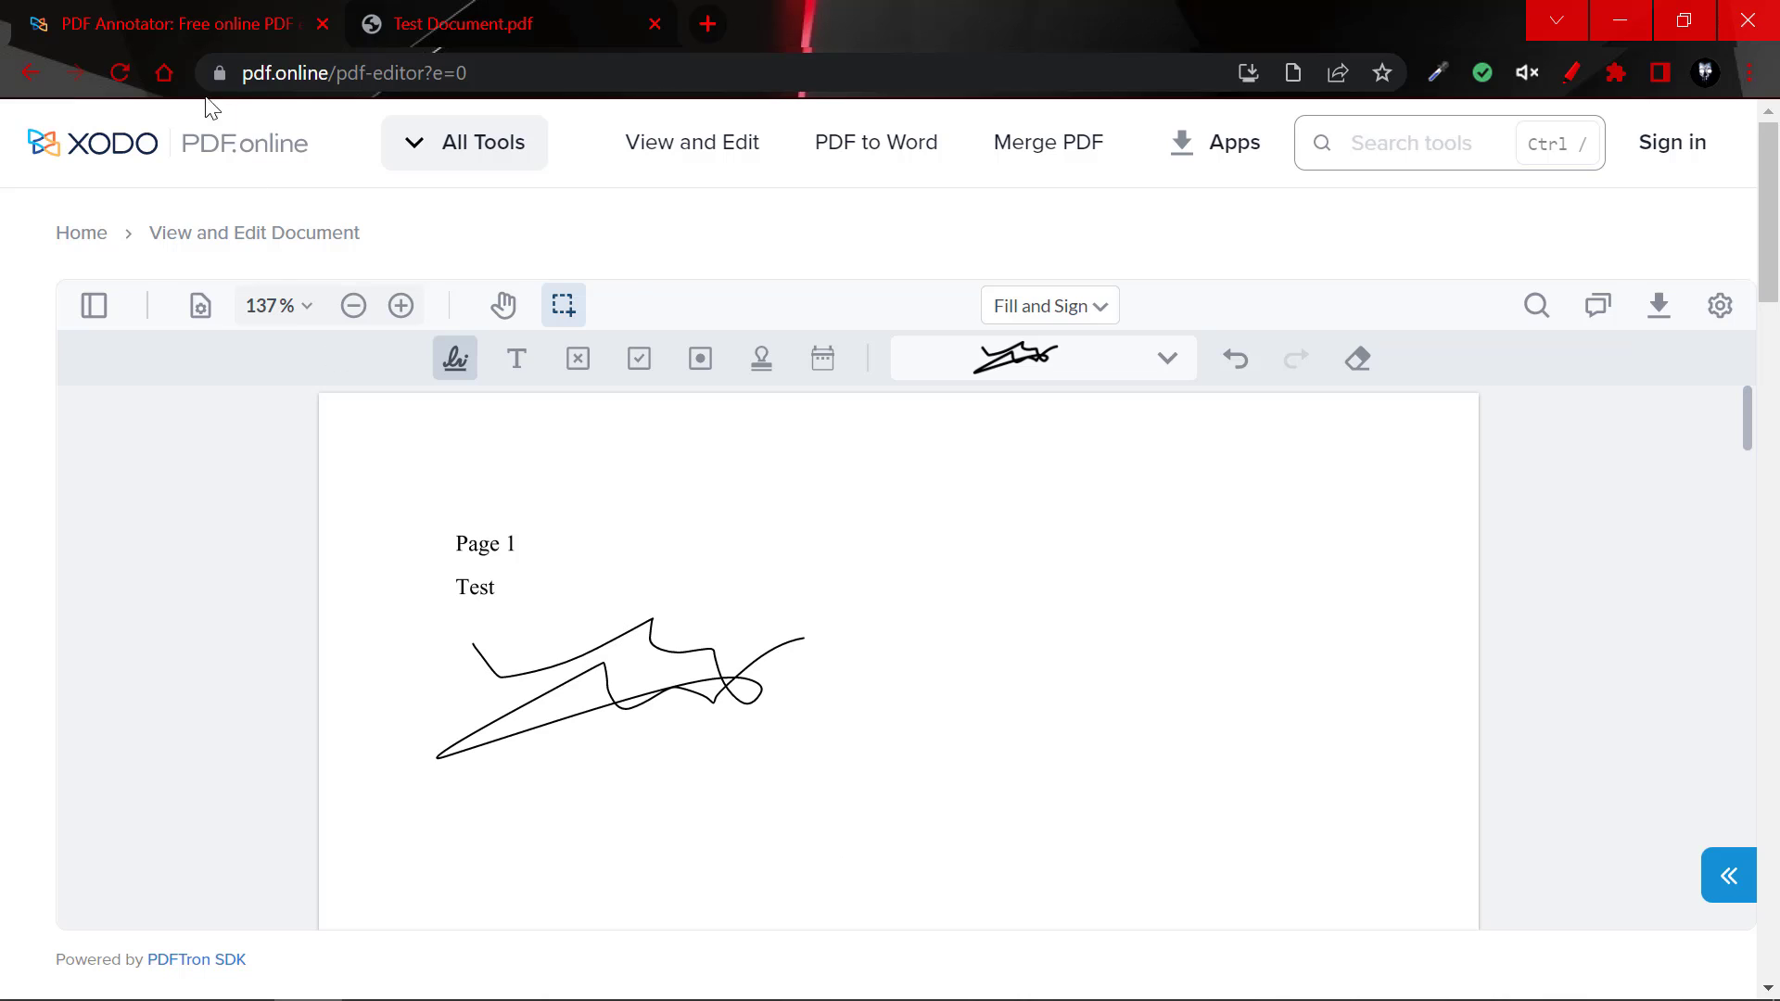
{"action": "mouse_move", "coordinate": [1208, 517]}
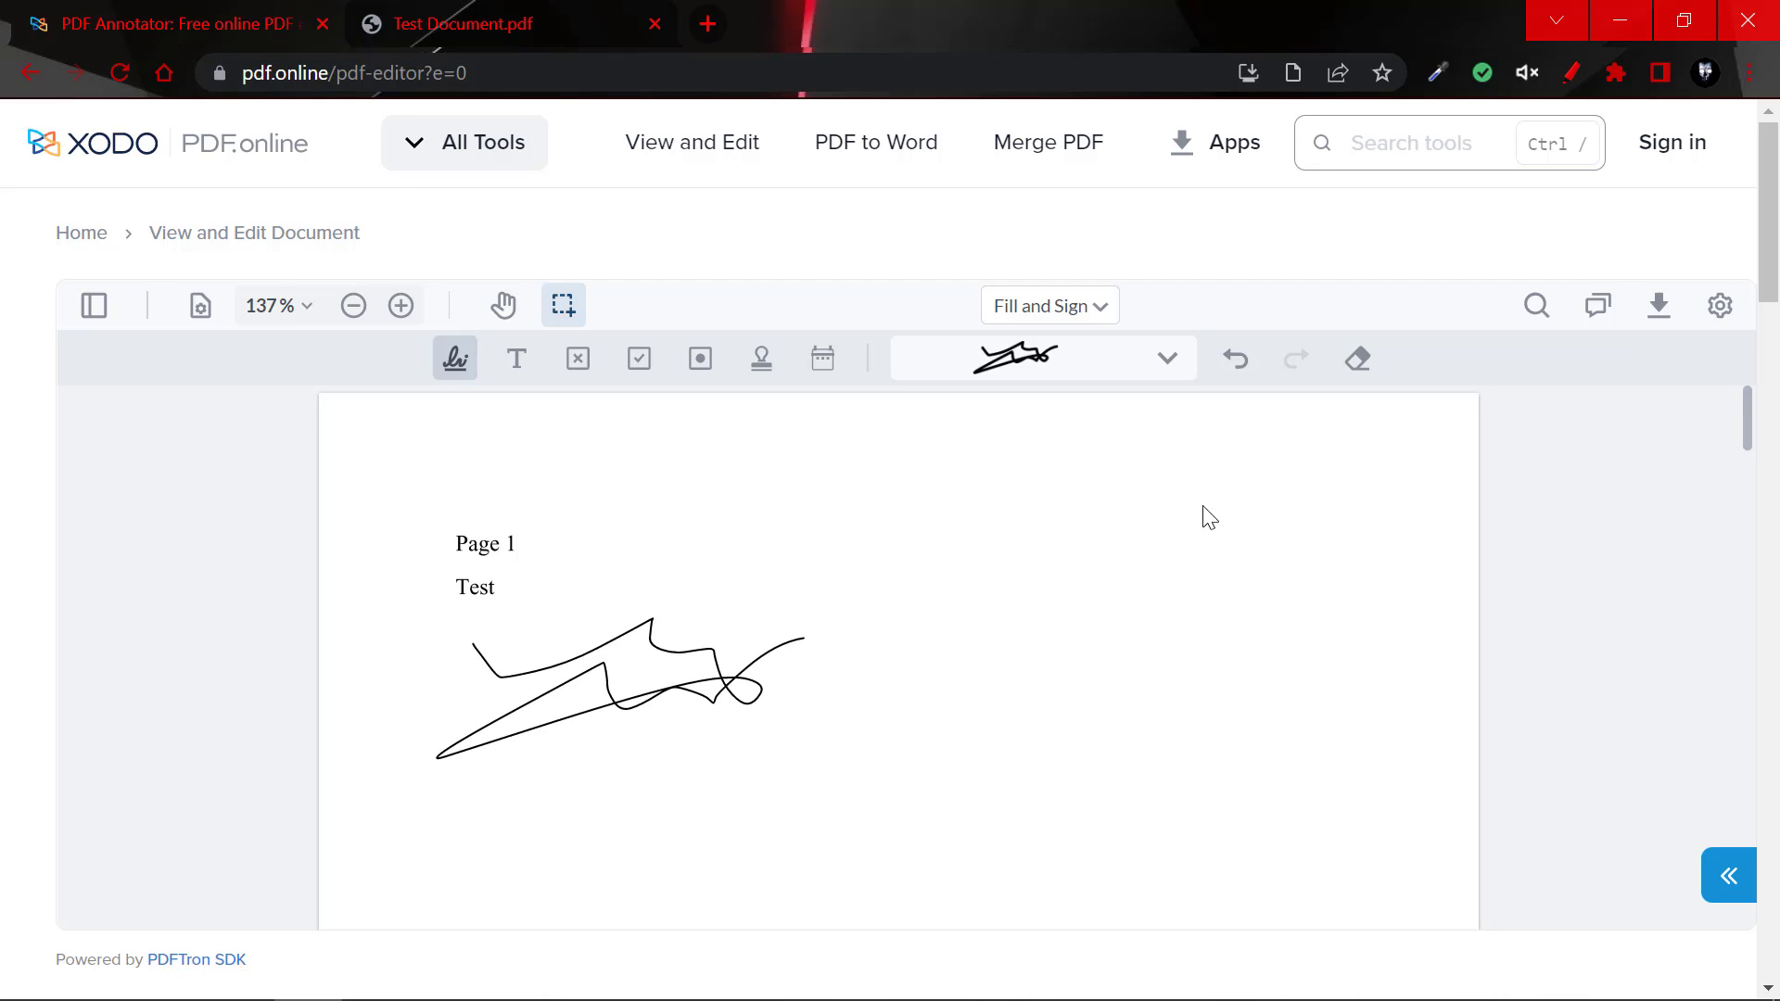
{"action": "mouse_move", "coordinate": [651, 717]}
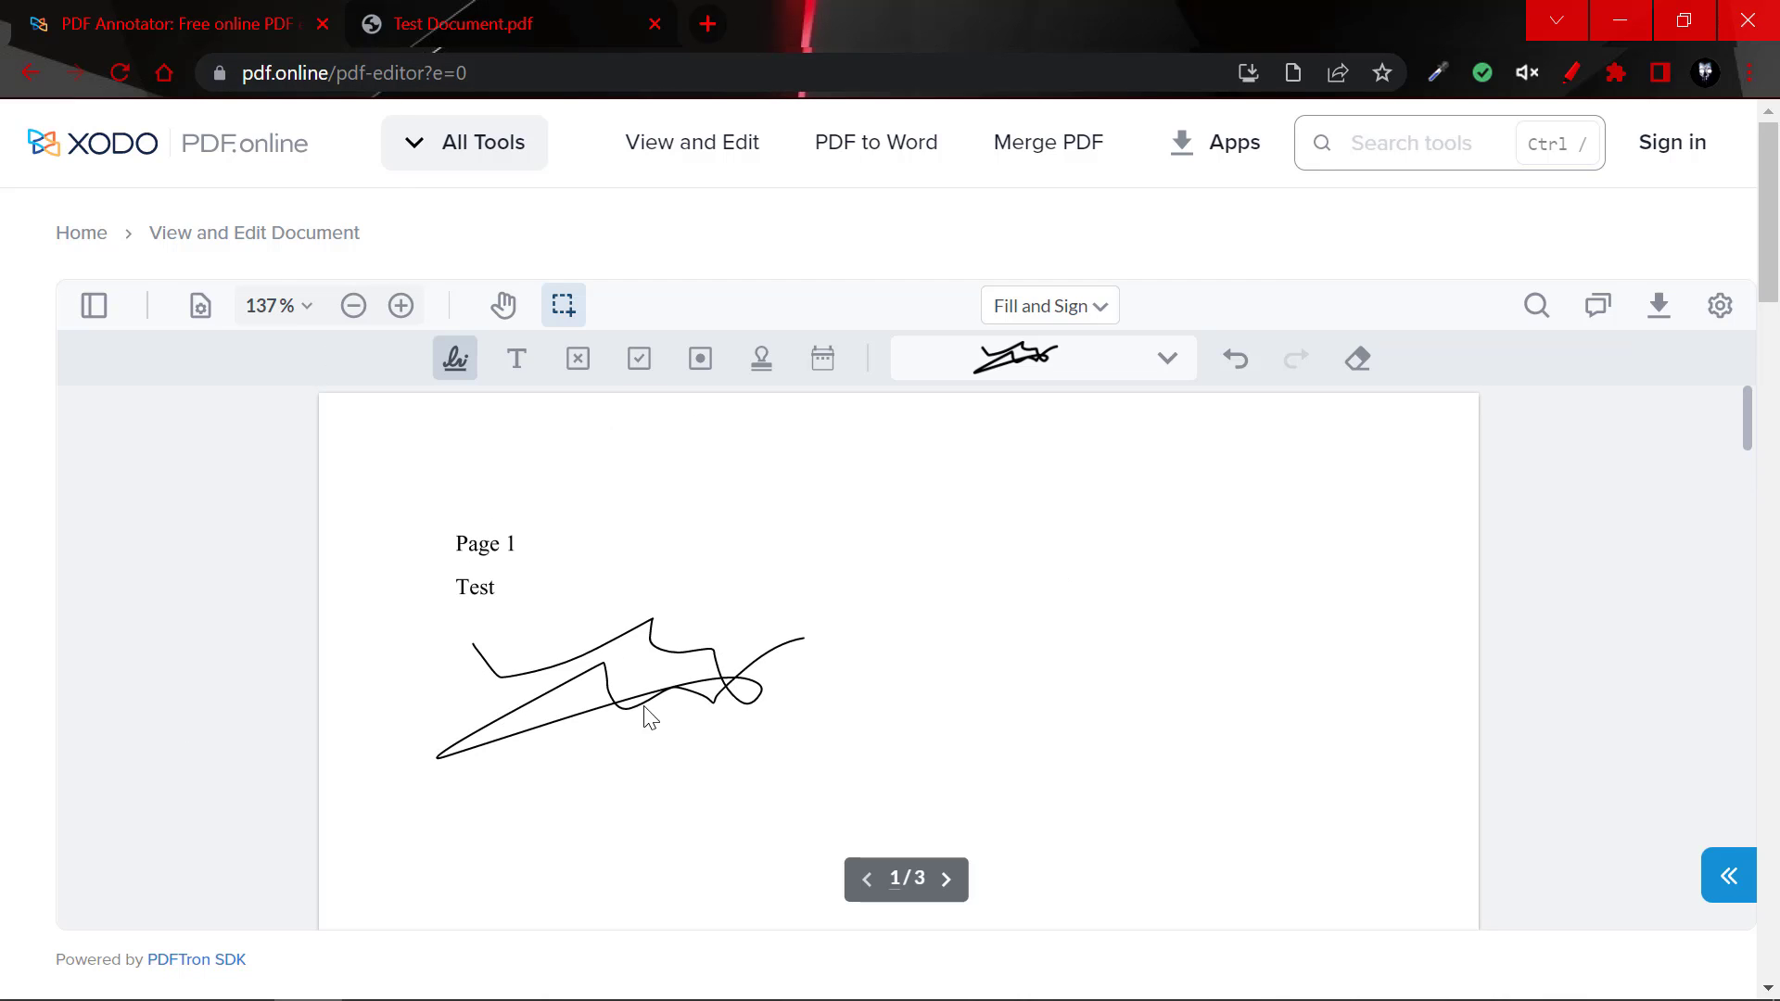
{"action": "mouse_move", "coordinate": [1592, 14]}
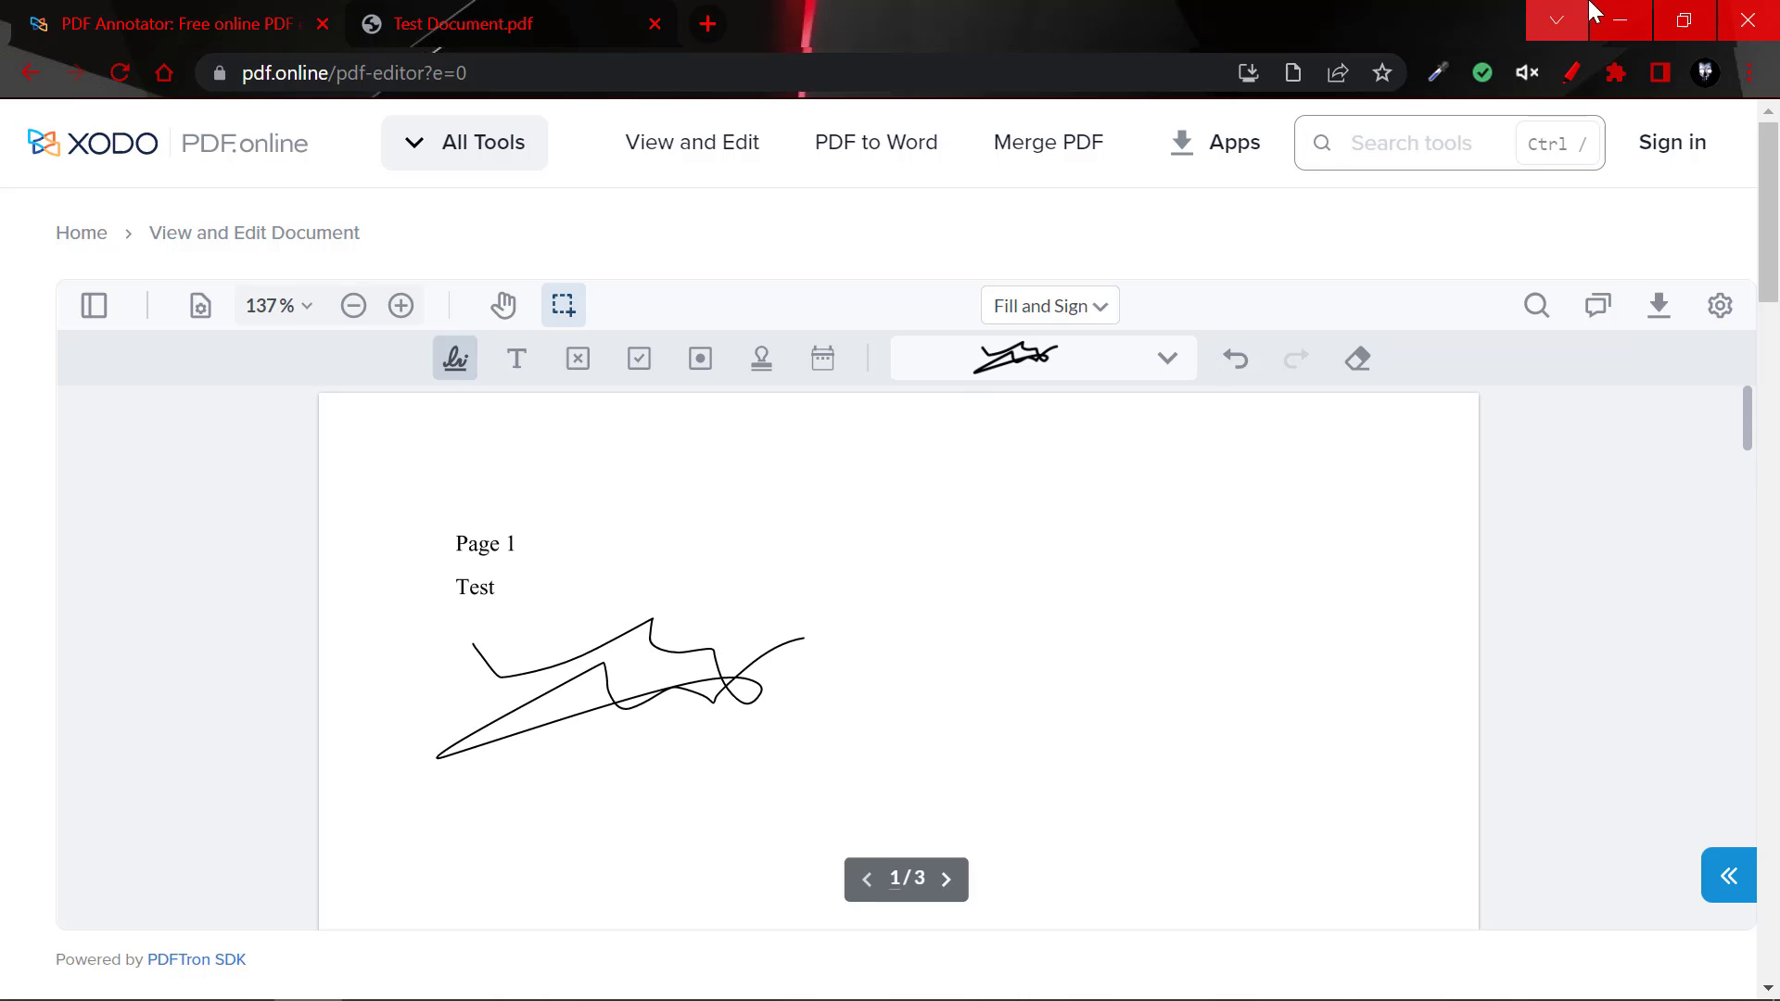